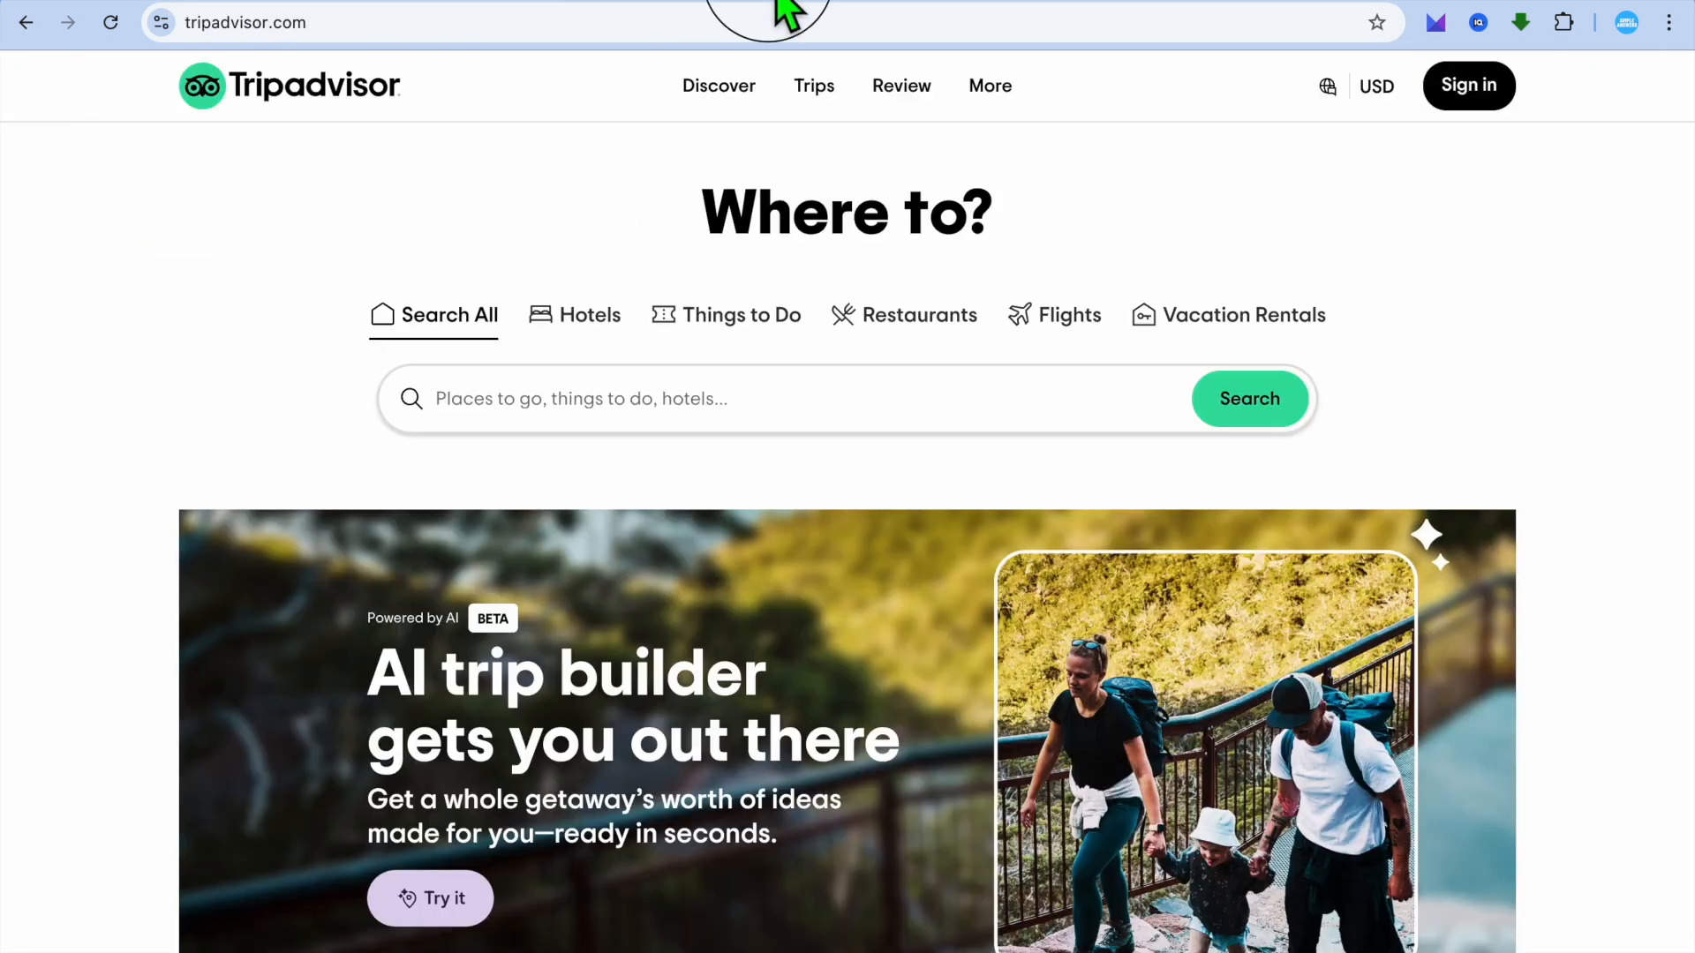
pyautogui.moveTo(484, 223)
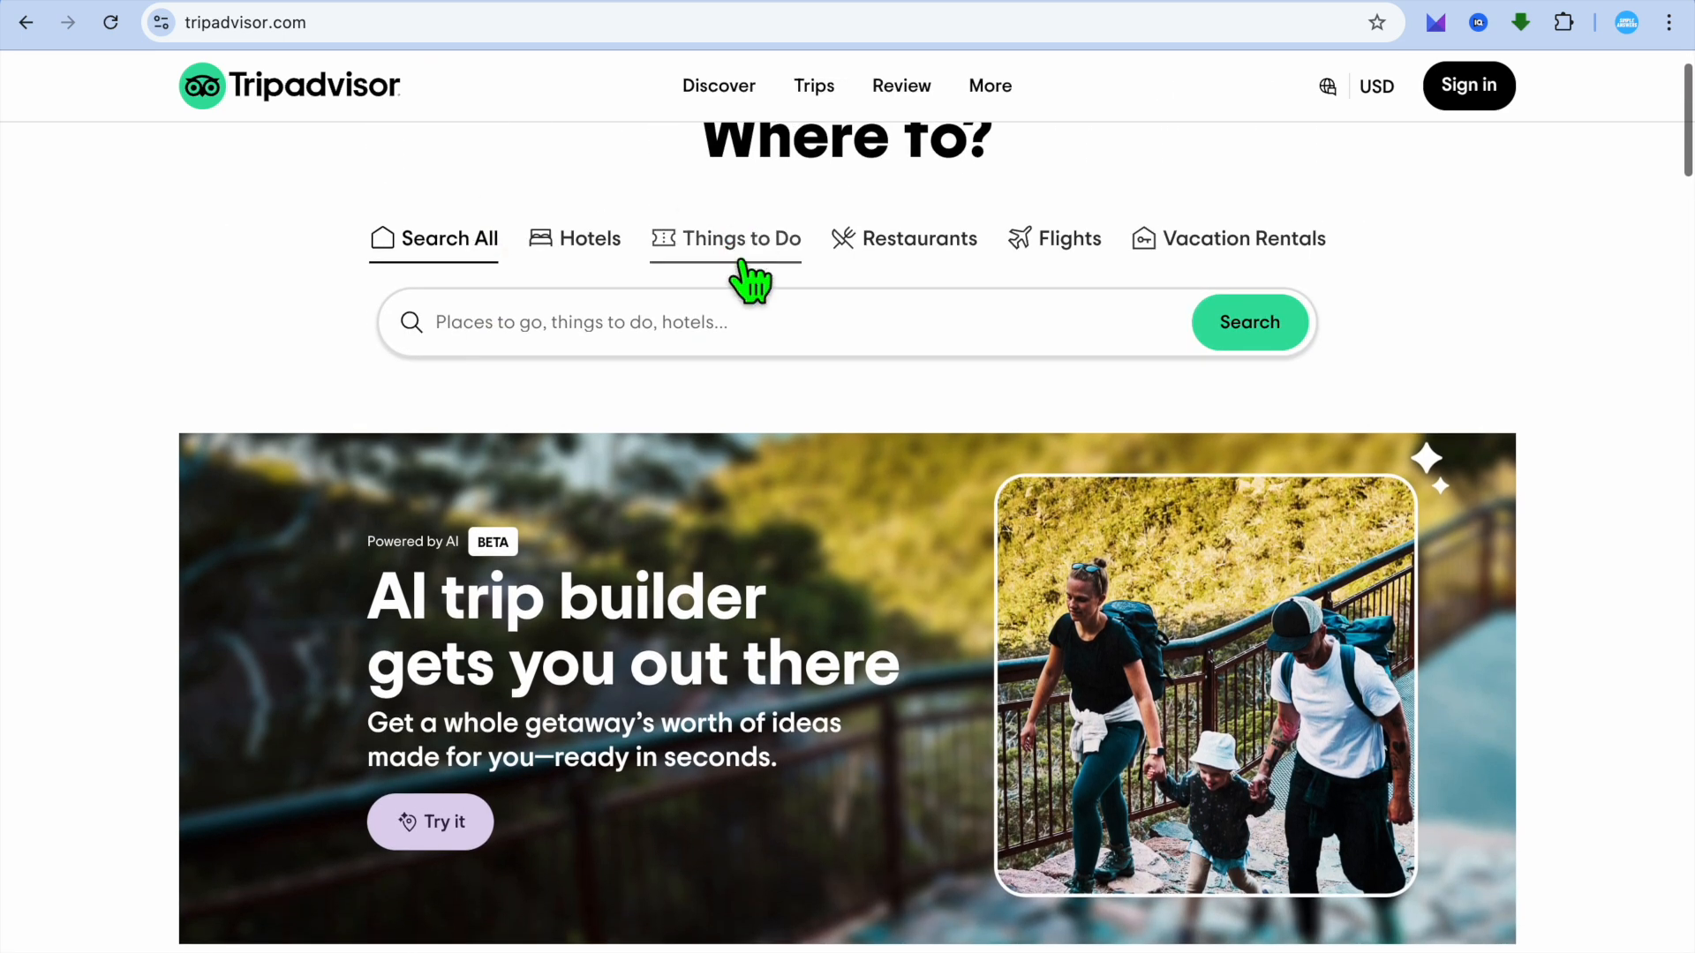
pyautogui.moveTo(1058, 19)
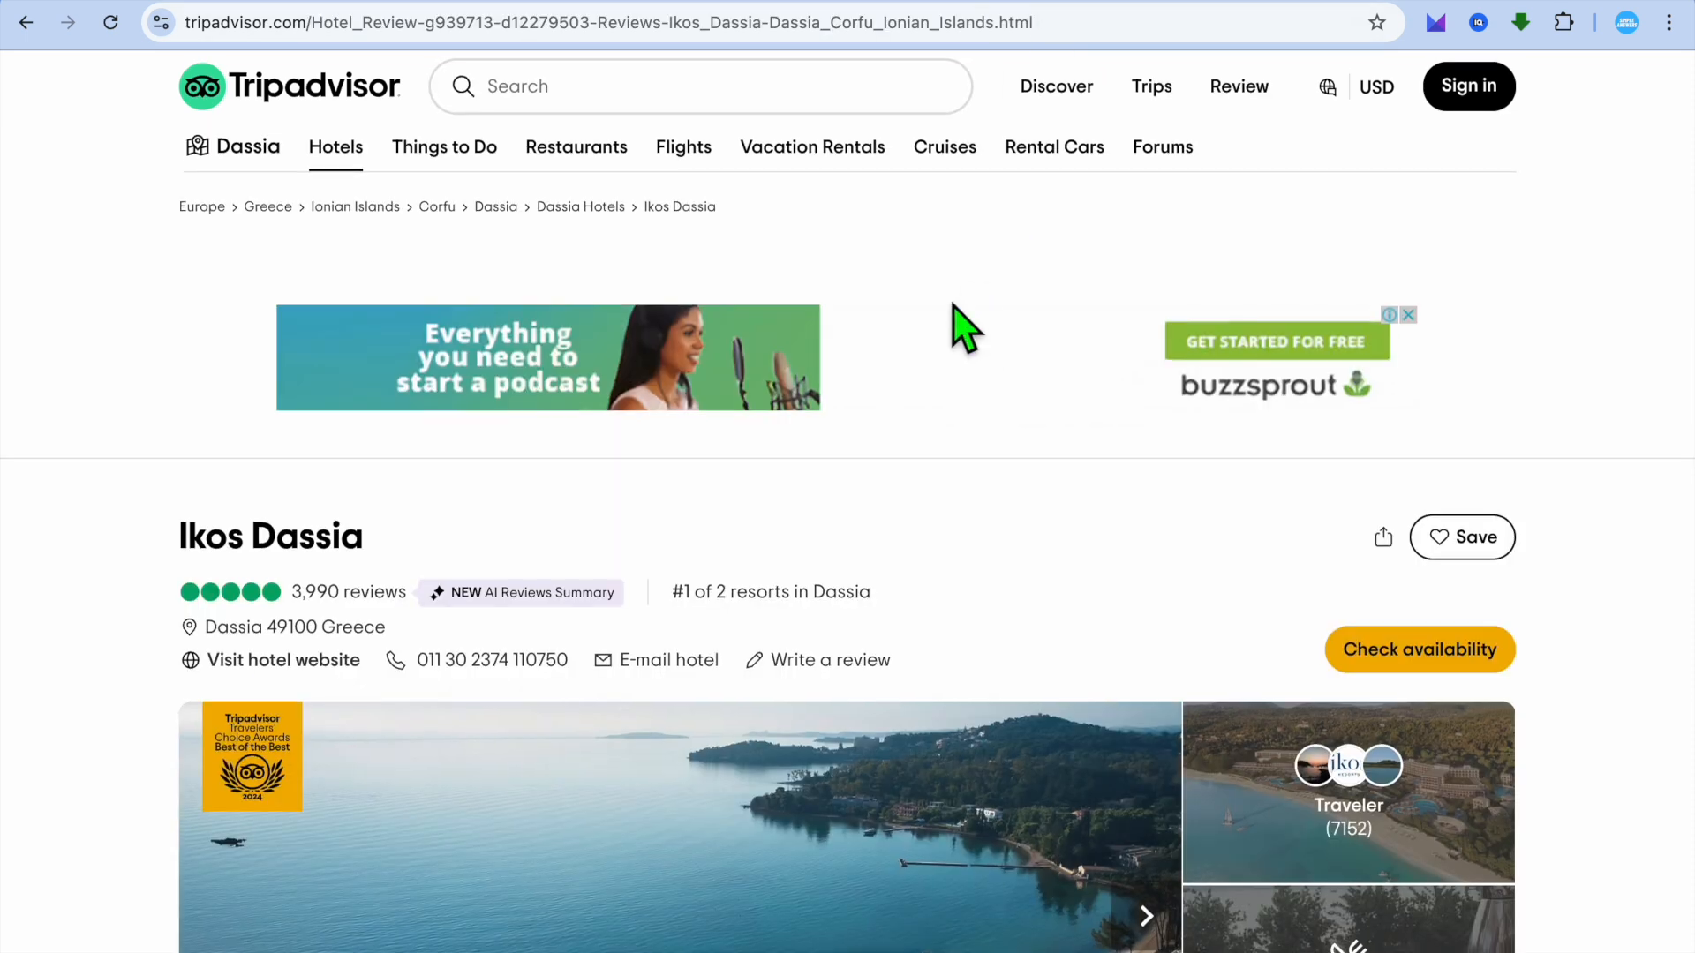
# Scroll down the Ikos Dassia hotel page to see its 3,990 reviews.
pyautogui.scroll(-3)
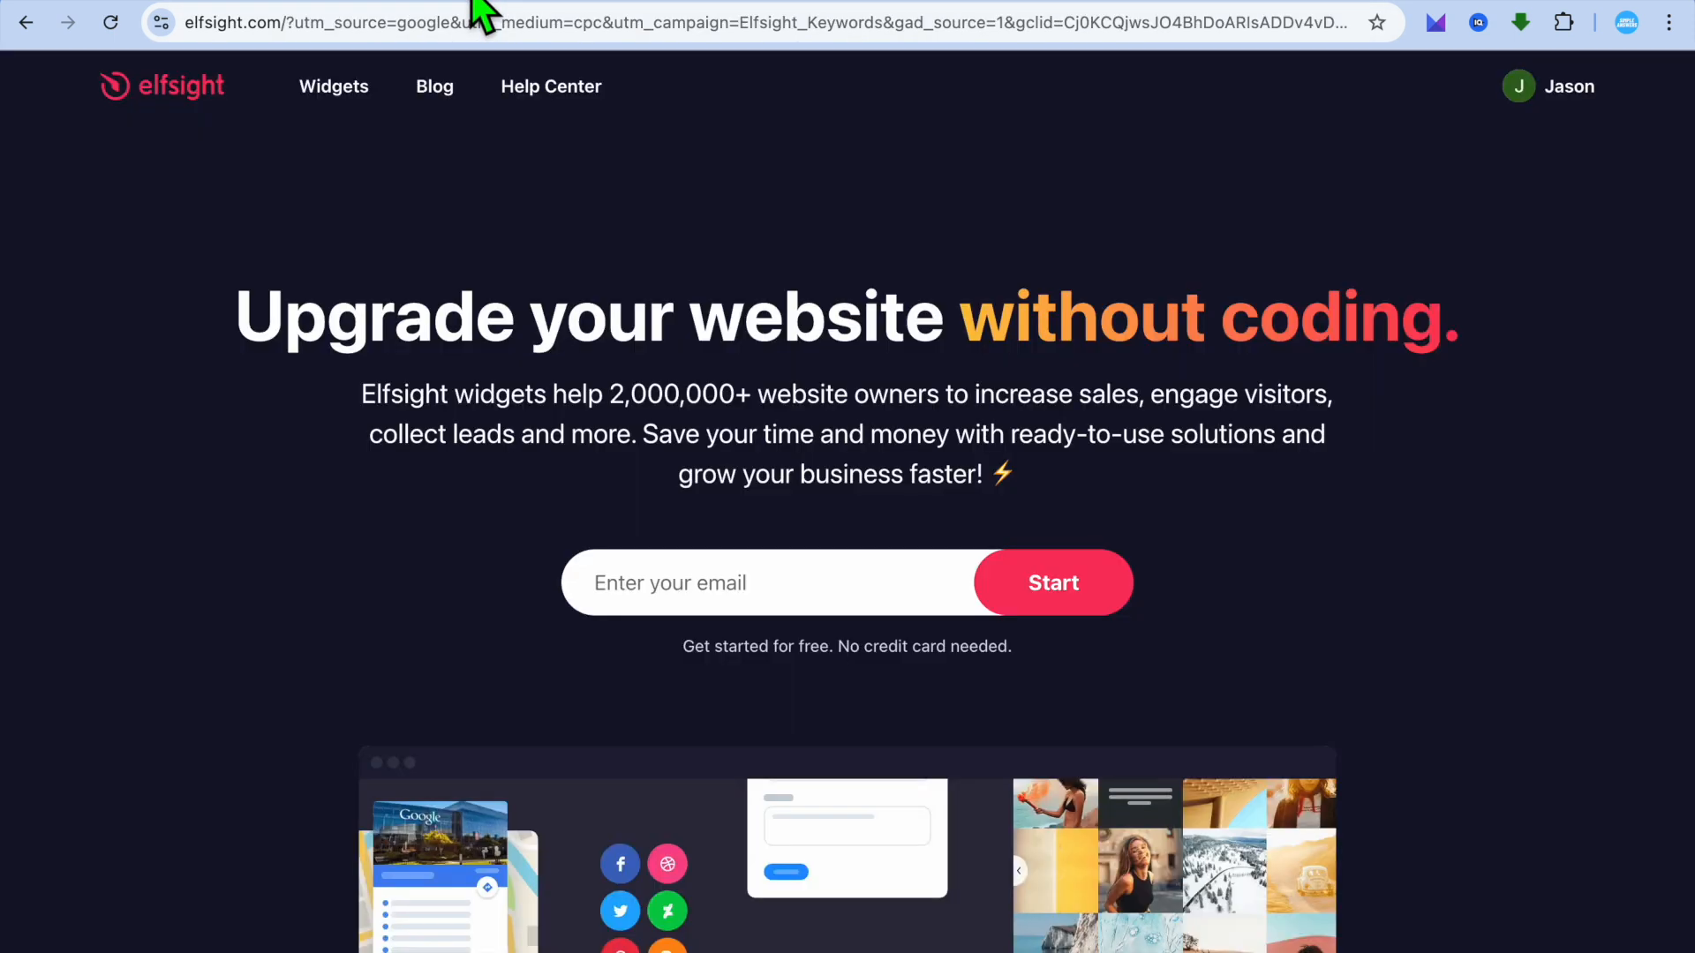
pyautogui.moveTo(469, 216)
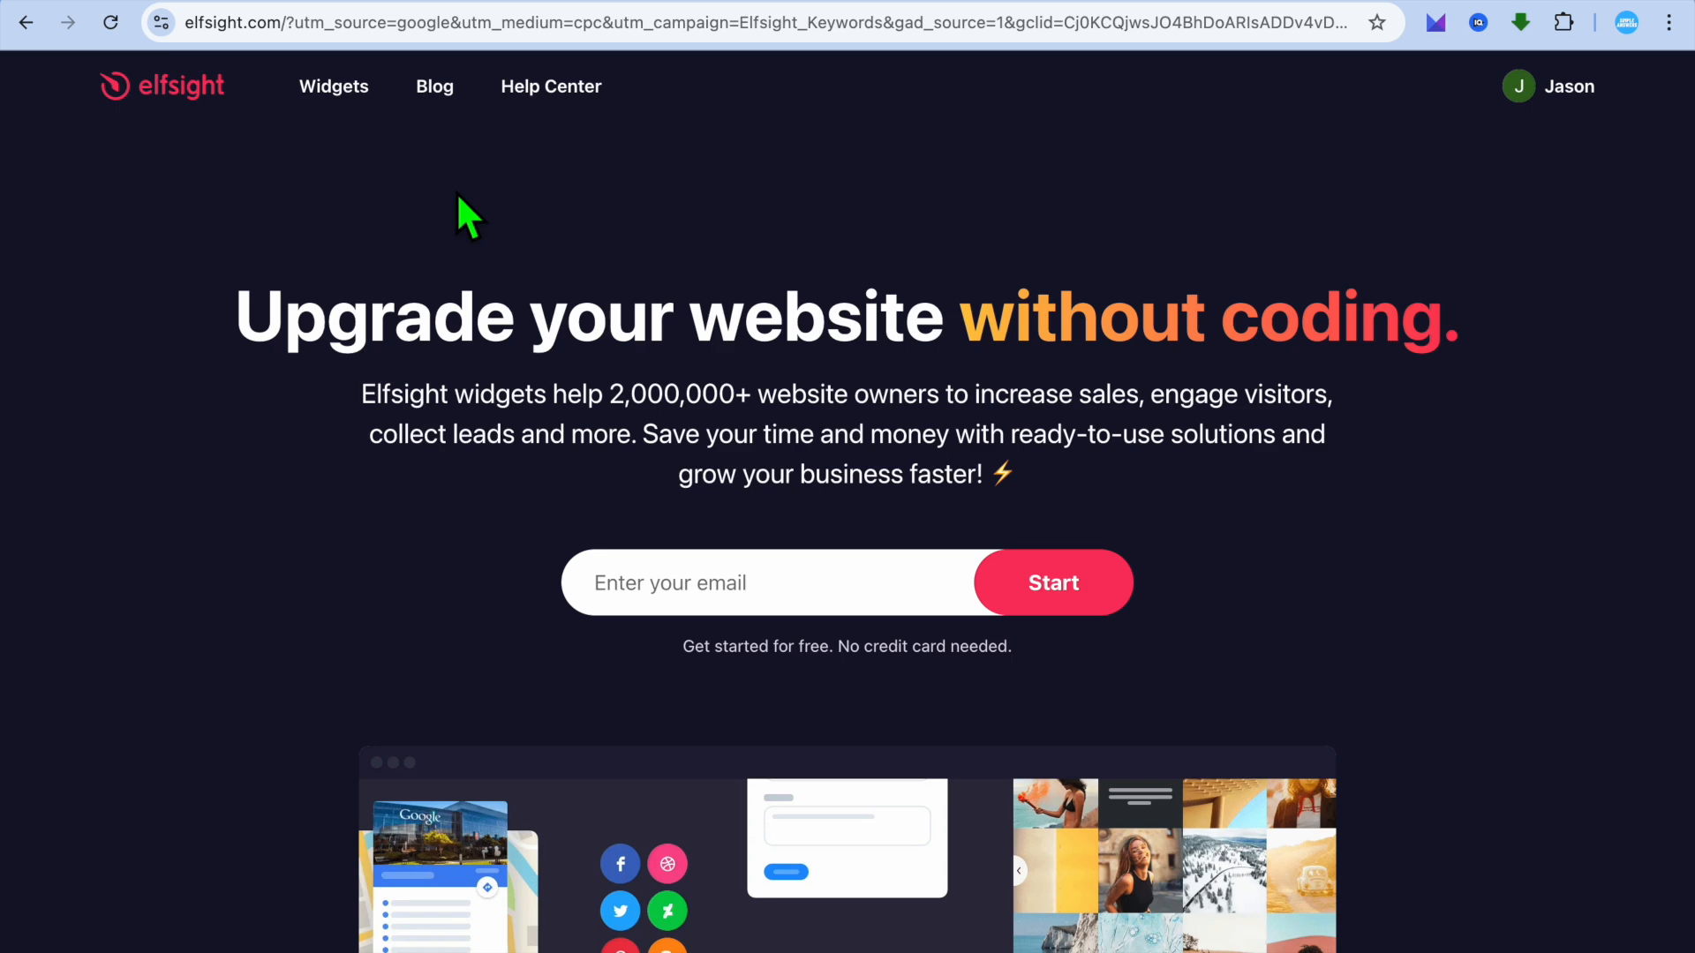
pyautogui.moveTo(377, 152)
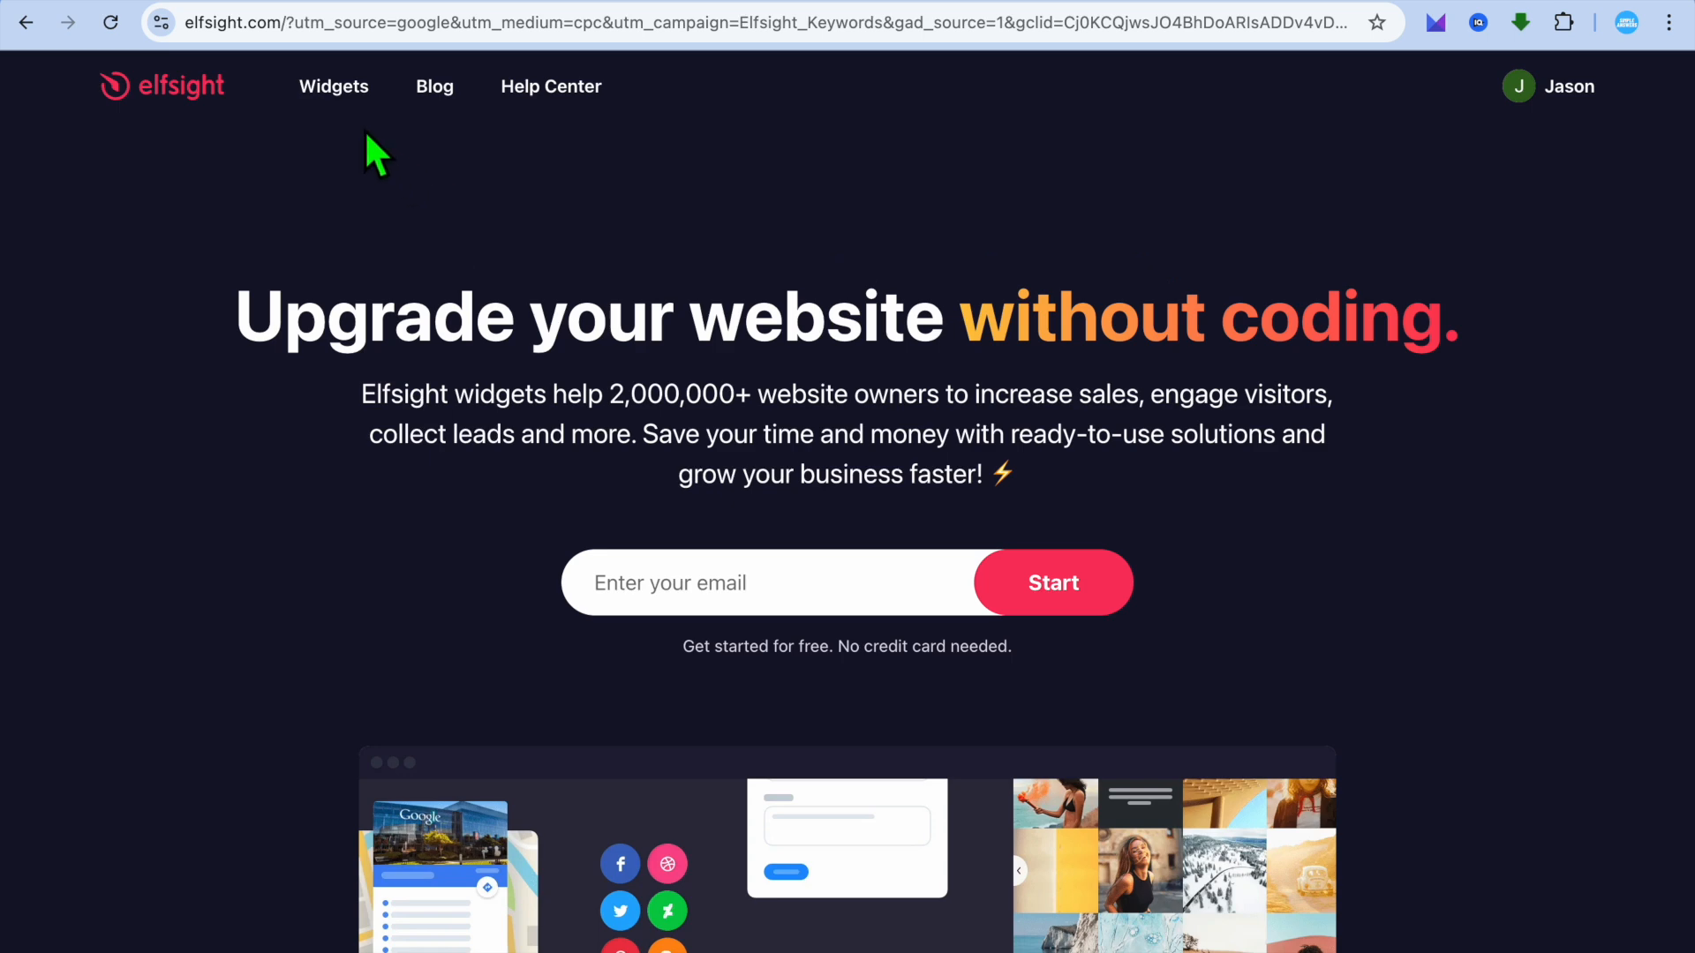
# Browse the Widgets menu to find Reviews from Tripadvisor under Reviews.
pyautogui.click(333, 86)
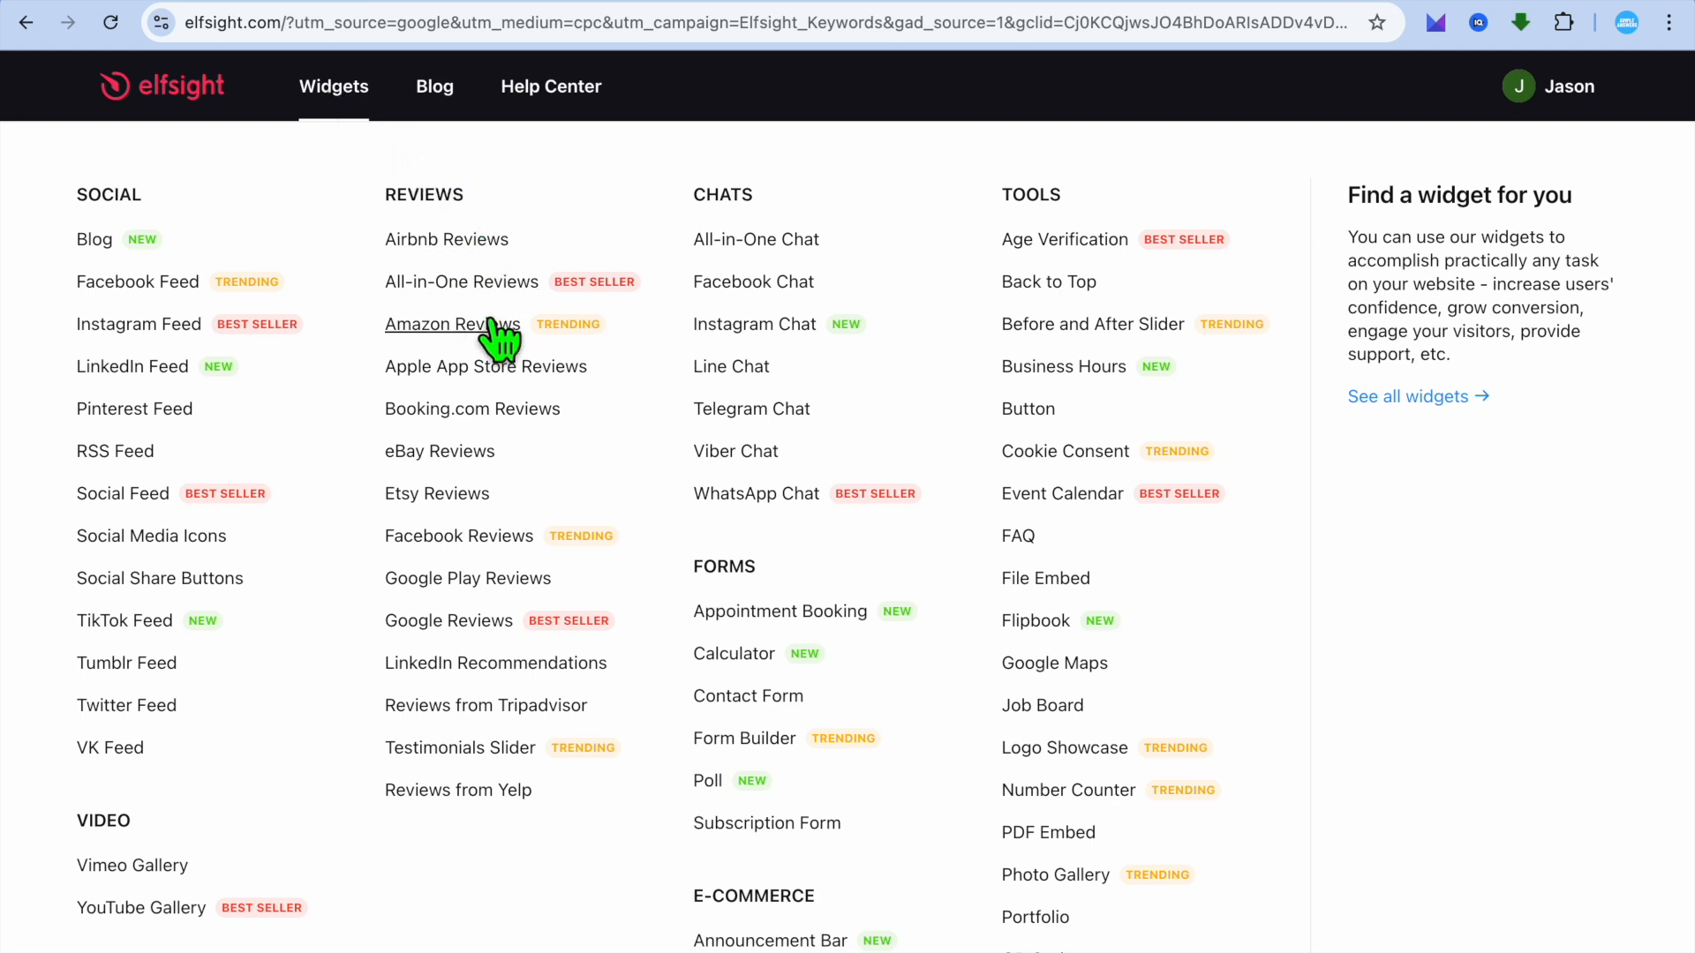
pyautogui.scroll(-3)
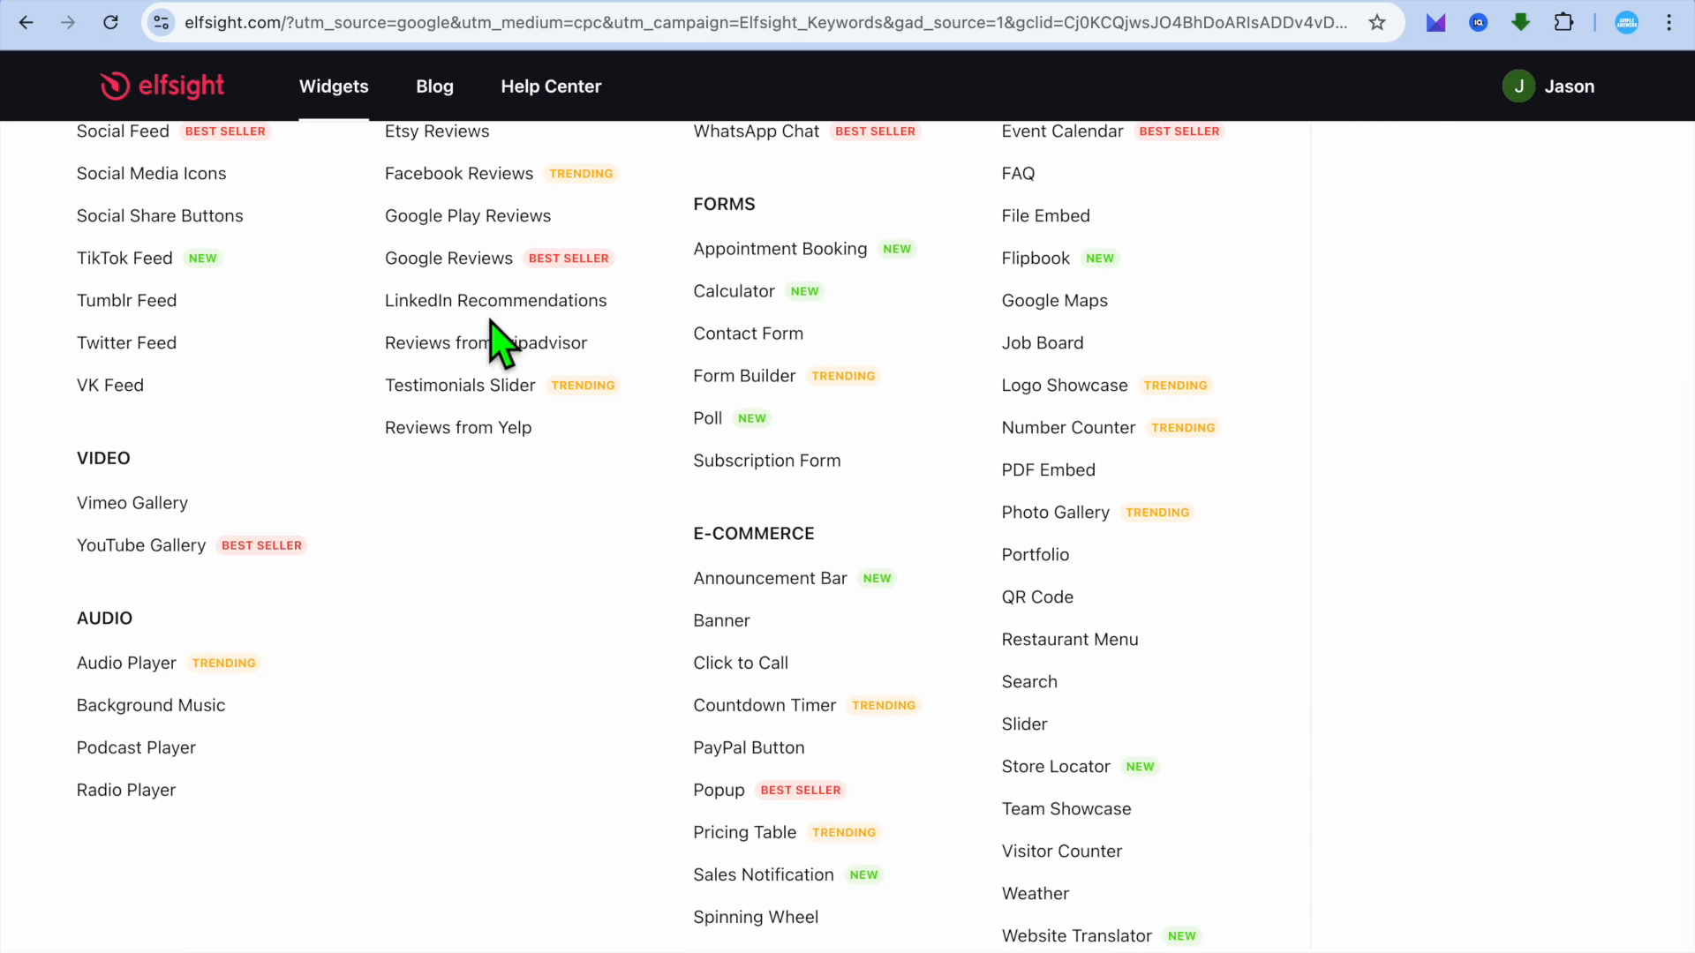
pyautogui.scroll(3)
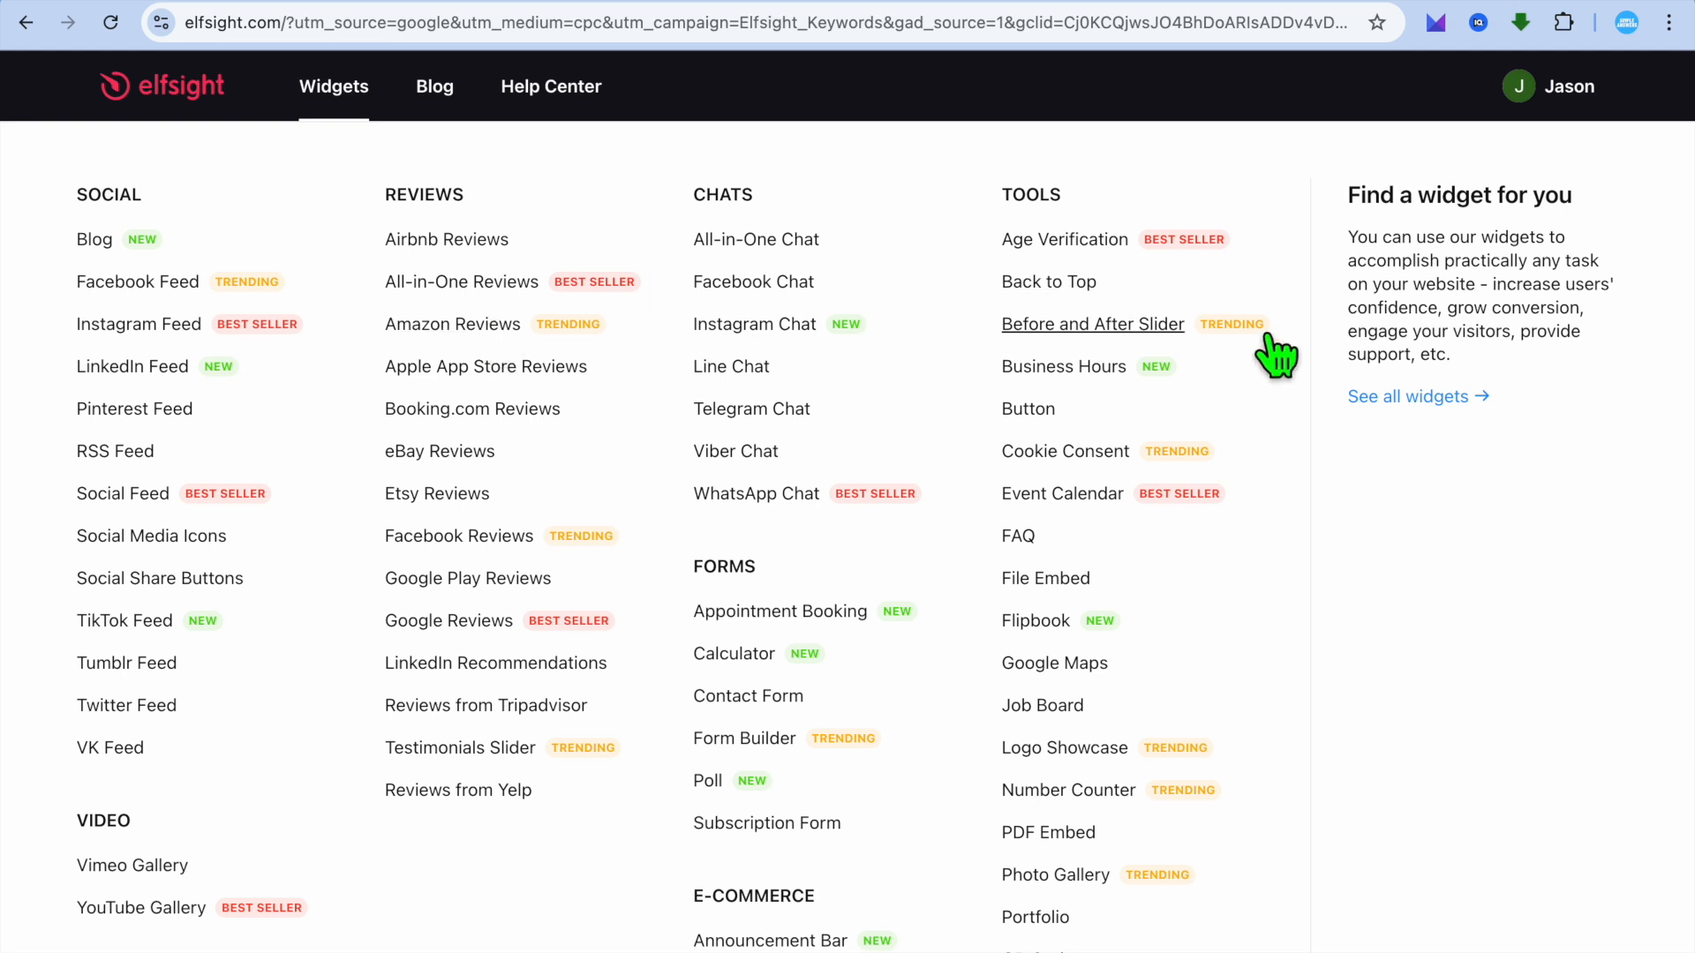
pyautogui.moveTo(1407, 397)
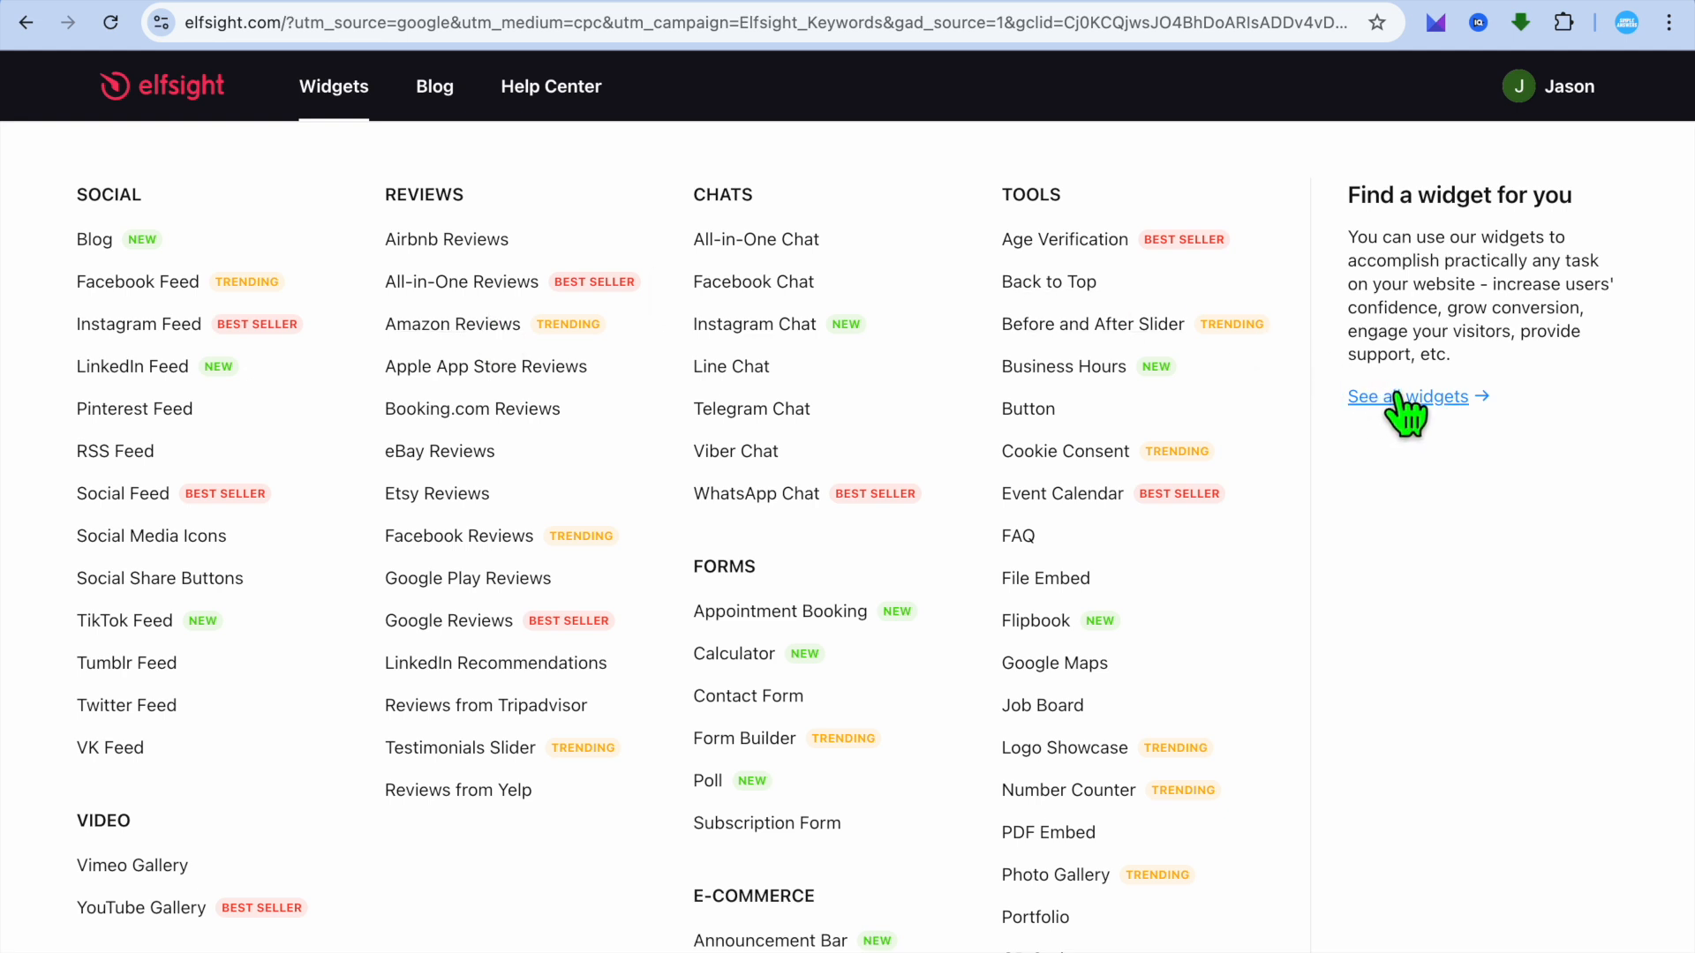
# Search the widget catalogue for 'TRIP' and choose the Reviews from Tripadvisor widget.
pyautogui.click(1408, 395)
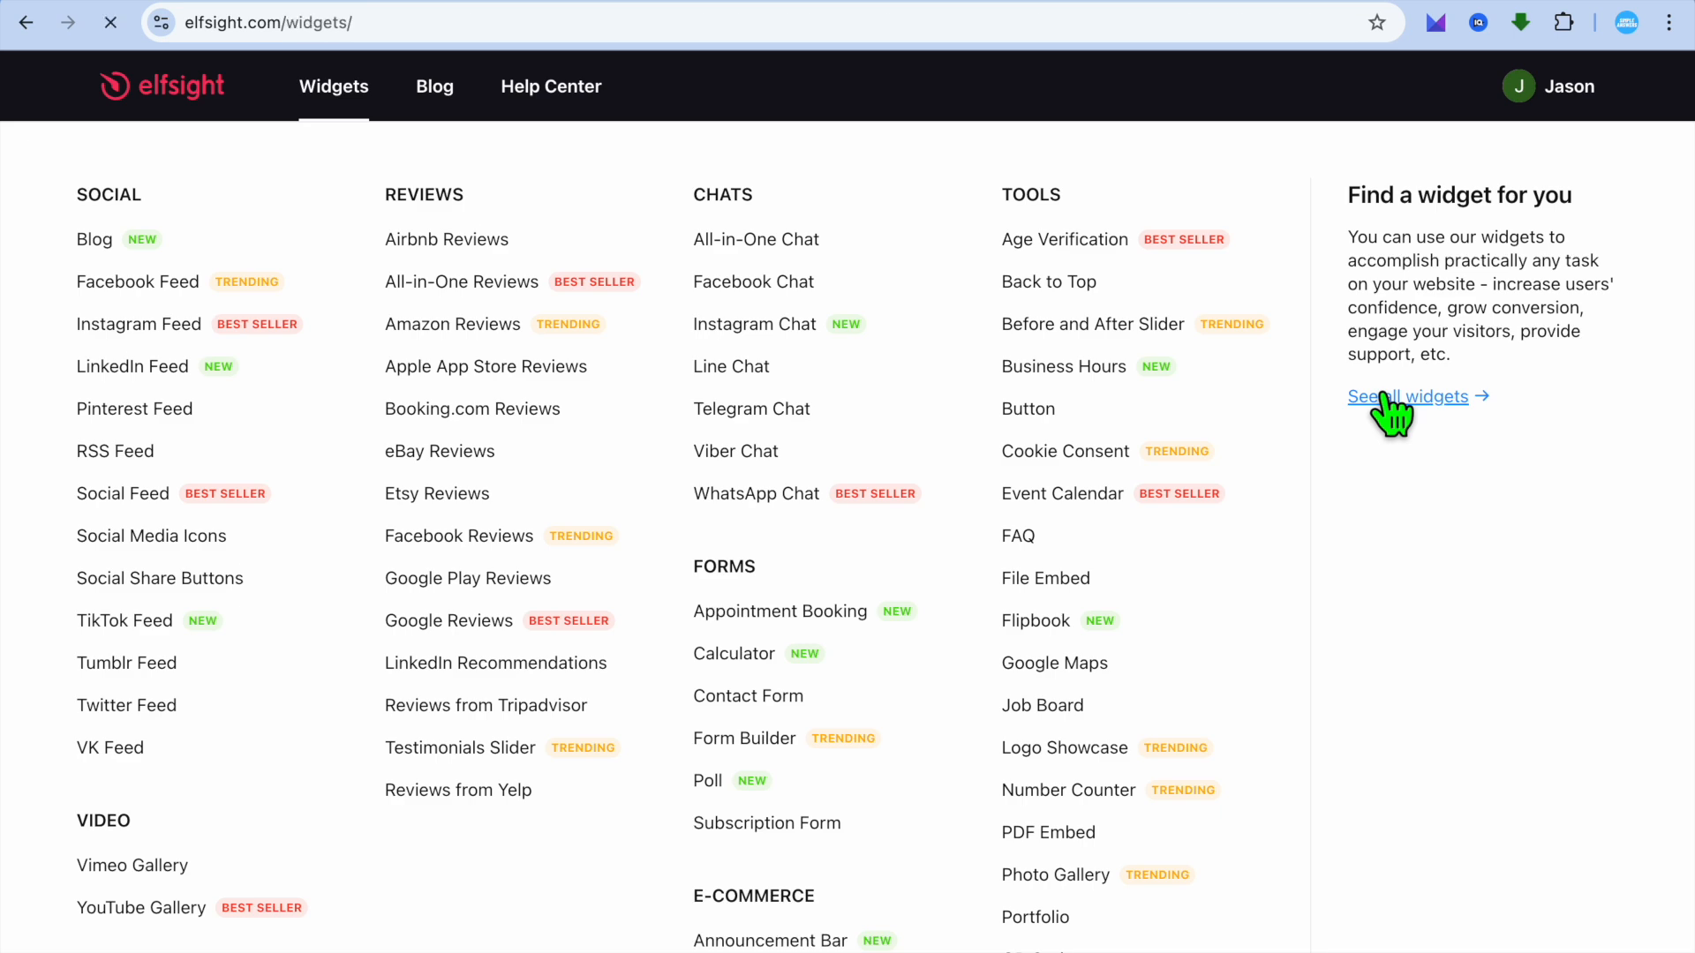
pyautogui.click(1407, 397)
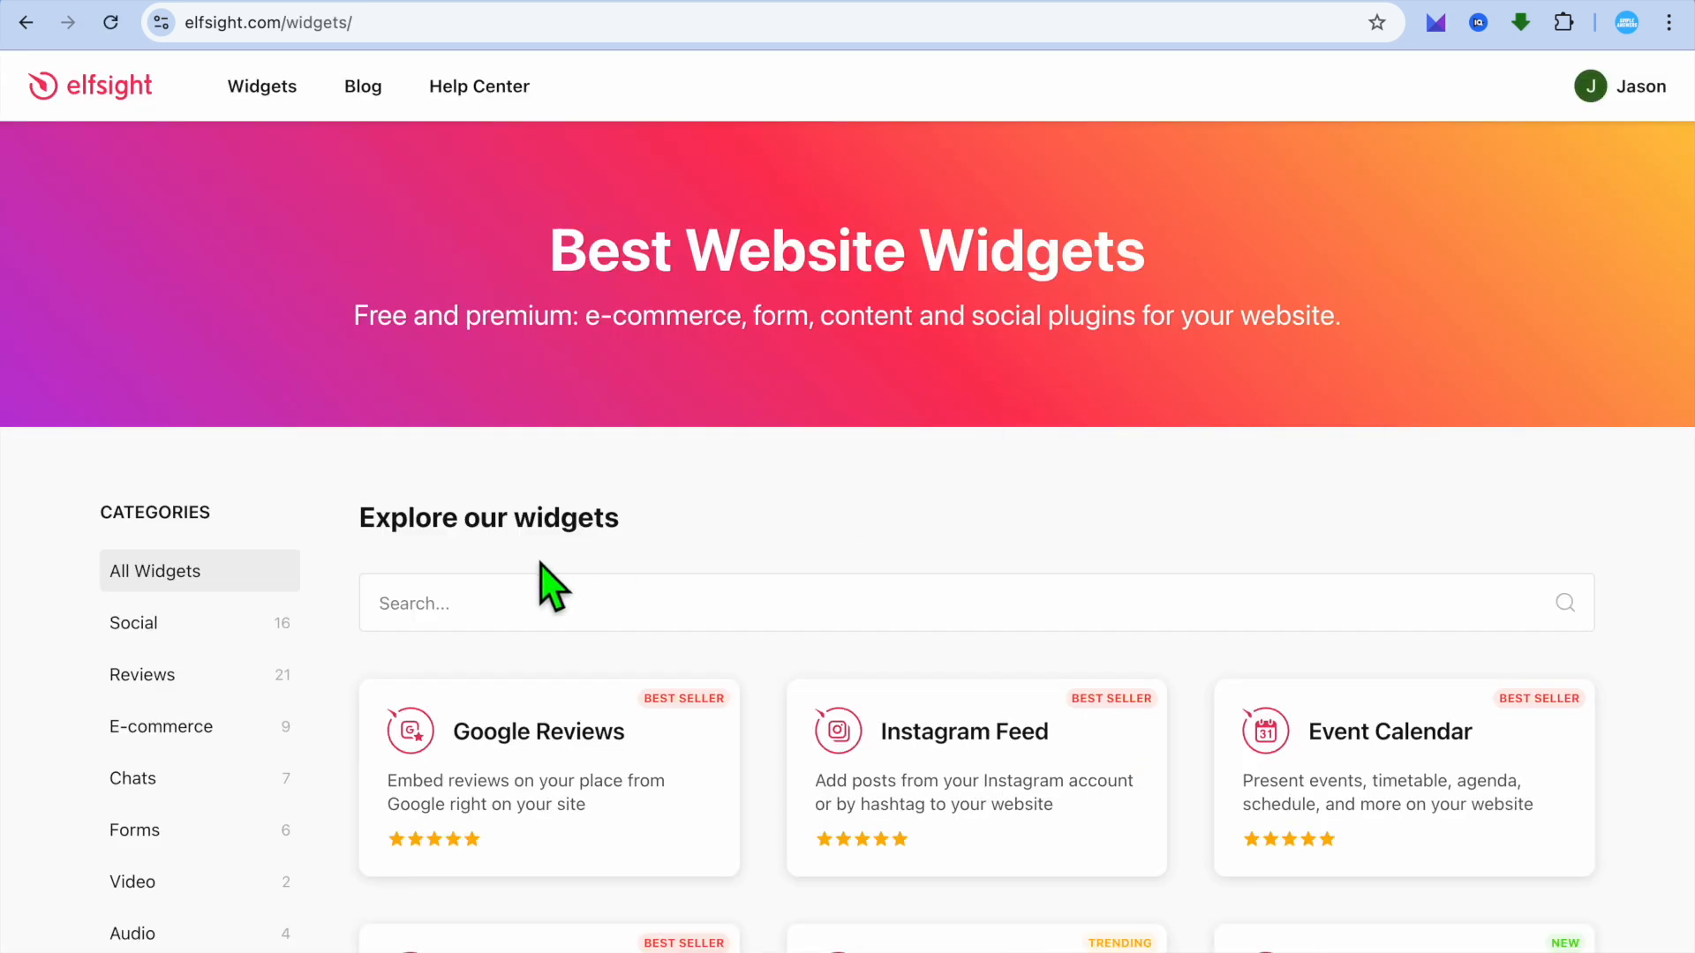
pyautogui.write('T')
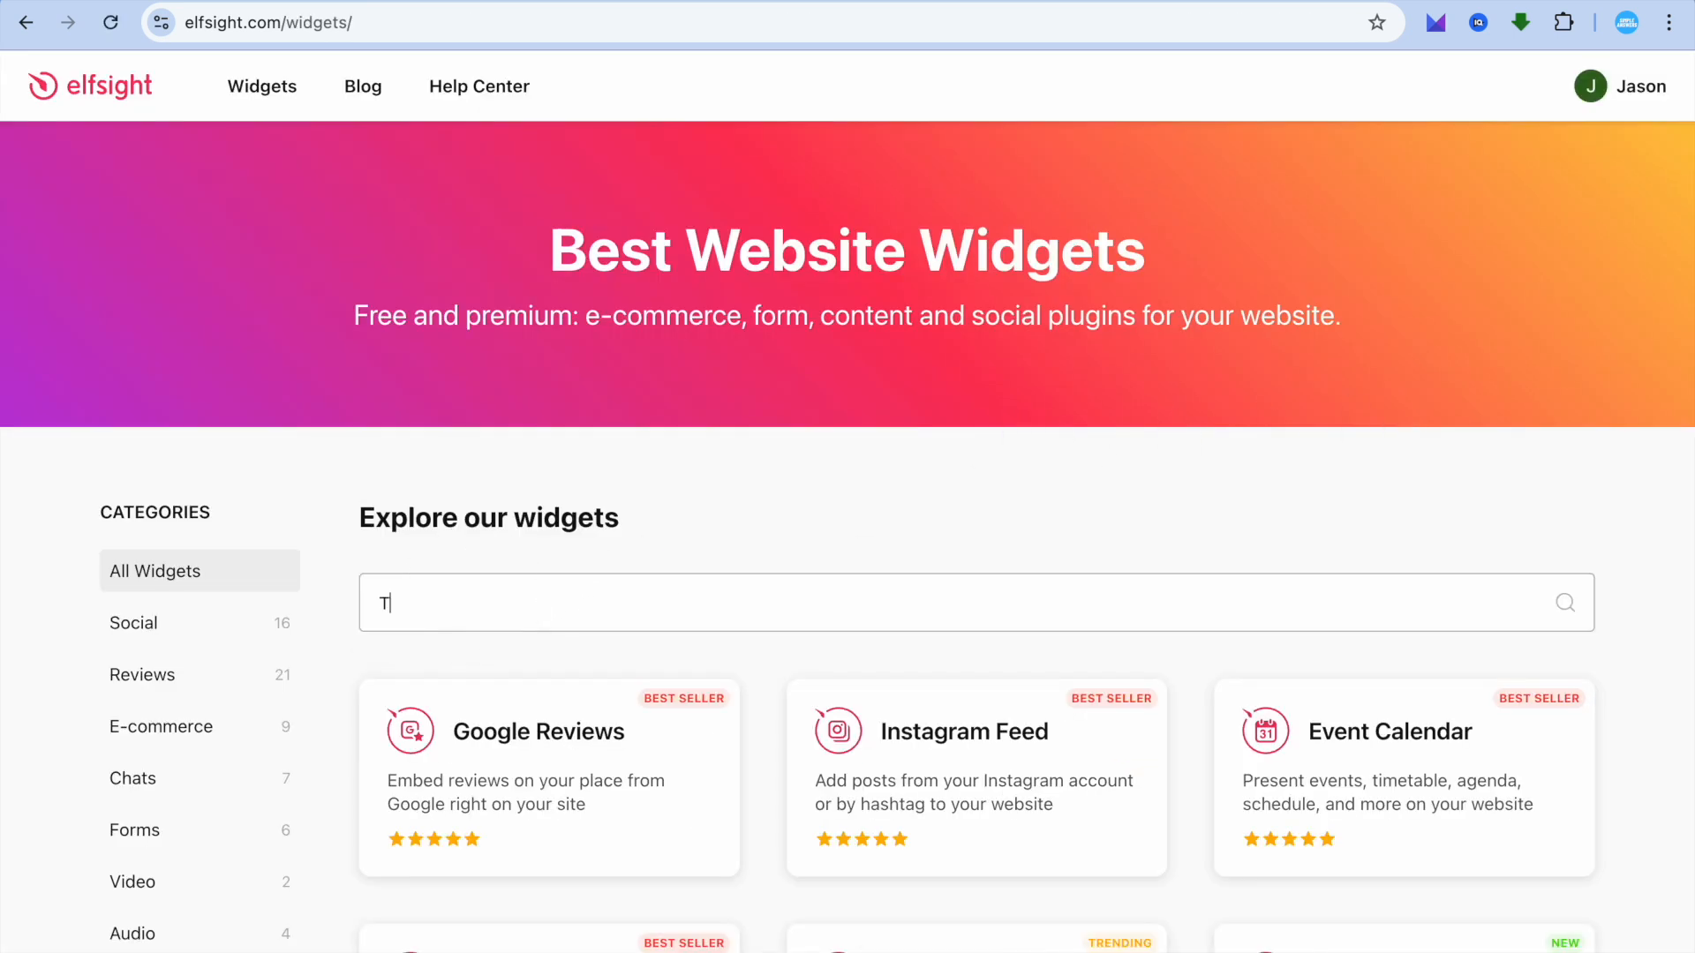
pyautogui.write('RIP')
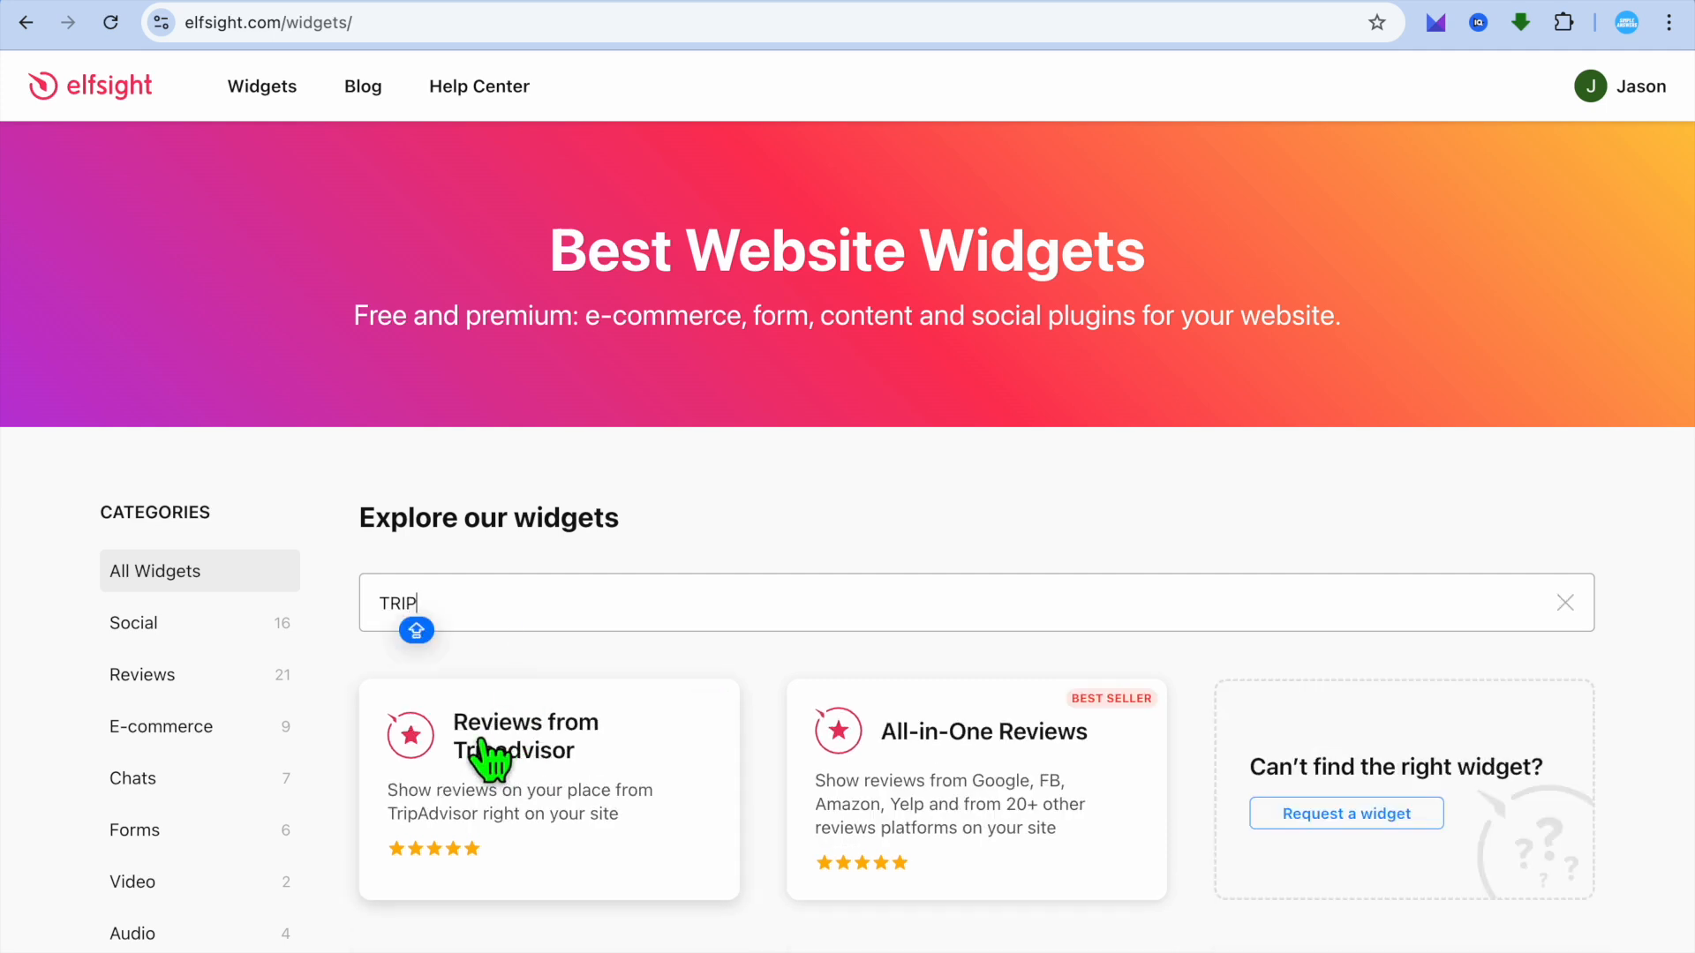
pyautogui.click(525, 753)
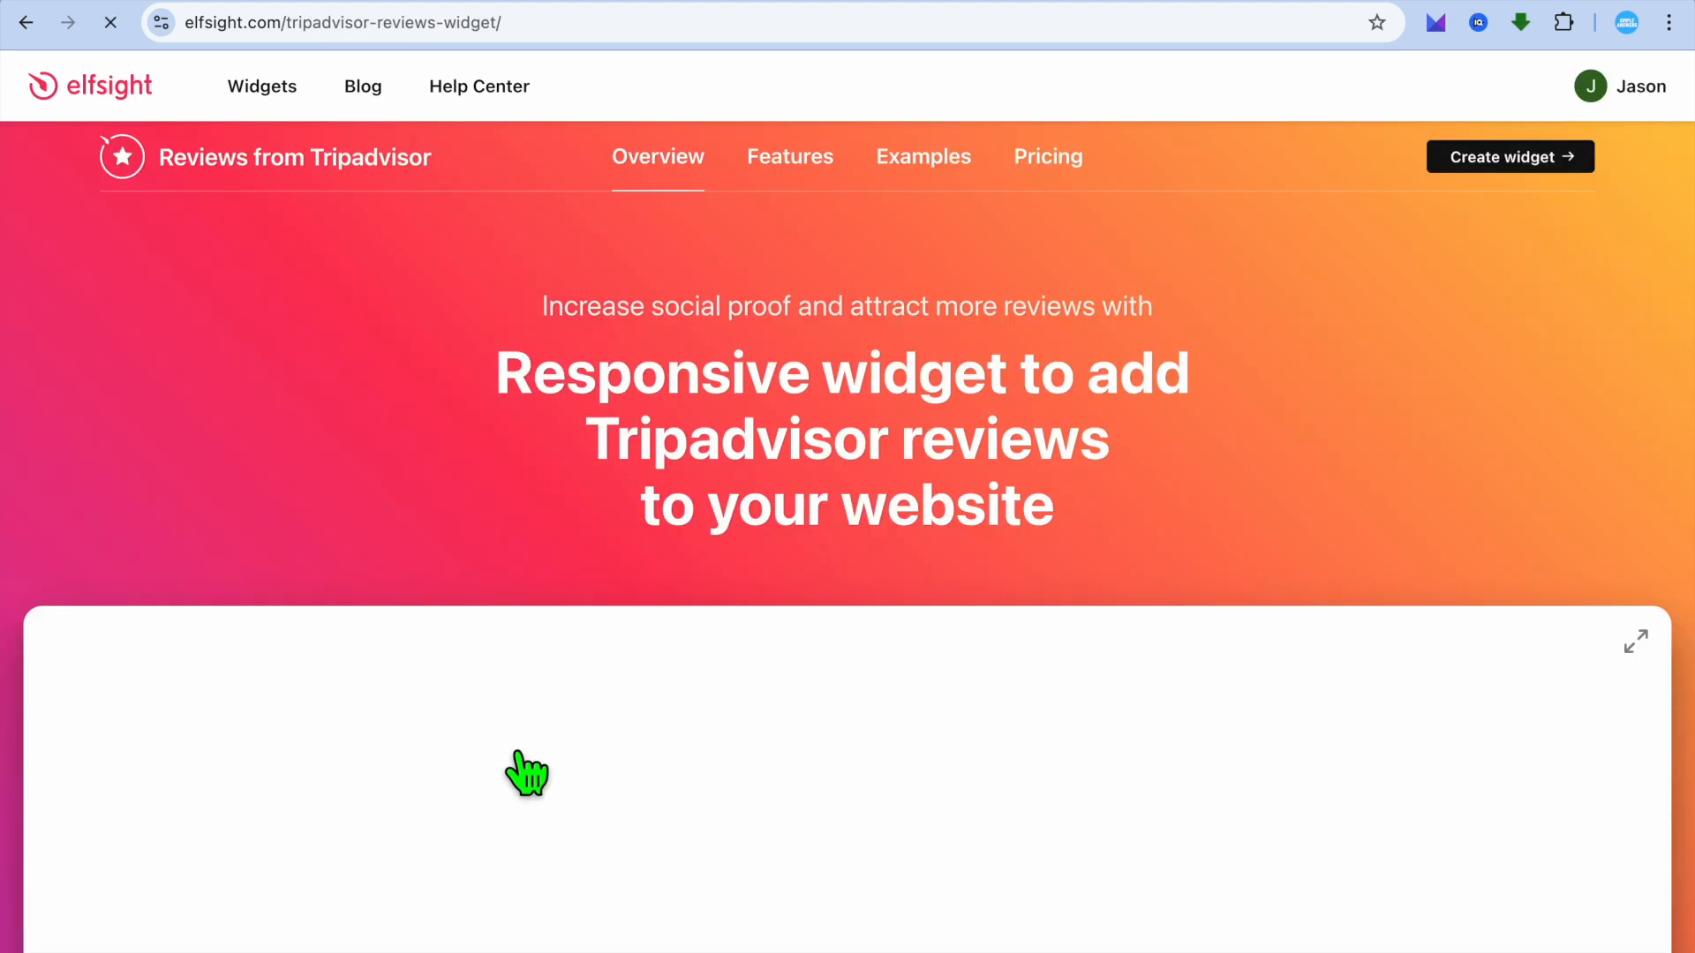
# Compare the Grid and other template layouts, ending on the carousel preview.
pyautogui.scroll(-3)
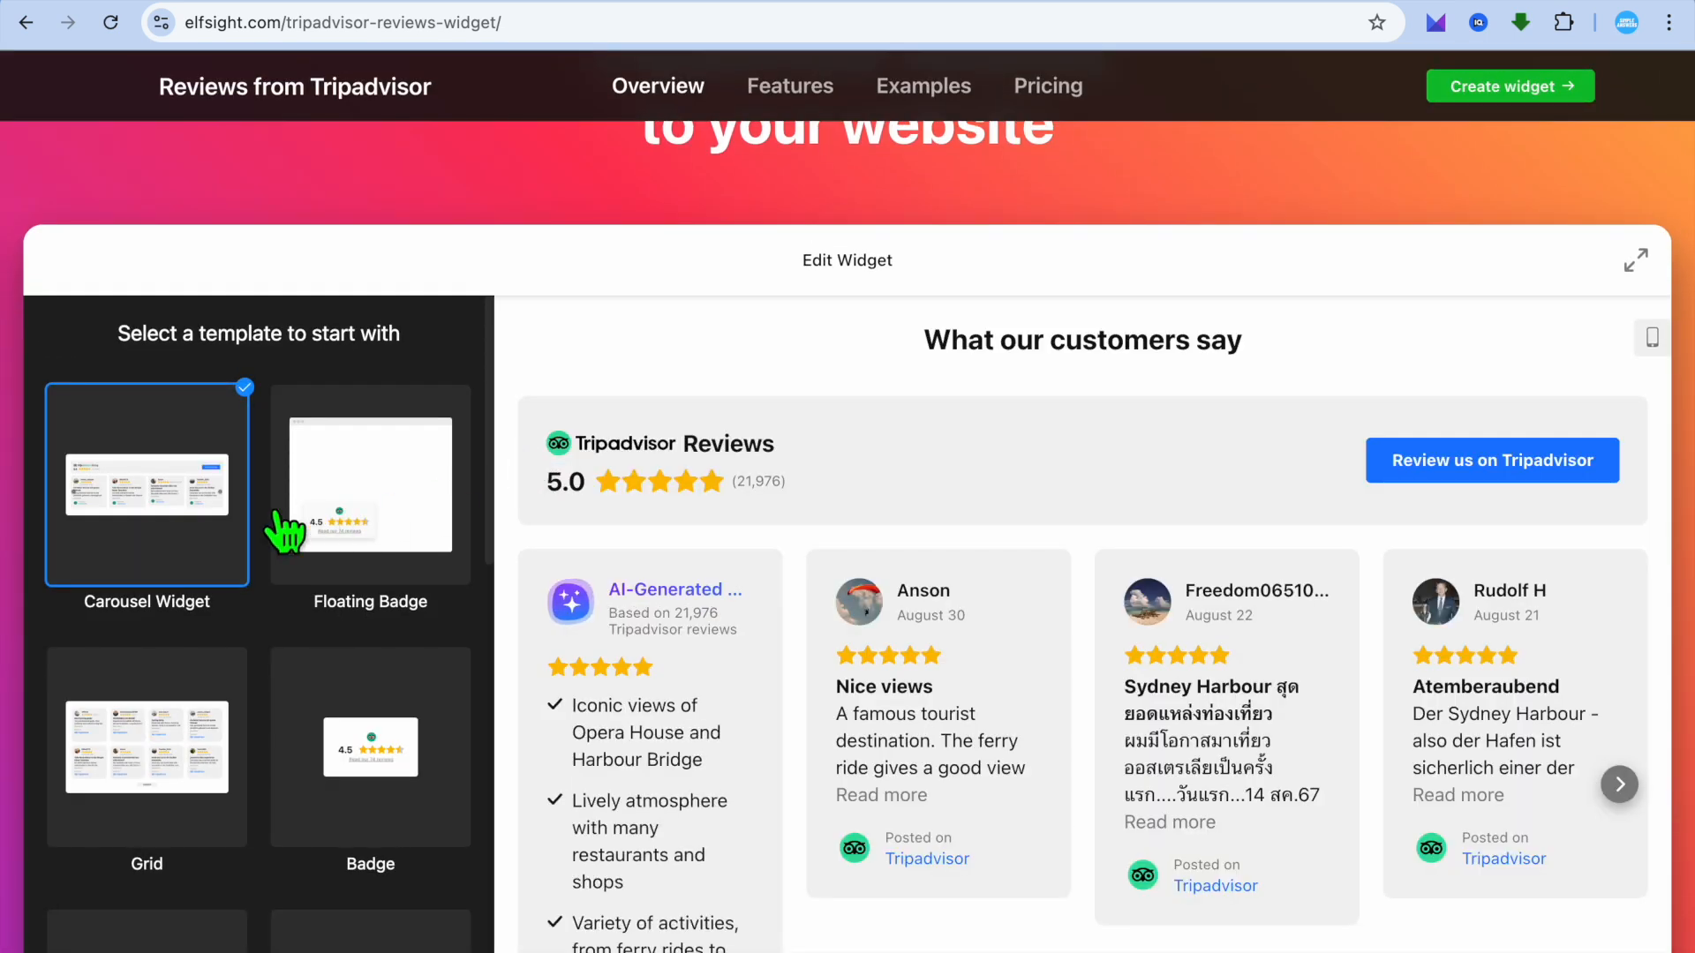
pyautogui.moveTo(383, 529)
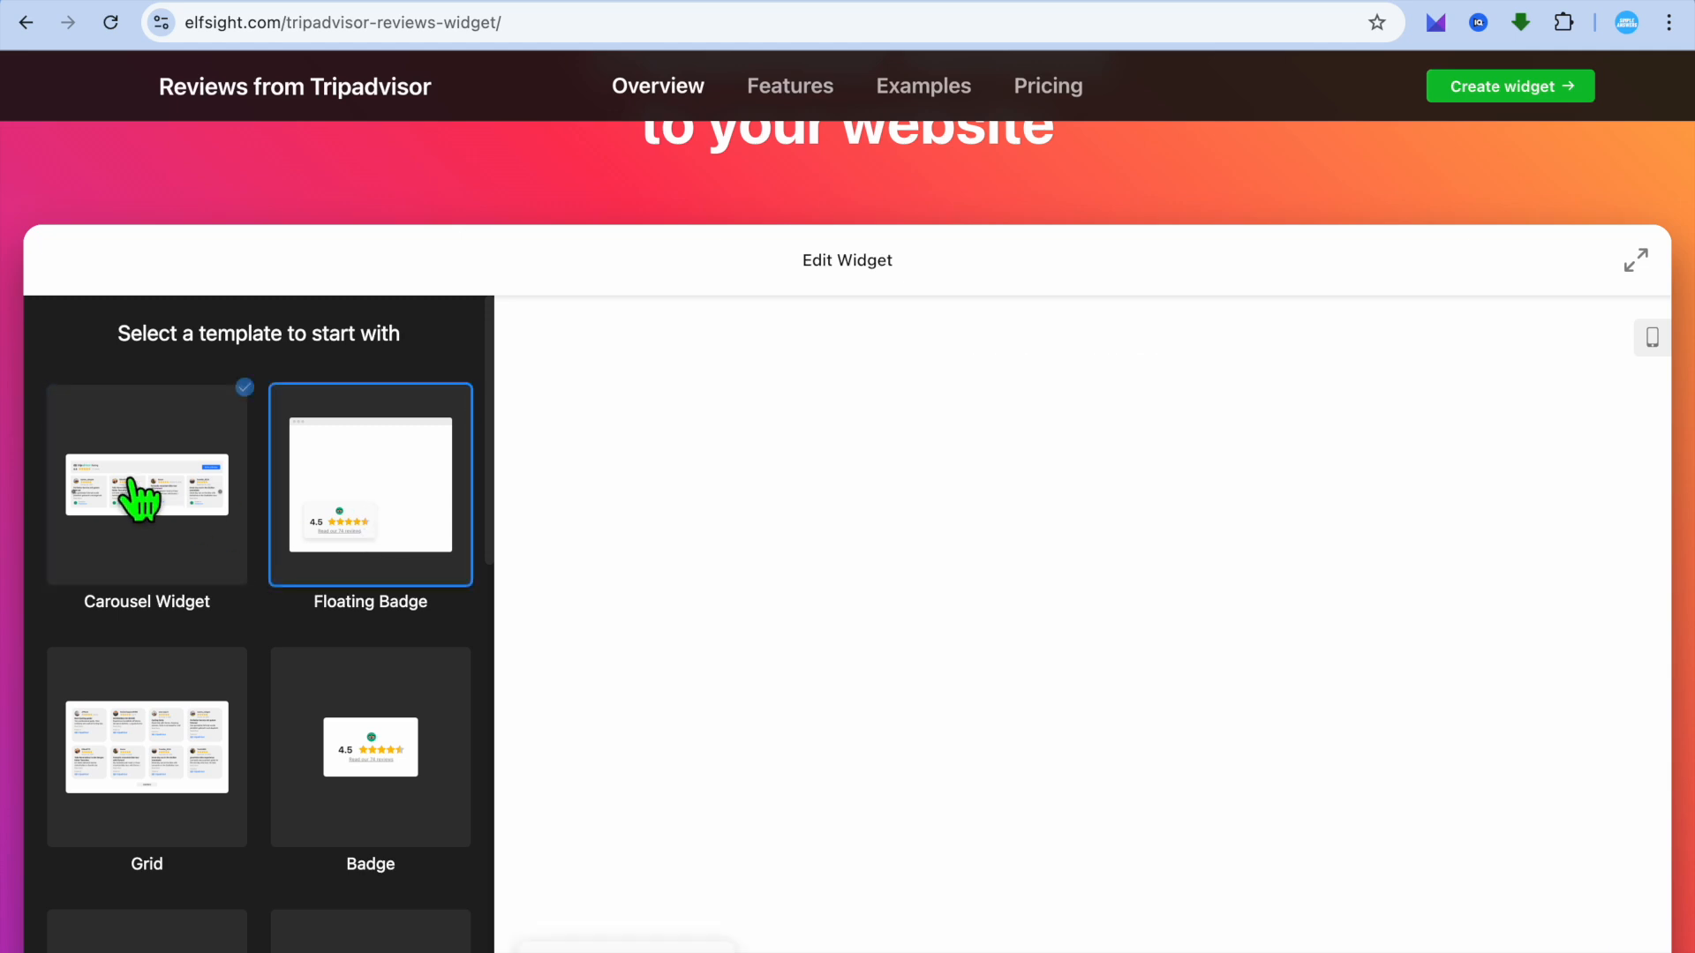
pyautogui.click(146, 746)
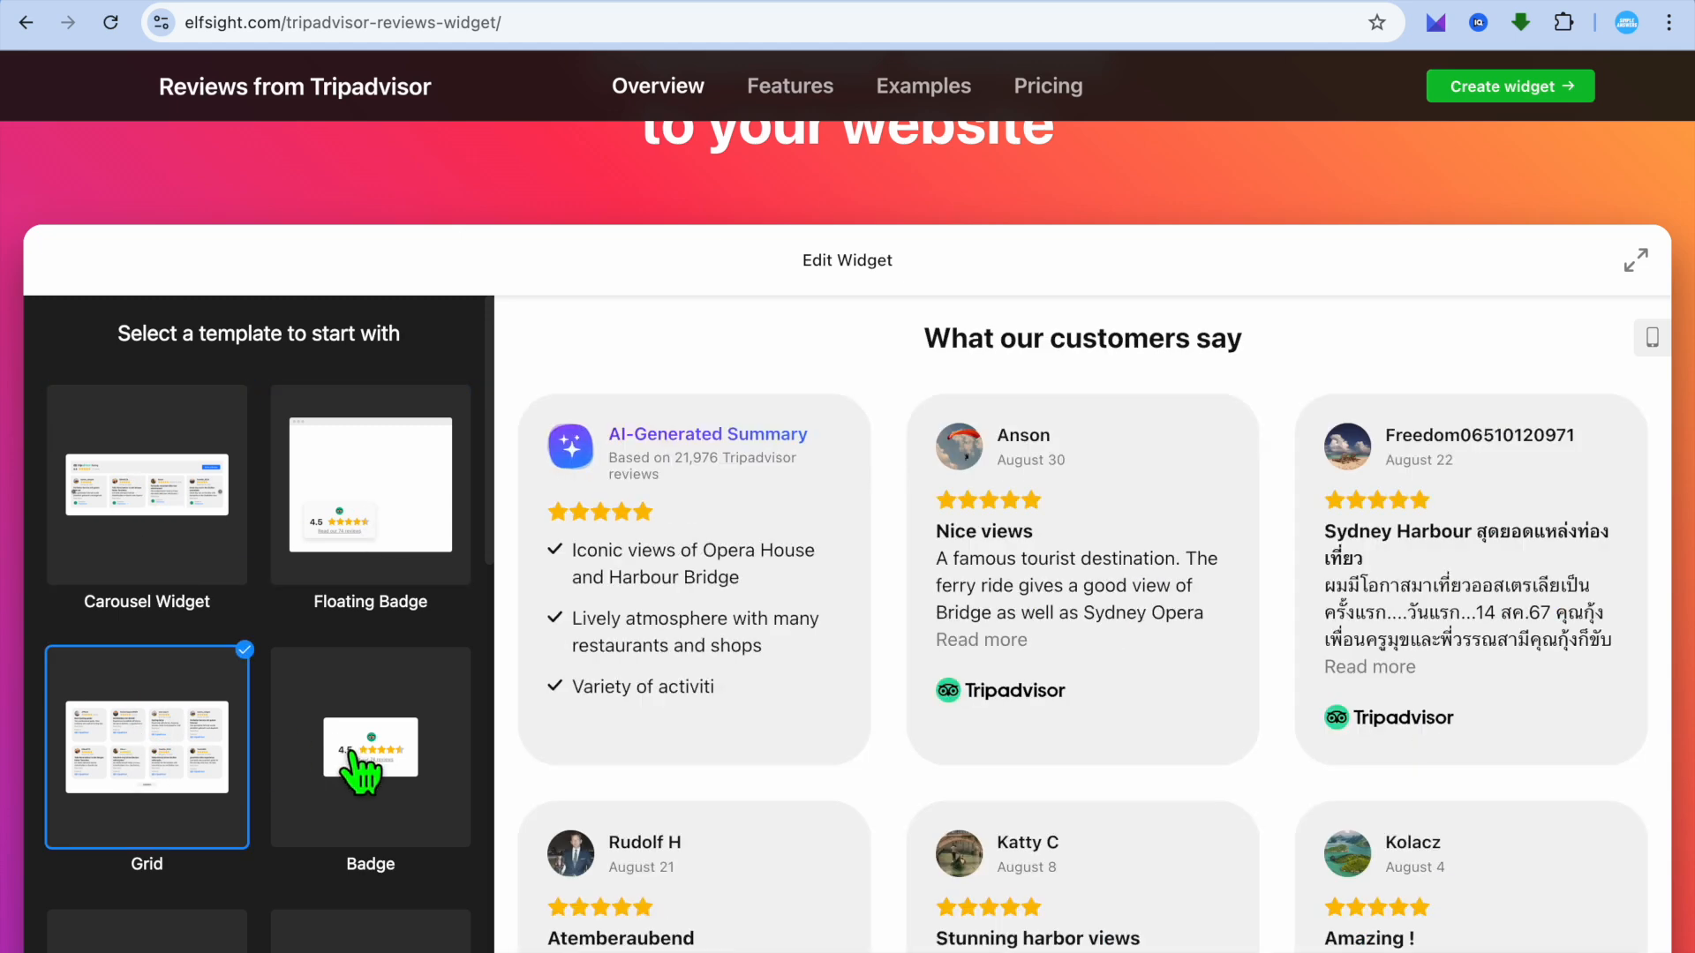
pyautogui.click(369, 746)
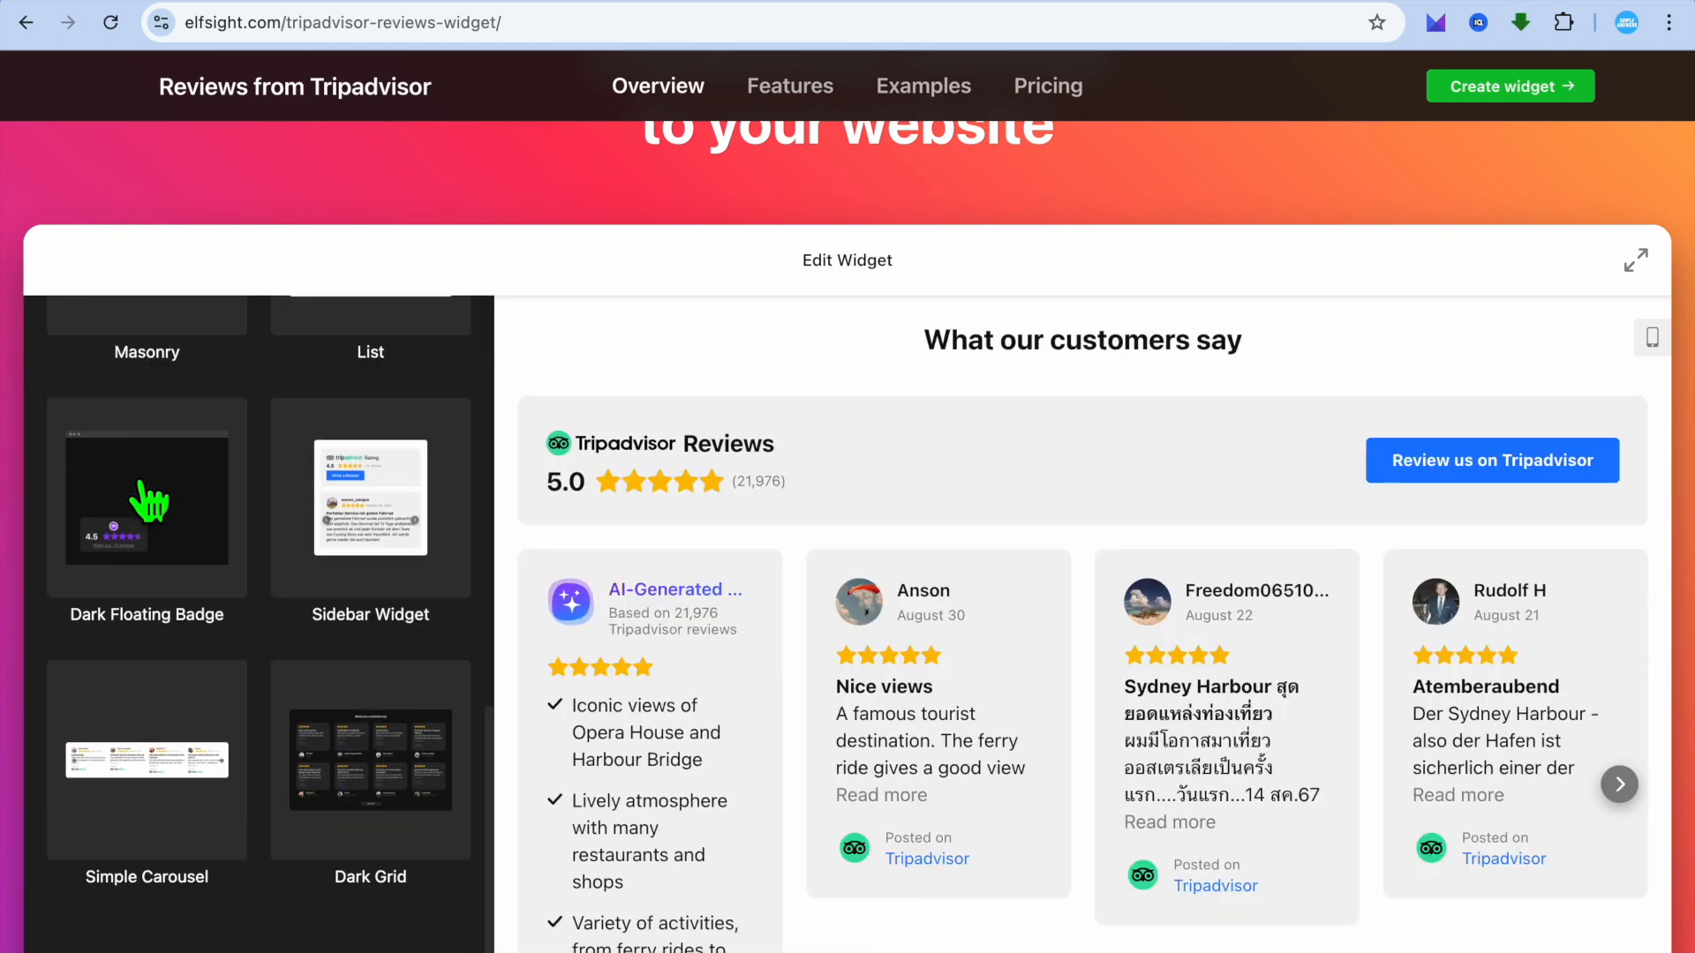
pyautogui.scroll(-3)
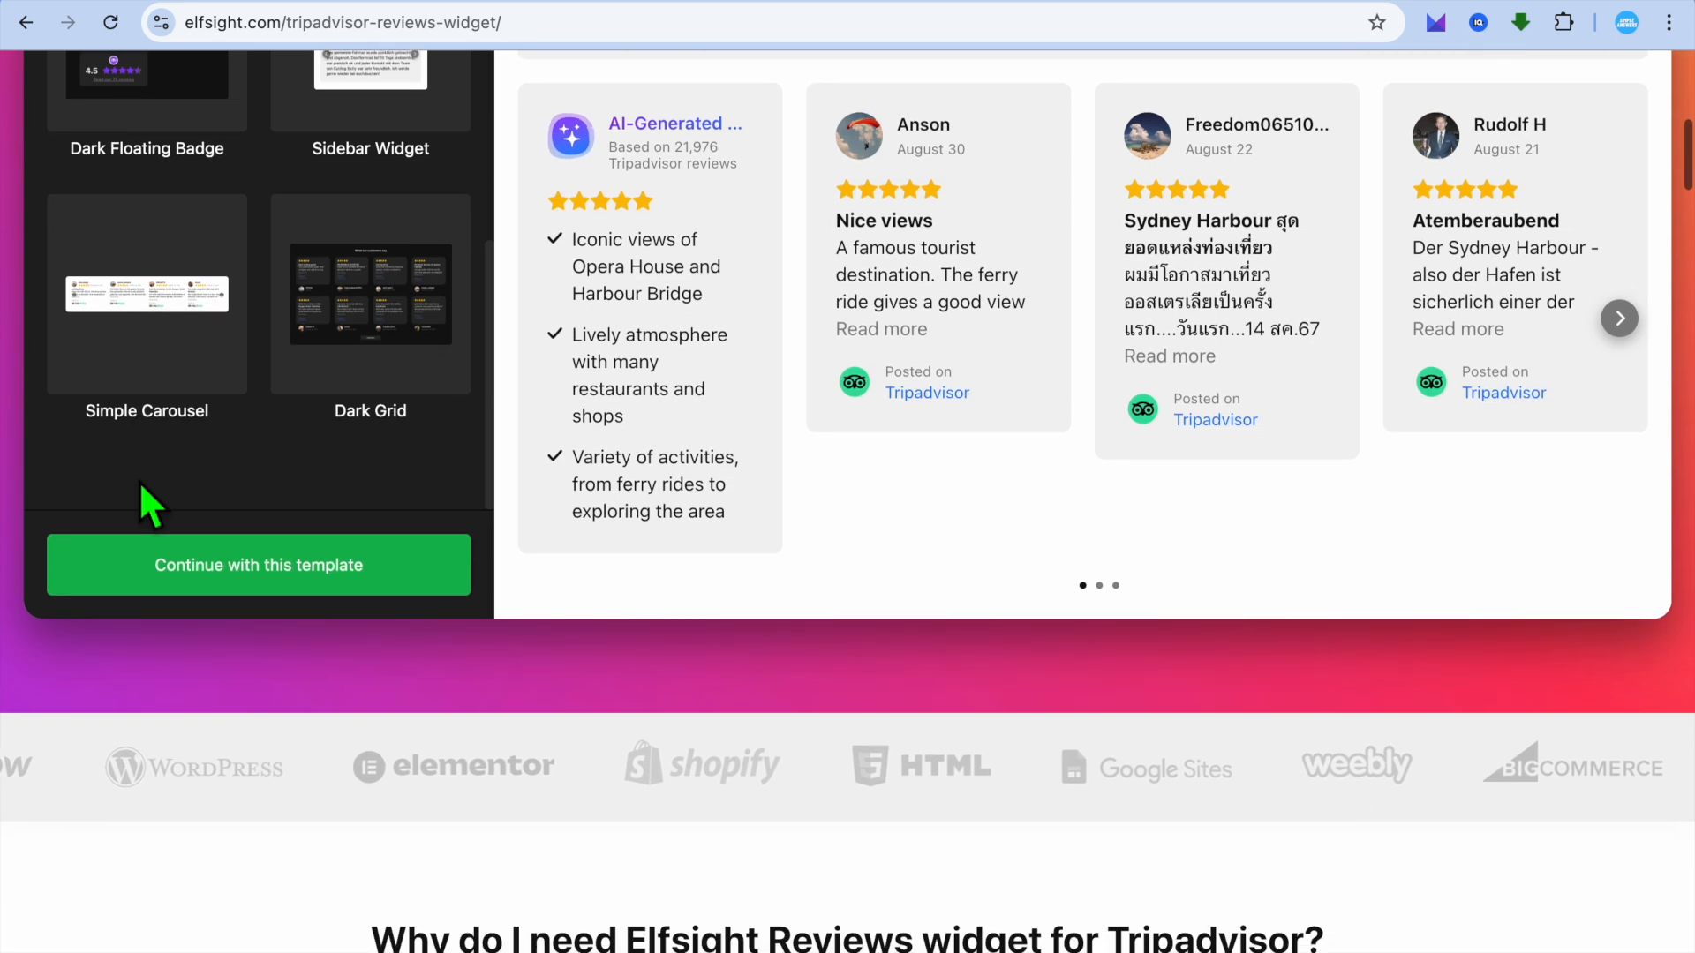
# Continue with the carousel template and set the Ikos Dassia Tripadvisor URL as the review source.
pyautogui.click(258, 565)
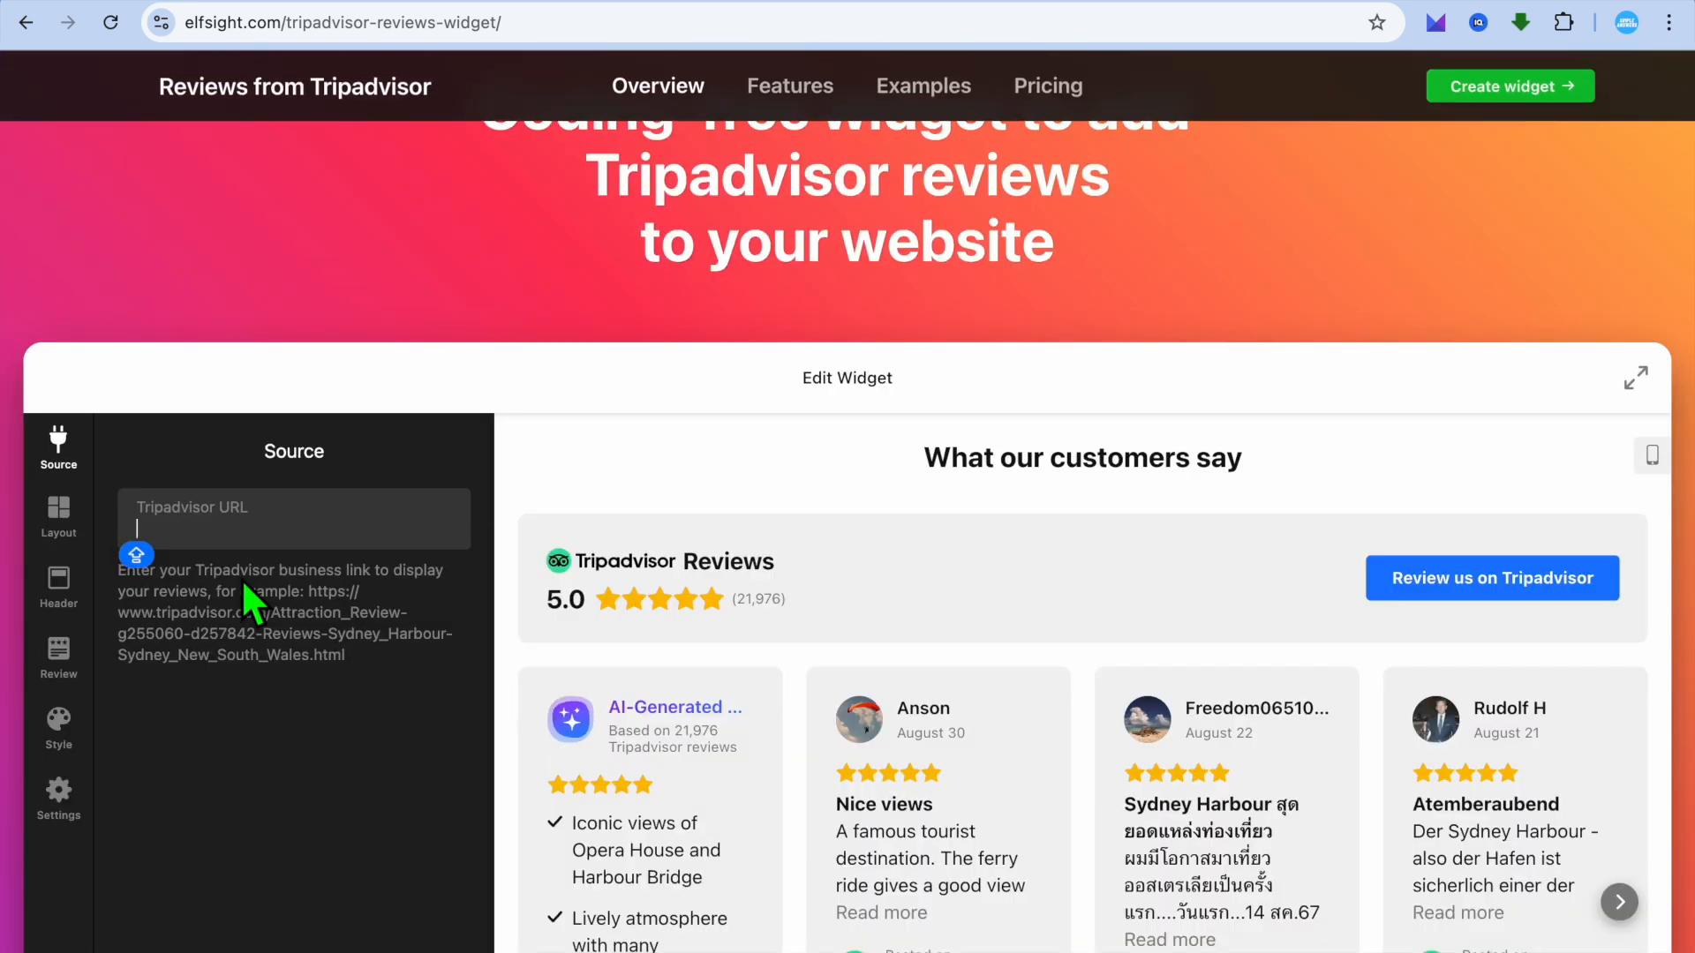
pyautogui.moveTo(876, 179)
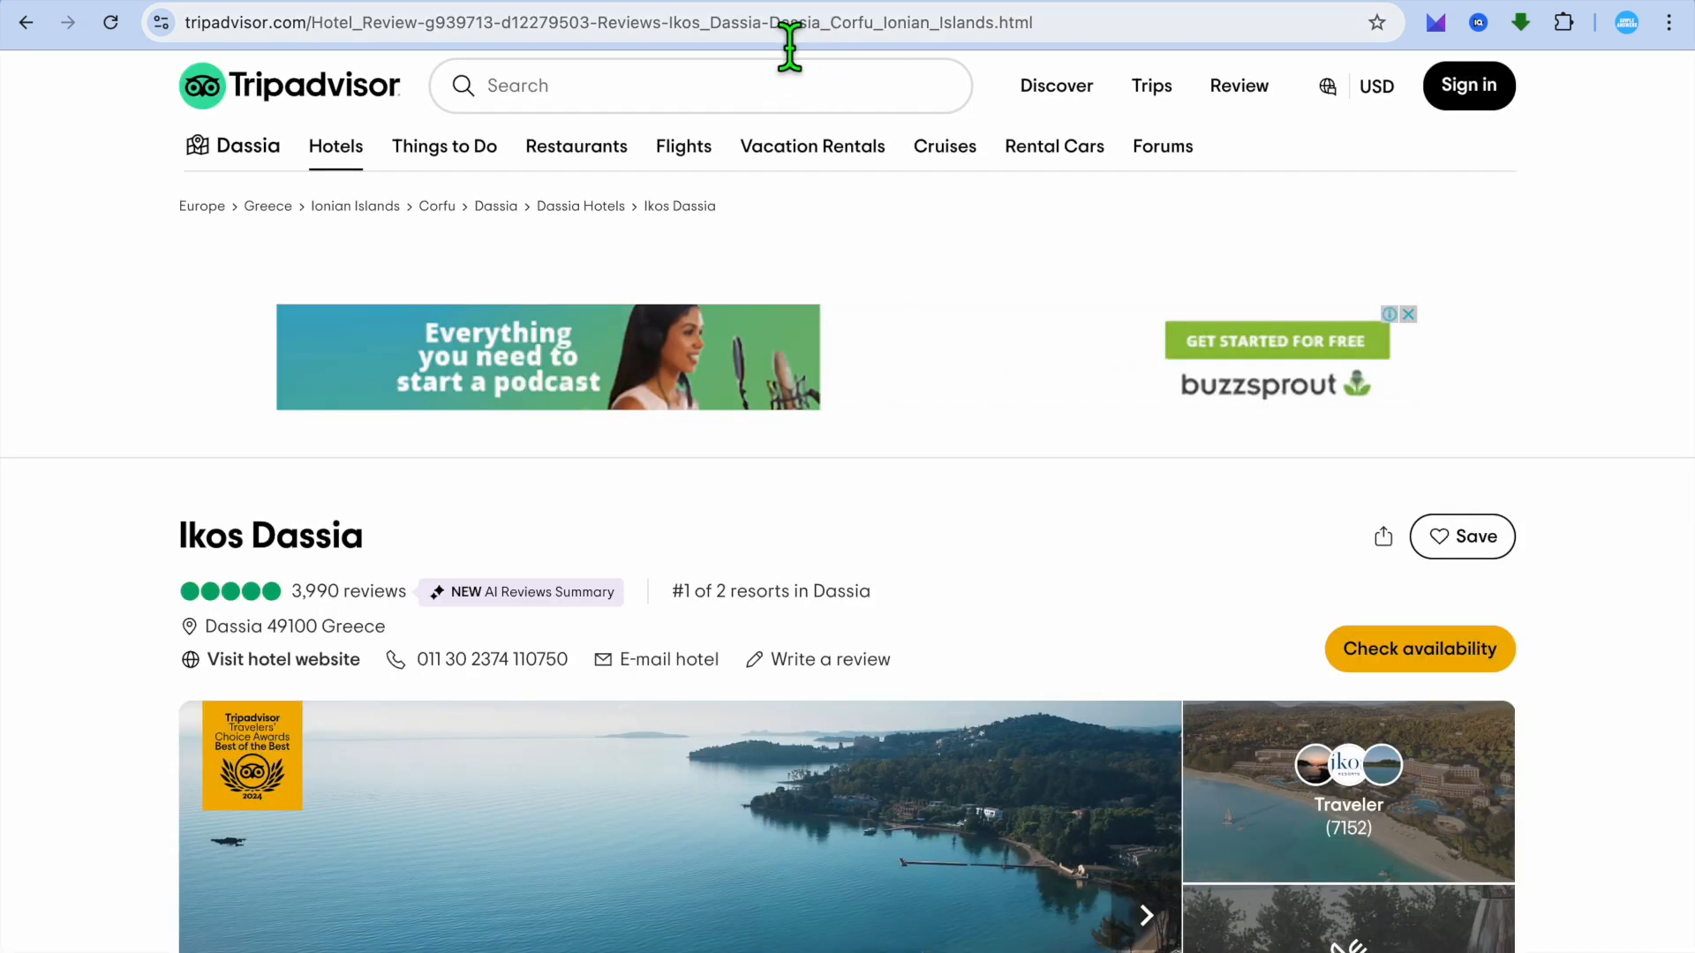
pyautogui.rightClick(605, 21)
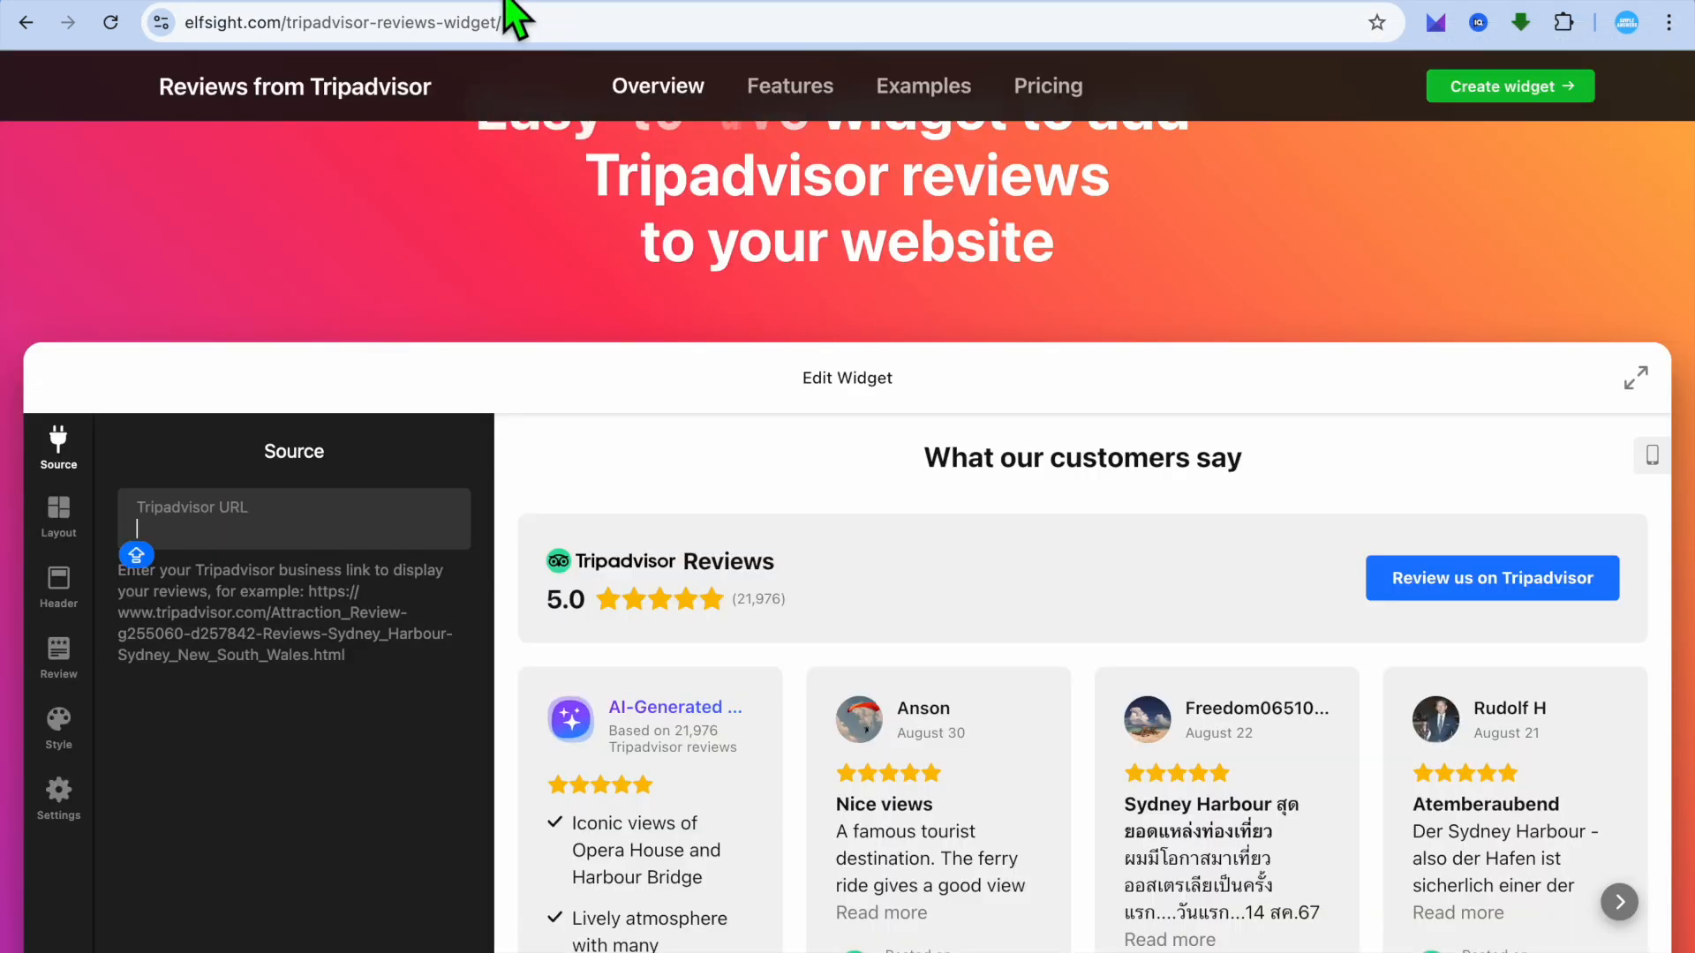
pyautogui.rightClick(244, 572)
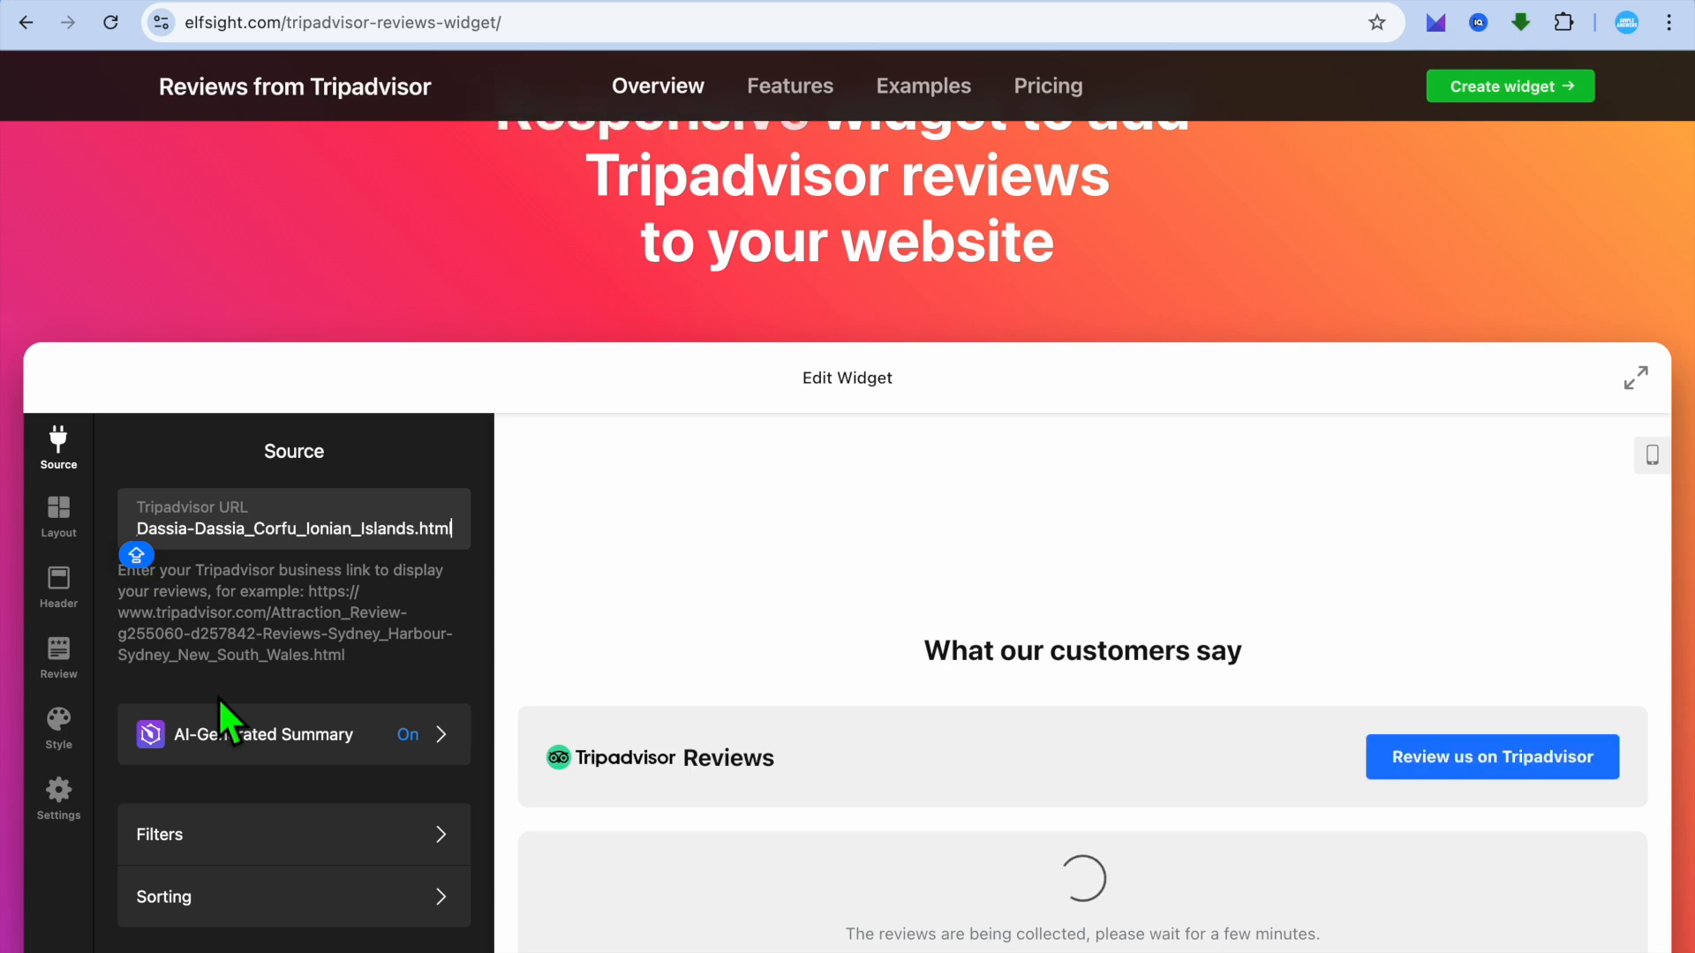
# Filter reviews to text-only with a minimum rating of 5 stars.
pyautogui.click(293, 834)
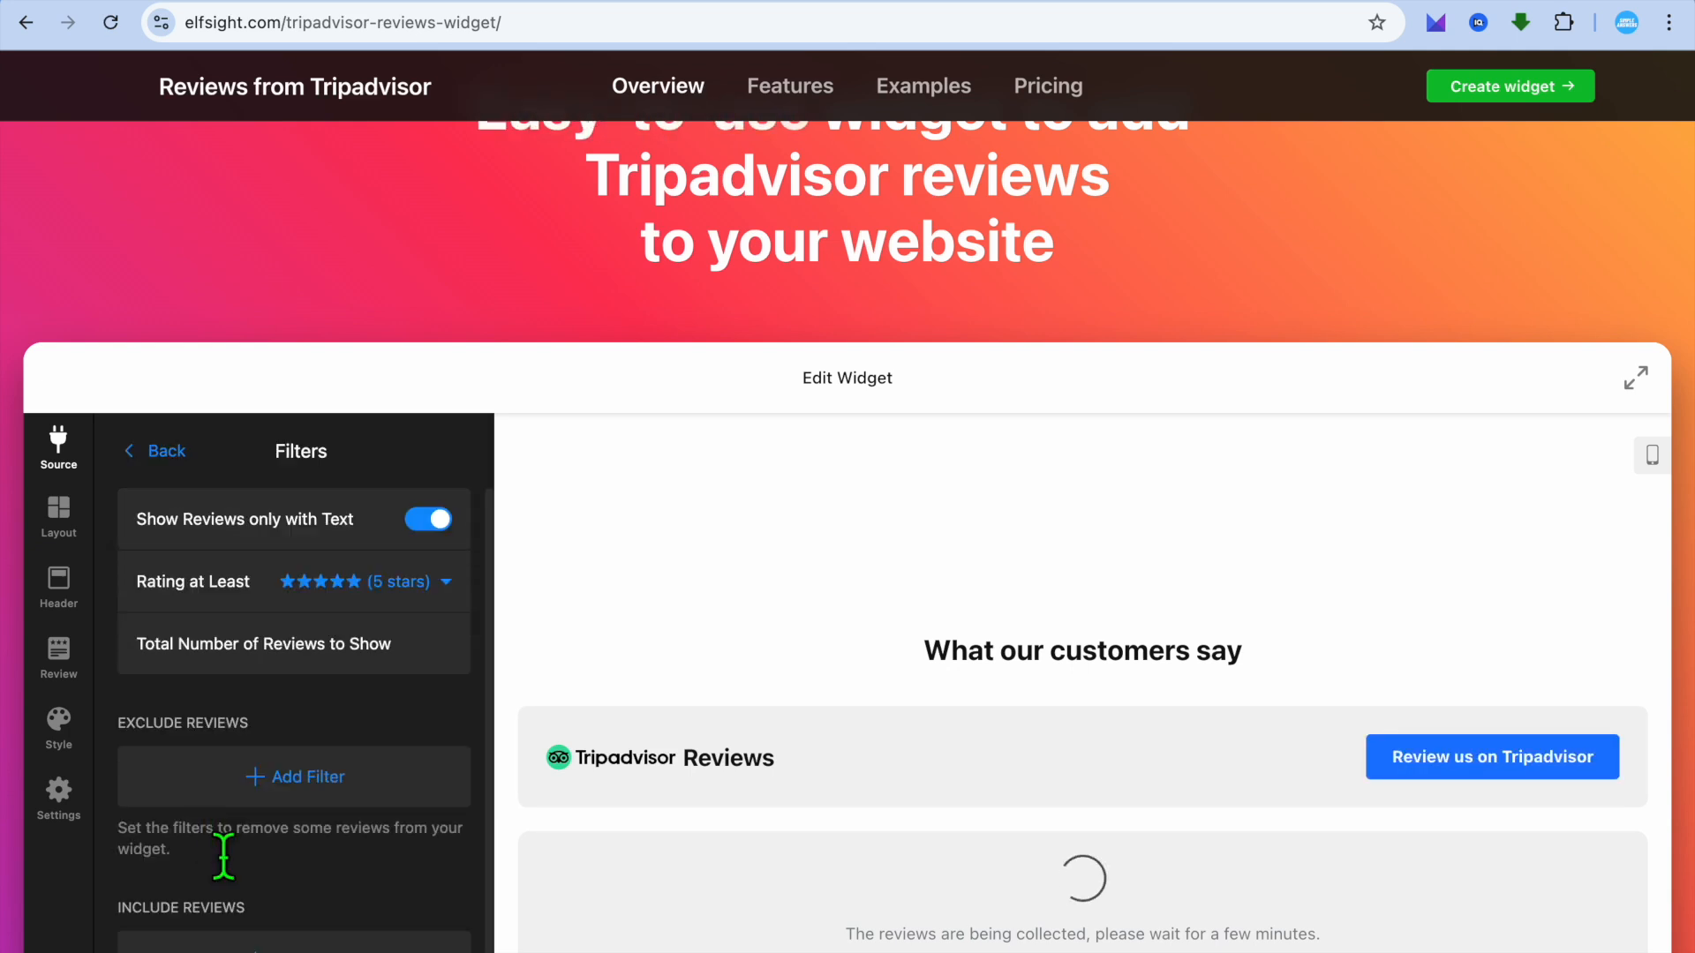
pyautogui.moveTo(387, 724)
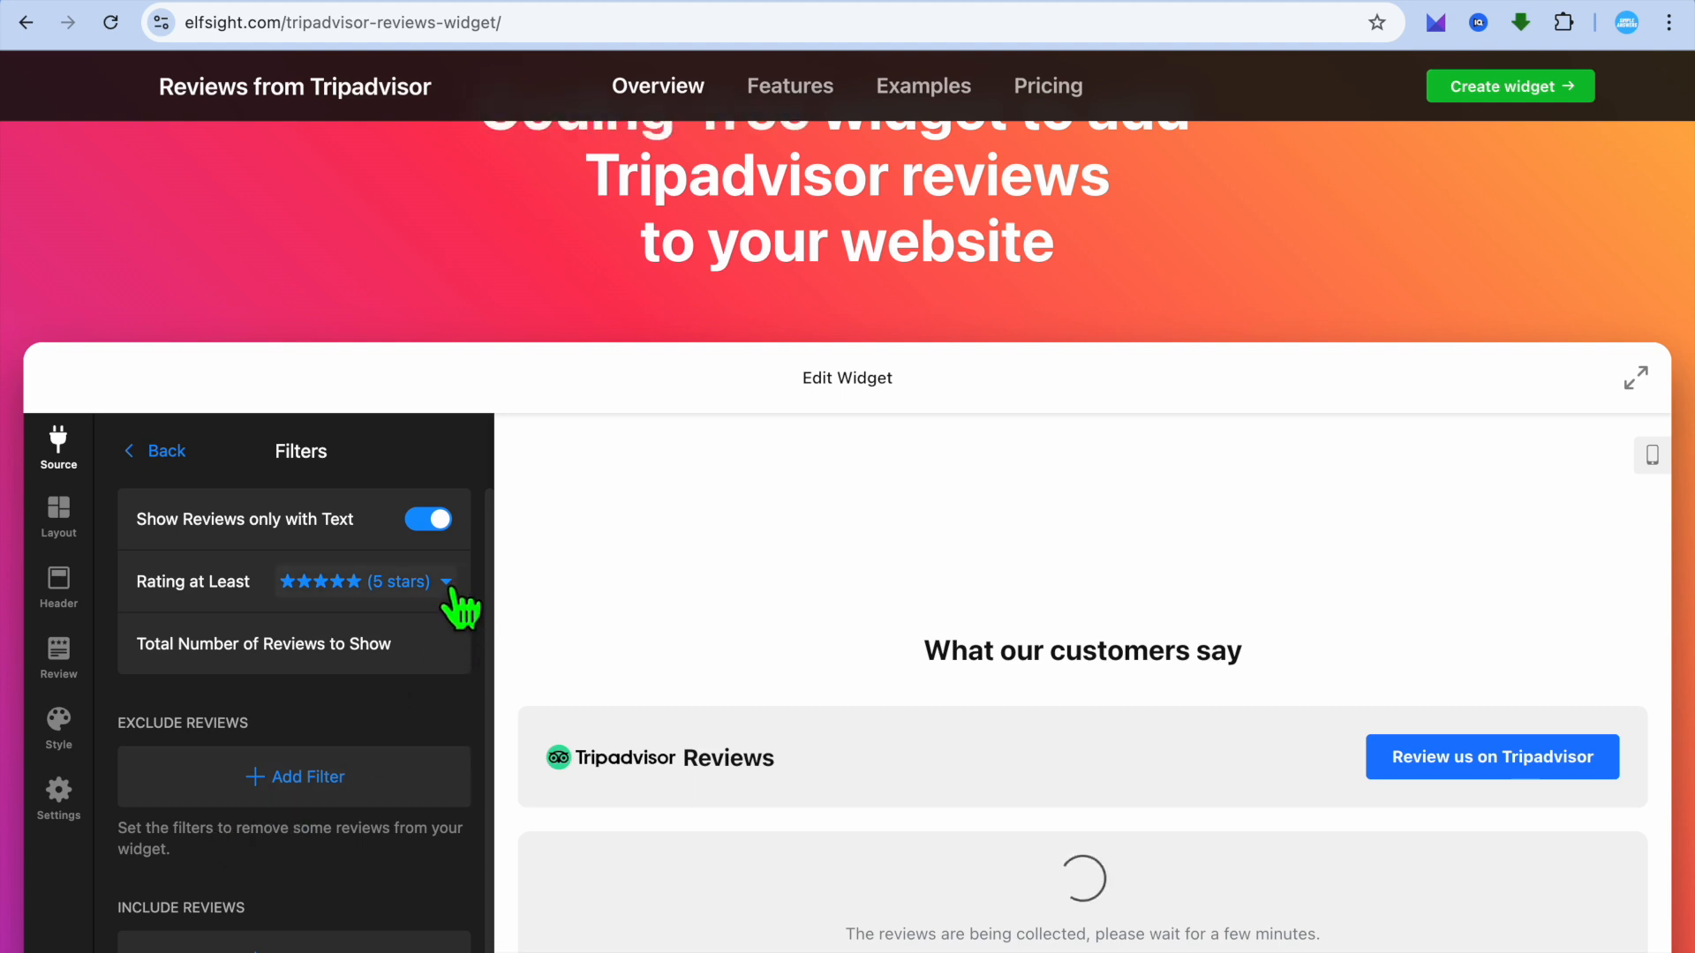
pyautogui.click(363, 581)
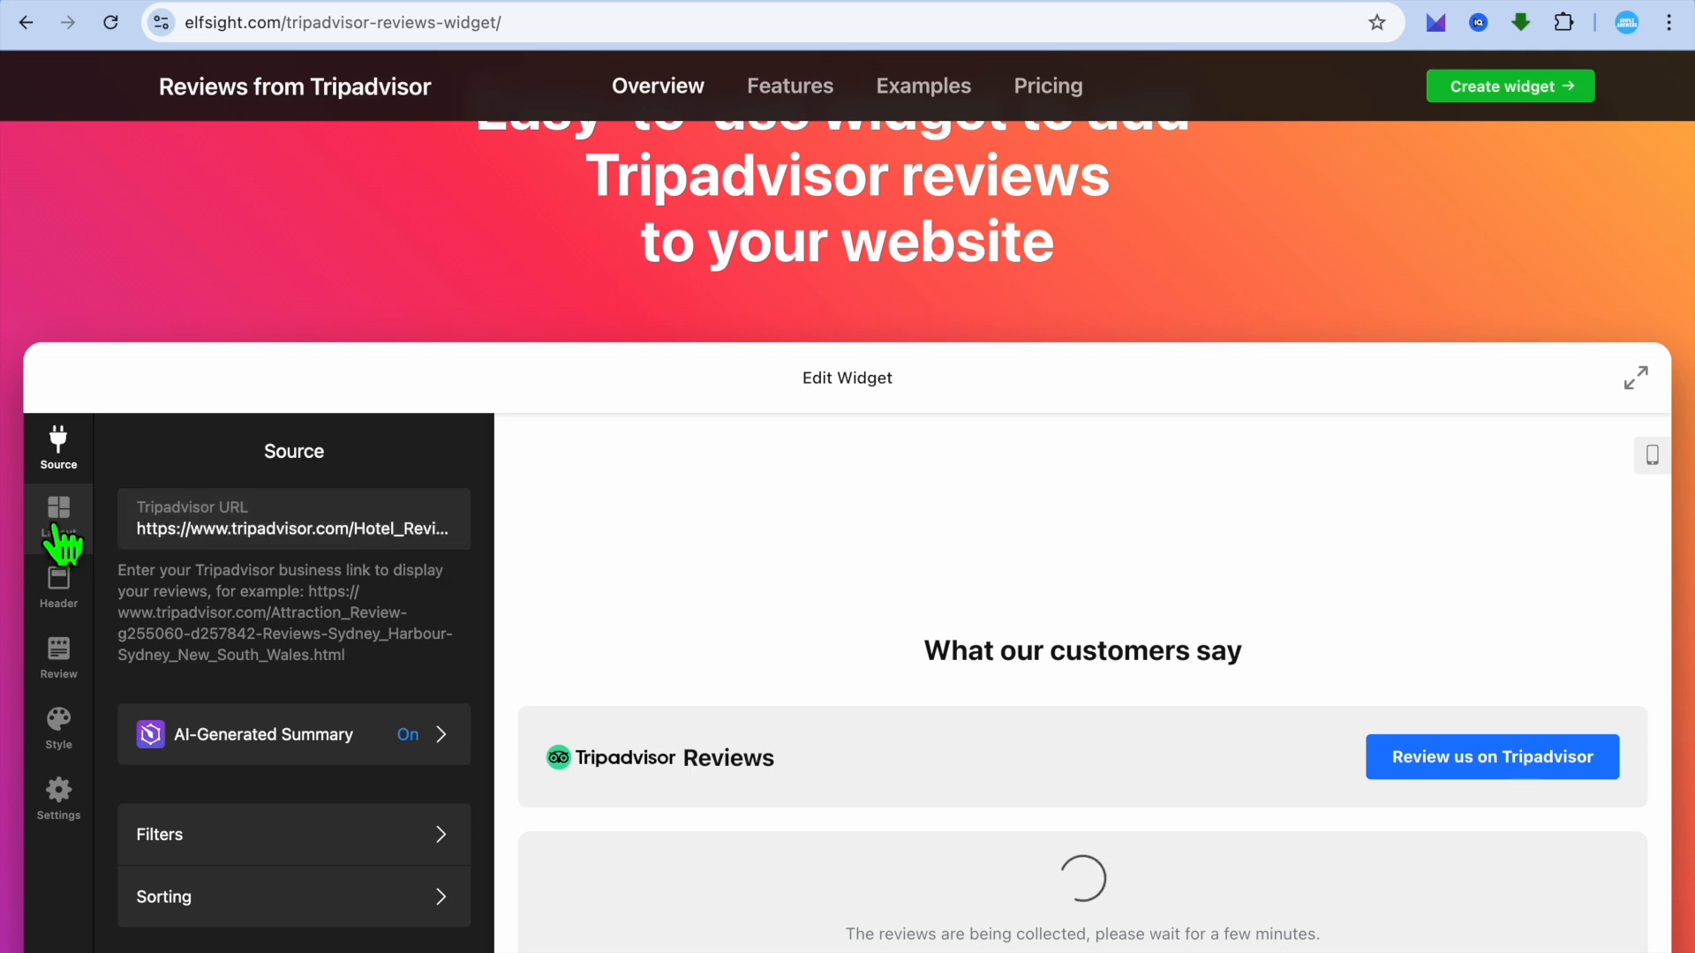
# Review the Layout and Settings options, then start adding the widget to a website for free.
pyautogui.click(58, 517)
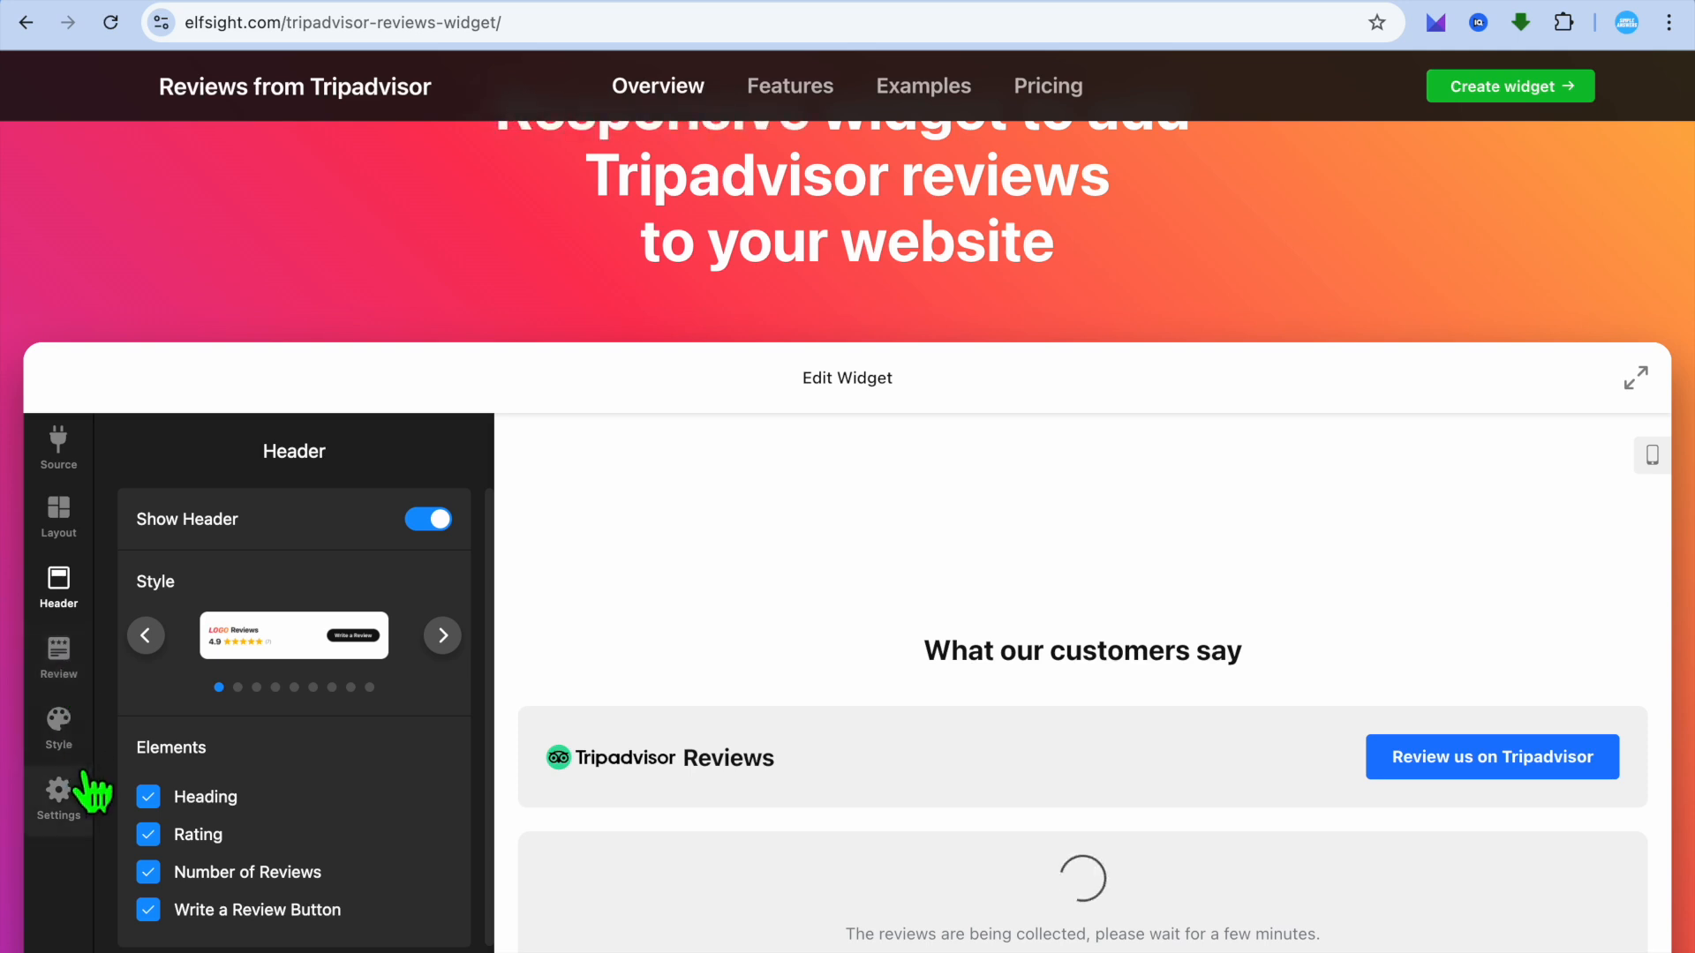
pyautogui.click(57, 727)
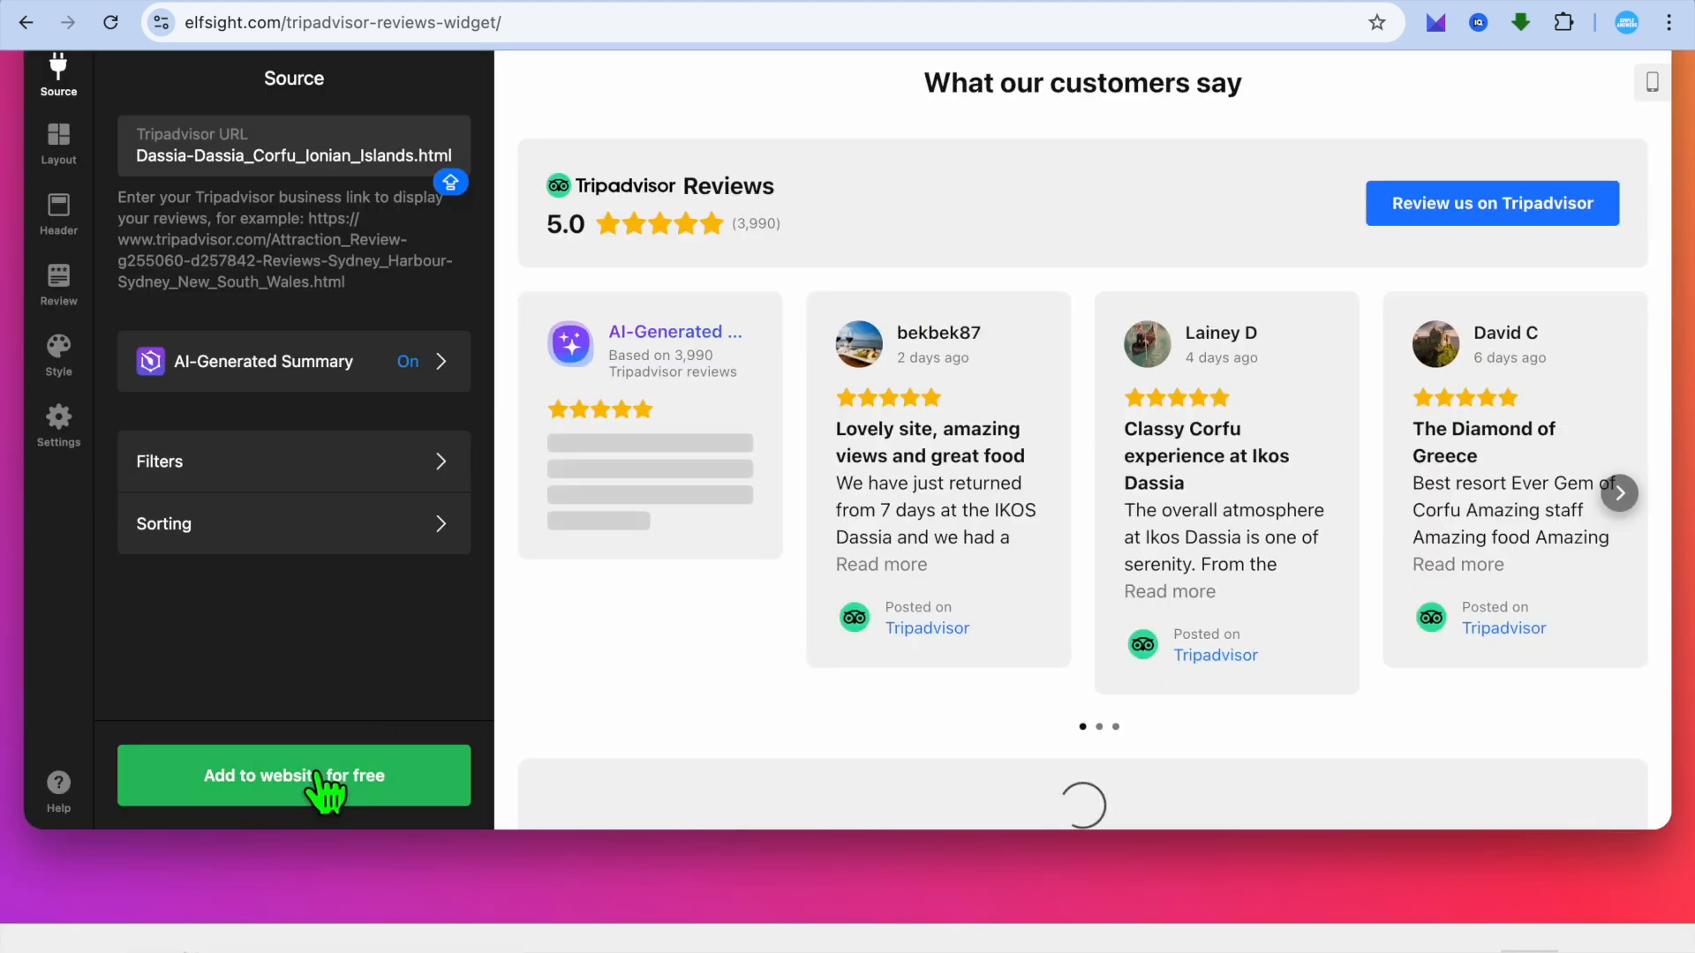
pyautogui.click(293, 777)
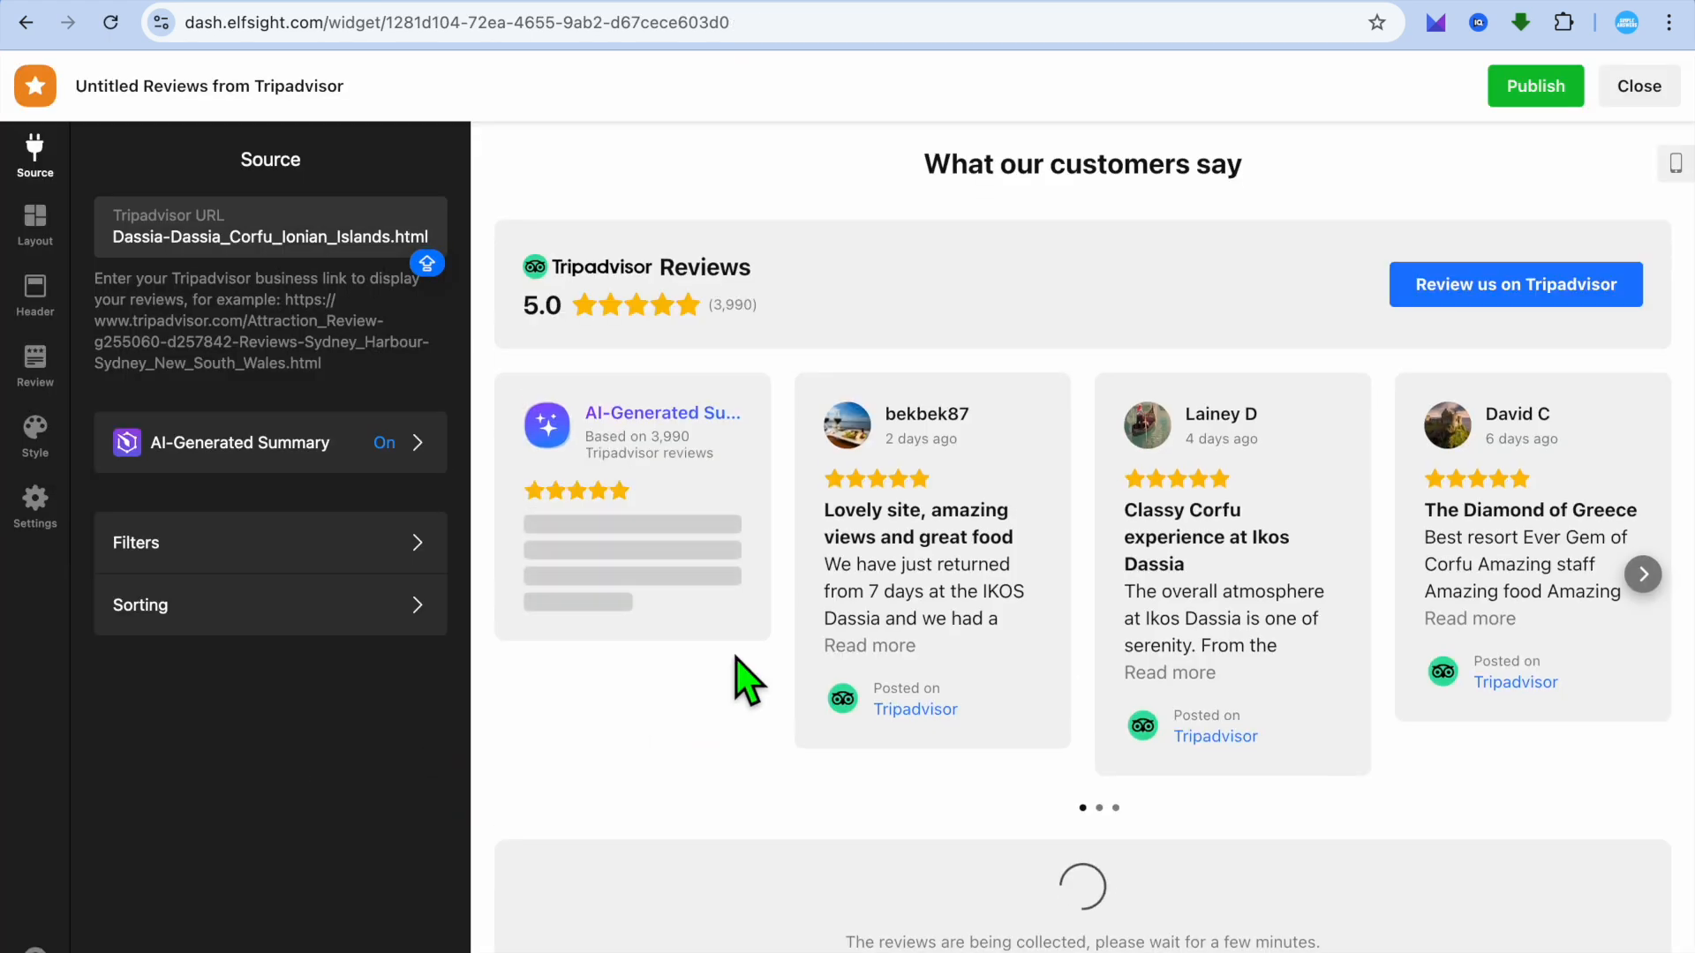
pyautogui.moveTo(1403, 302)
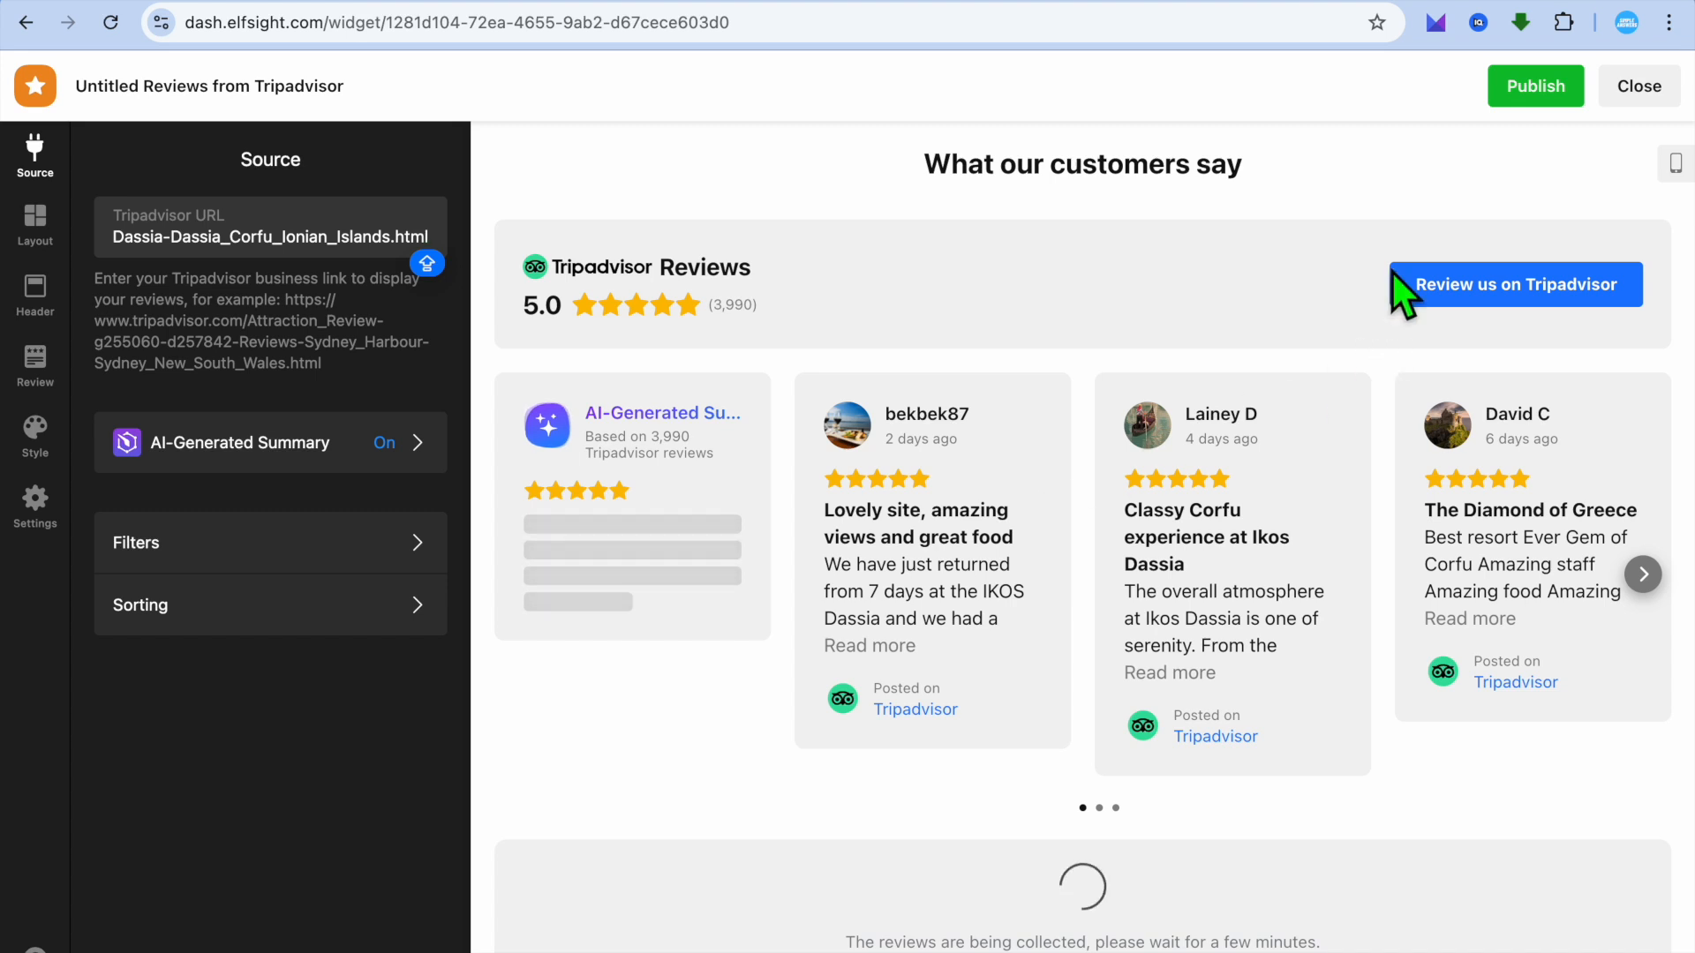
# Publish the widget changes to reach the plan selection page.
pyautogui.click(1534, 85)
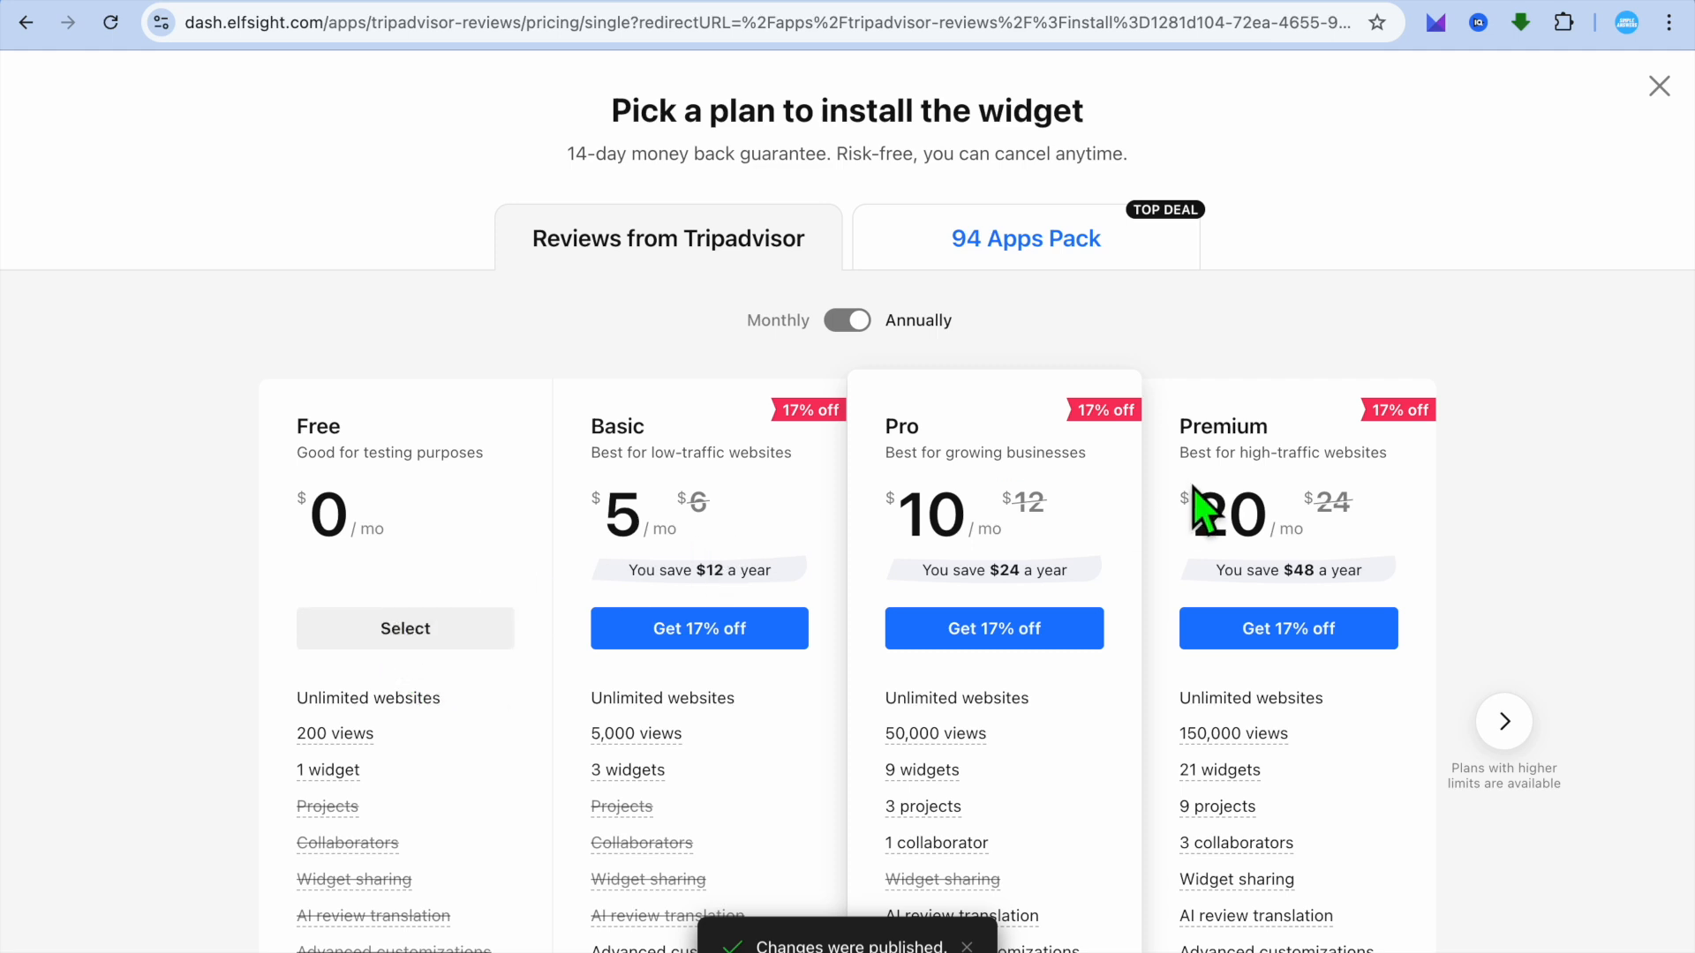
pyautogui.moveTo(678, 537)
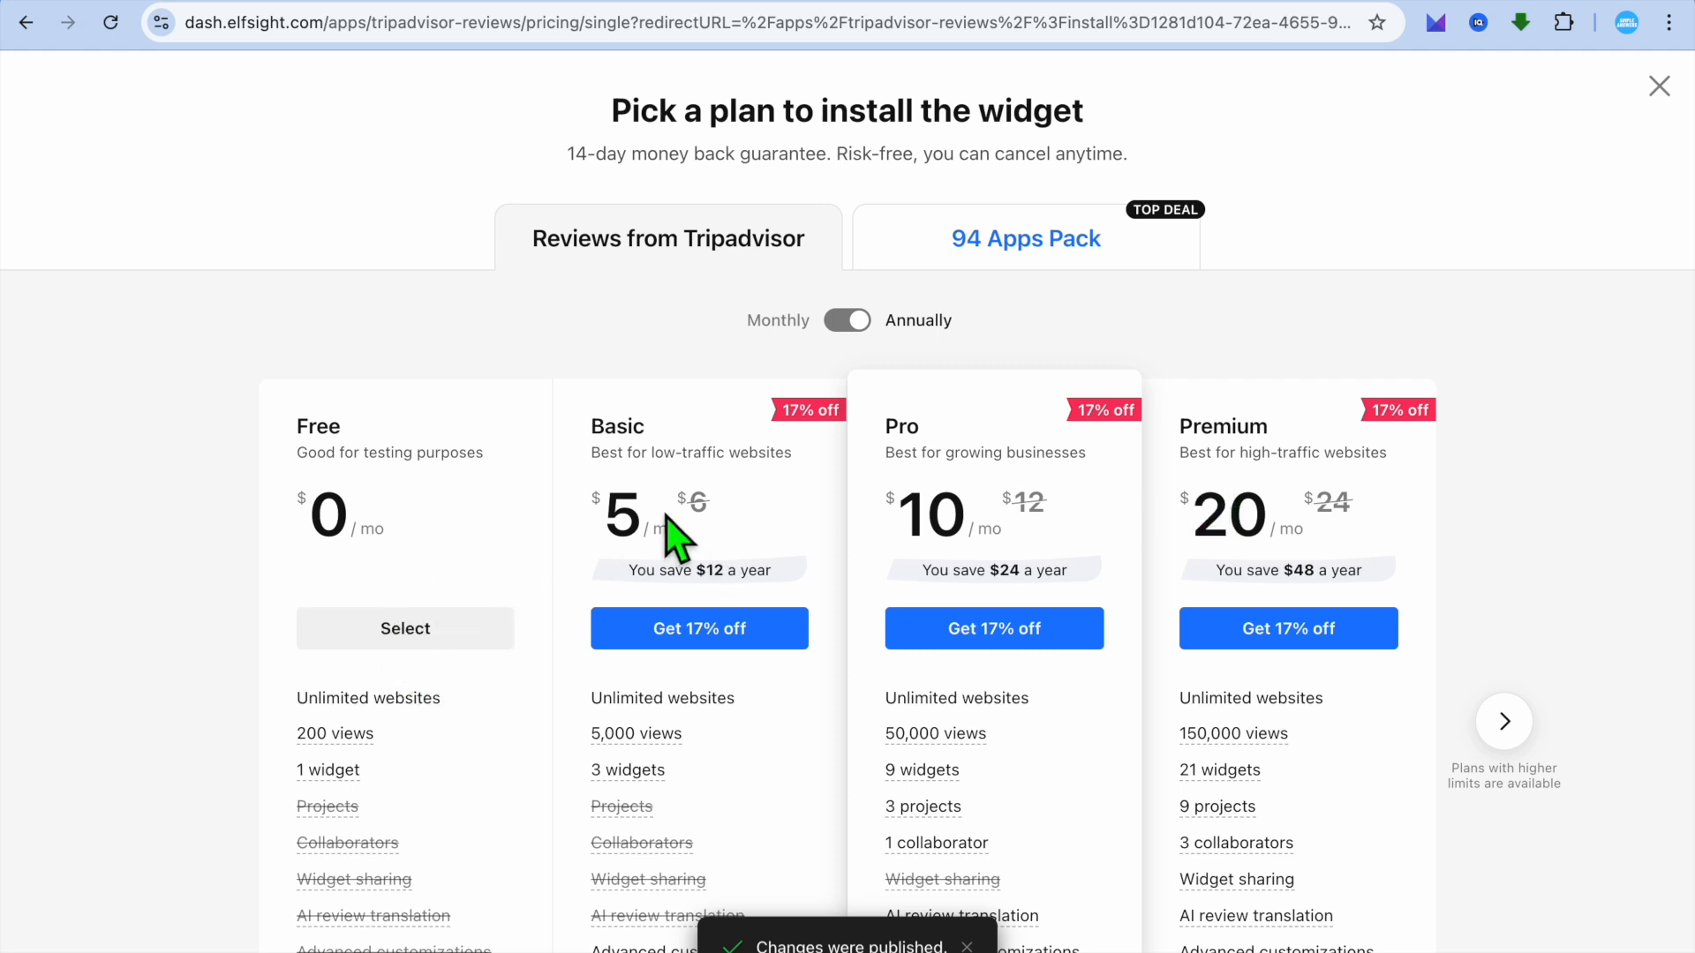
pyautogui.moveTo(551, 546)
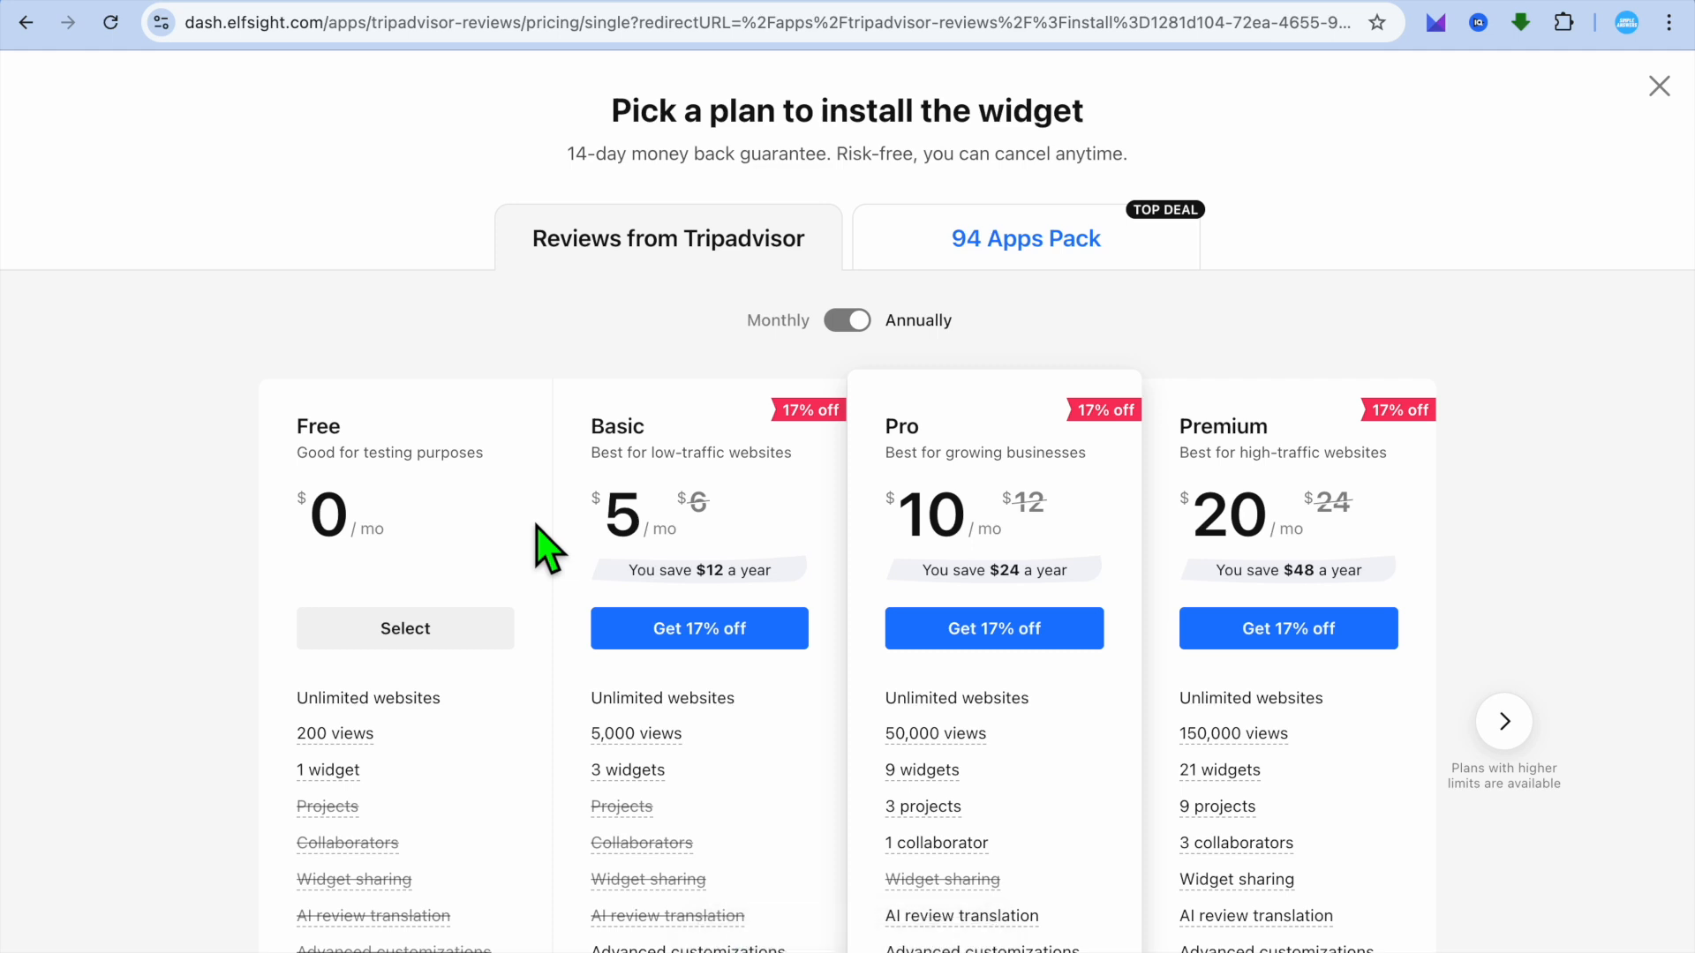
pyautogui.moveTo(886, 530)
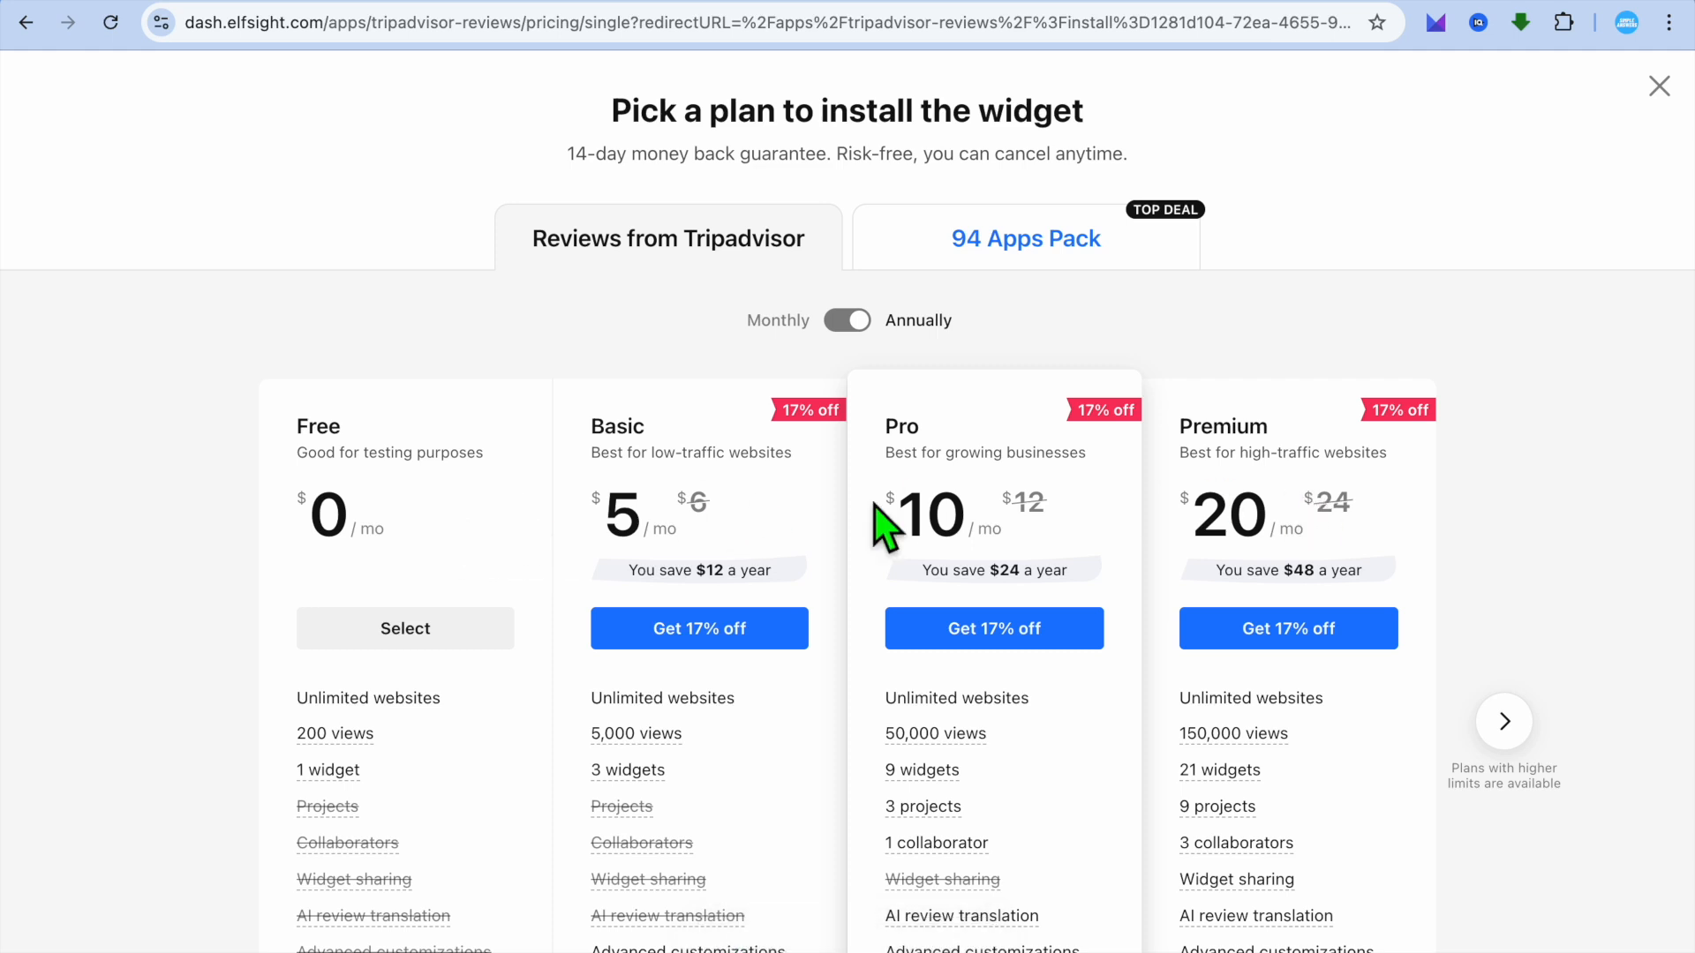
pyautogui.moveTo(404, 629)
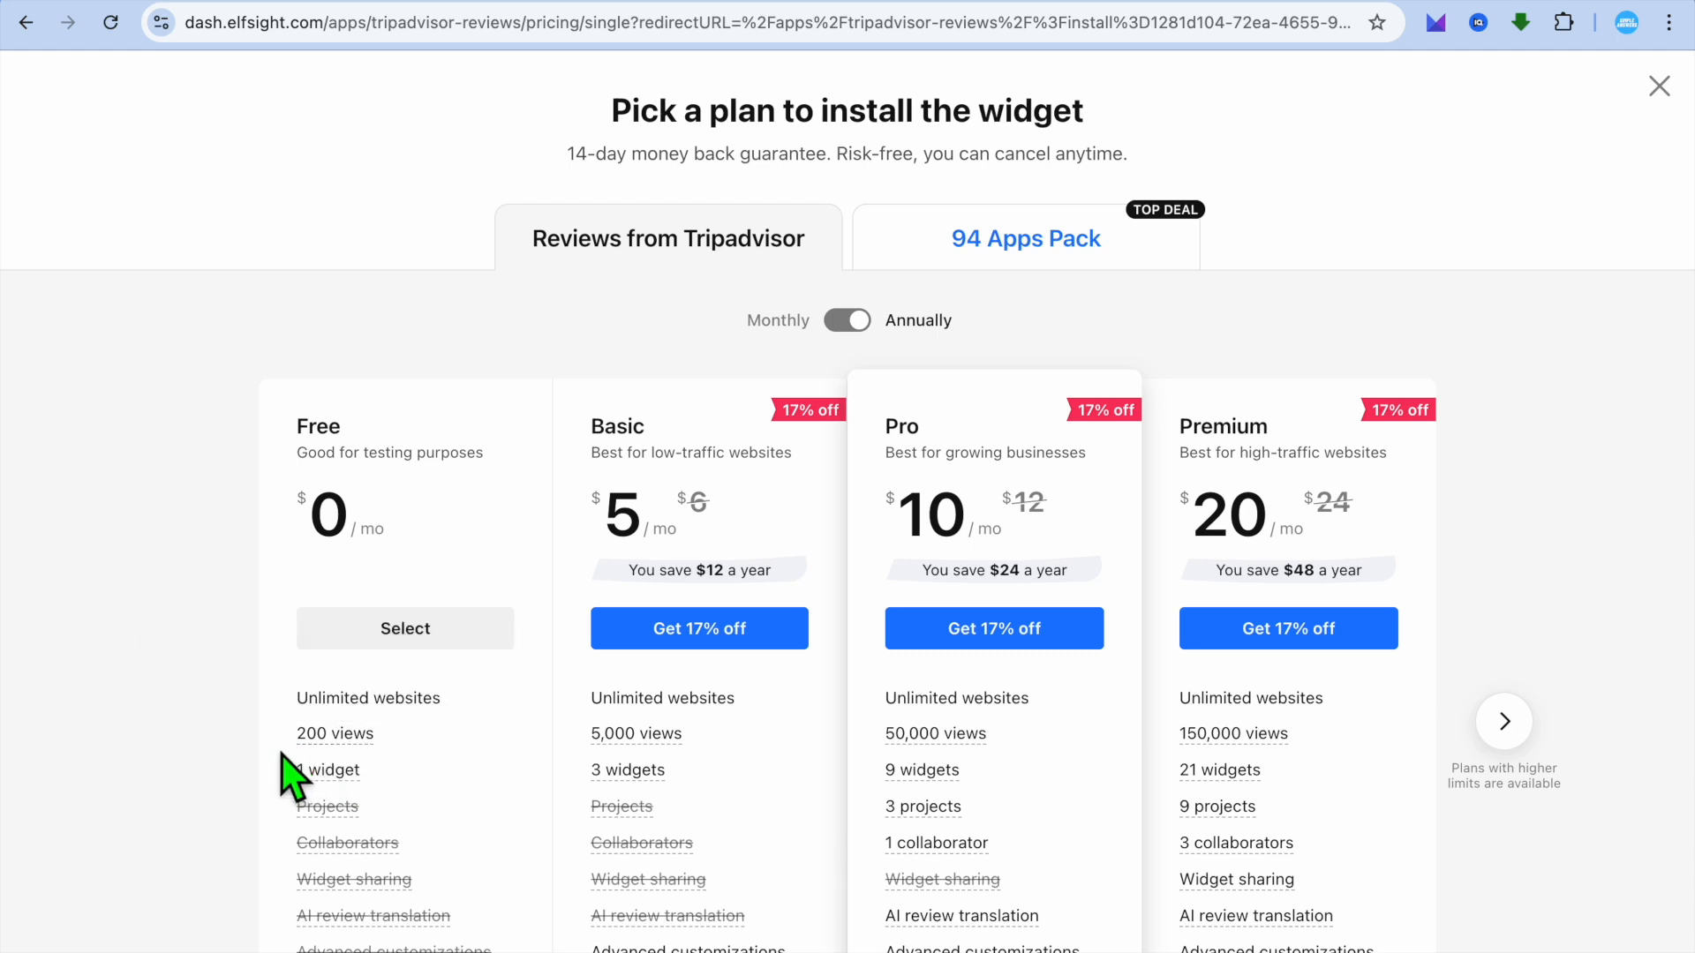
pyautogui.moveTo(334, 735)
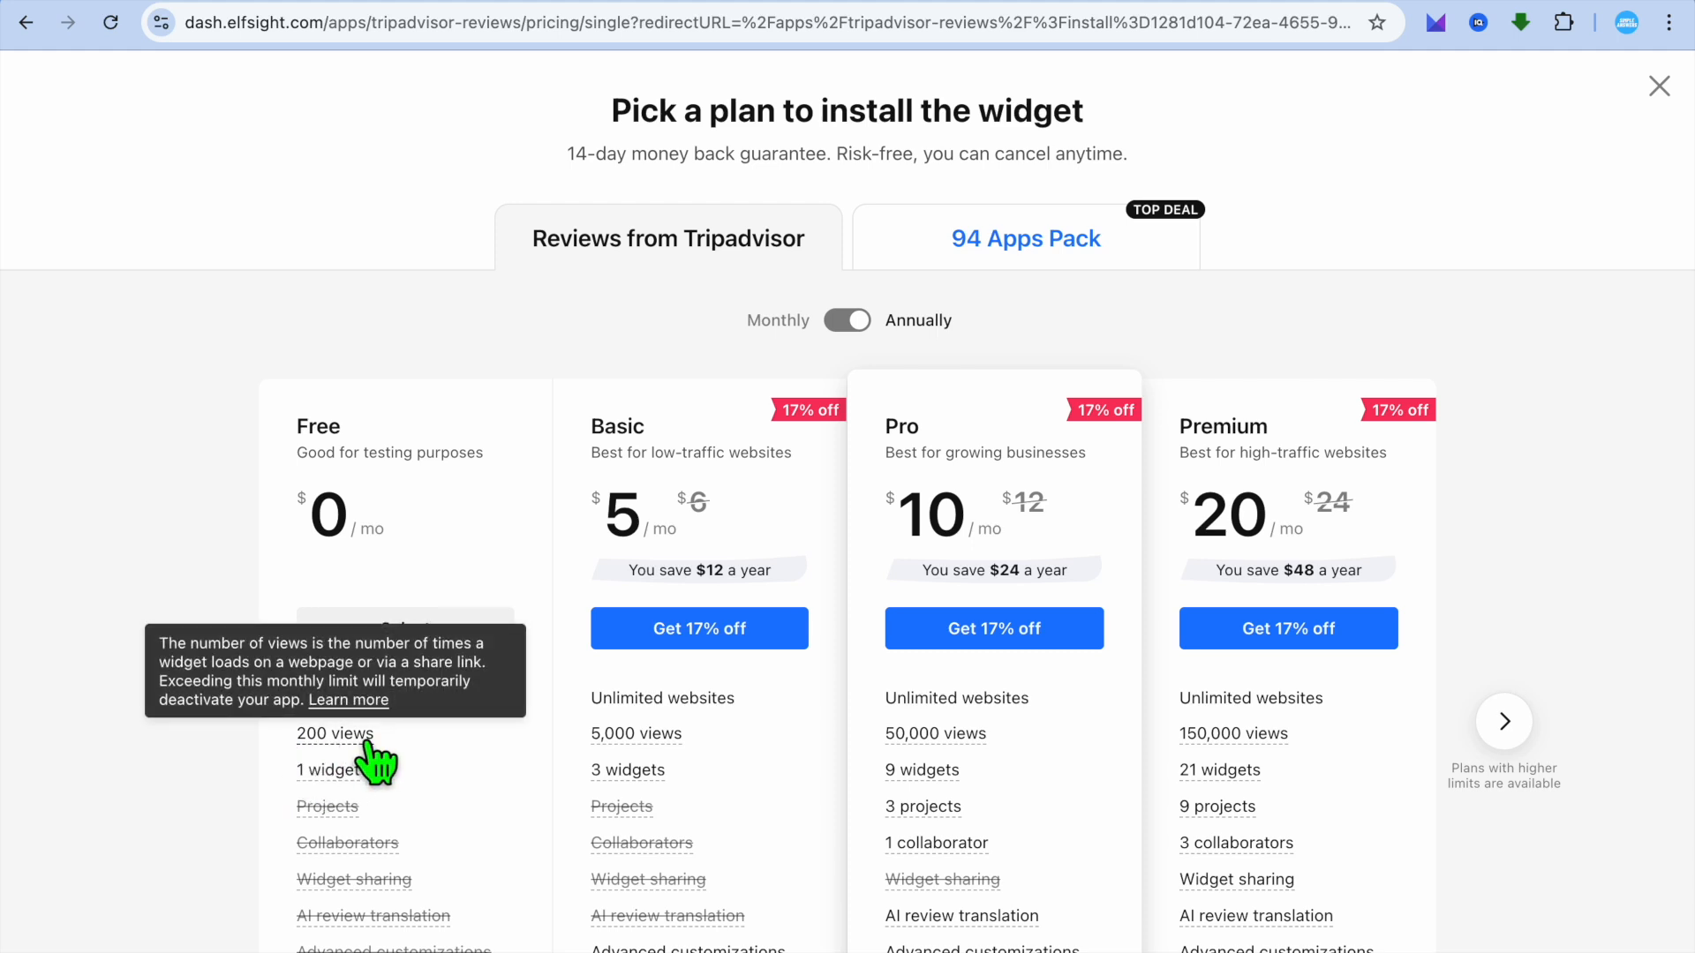
pyautogui.moveTo(735, 768)
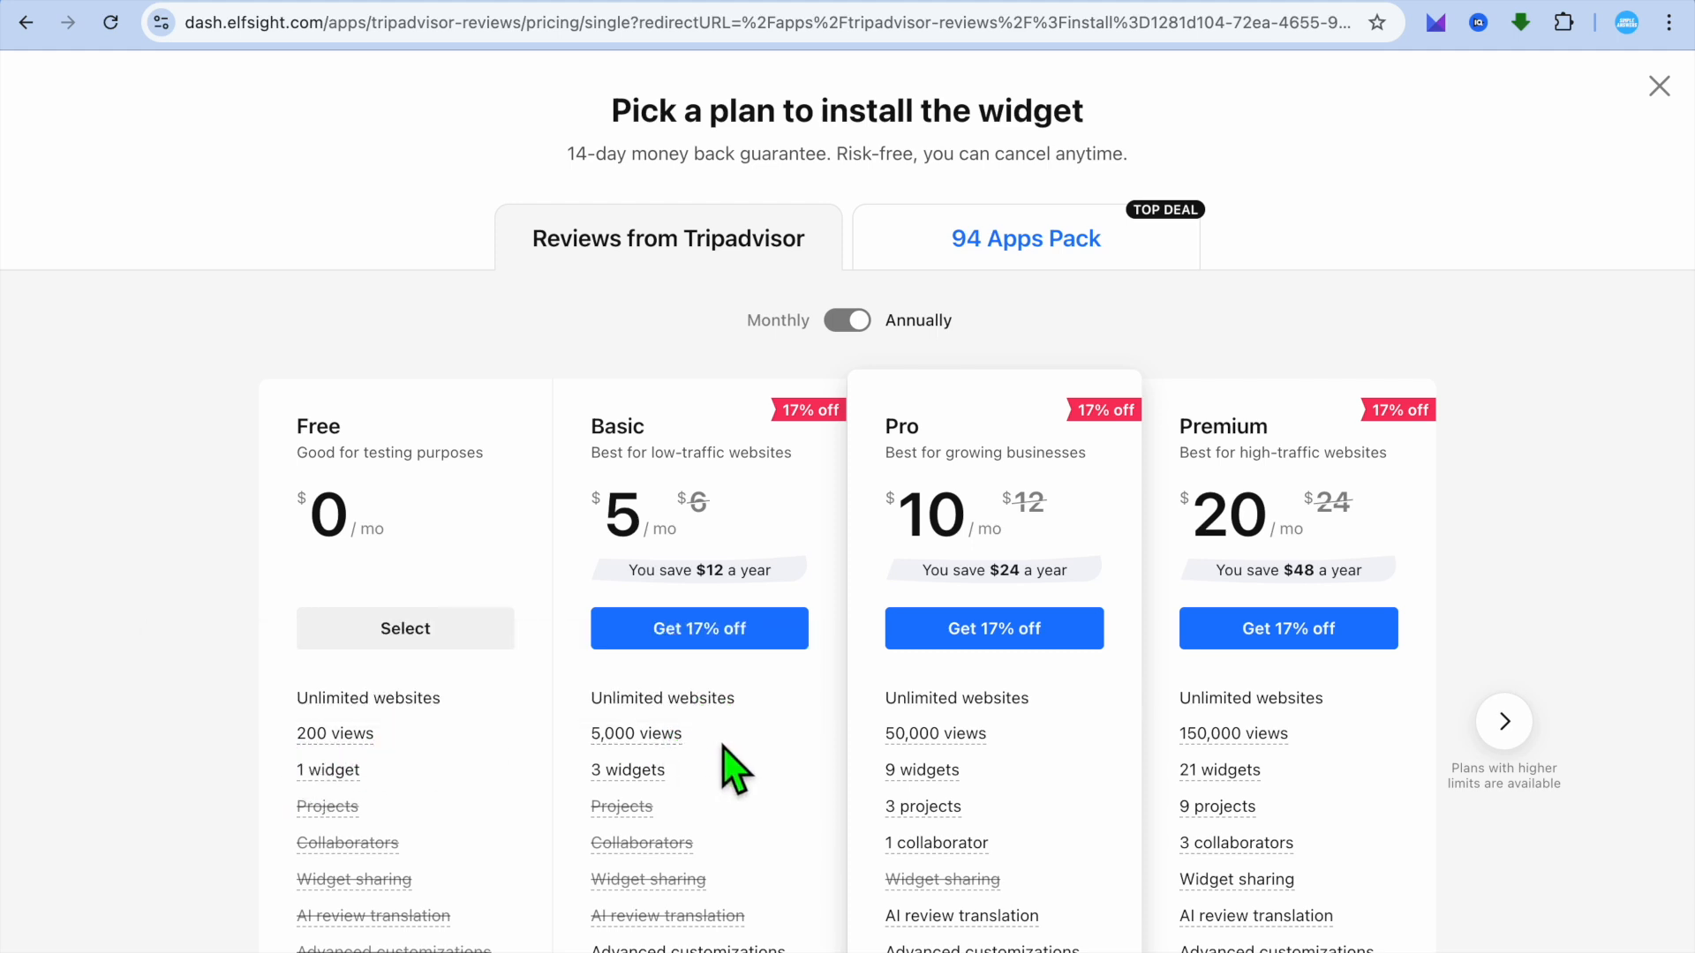
pyautogui.moveTo(734, 768)
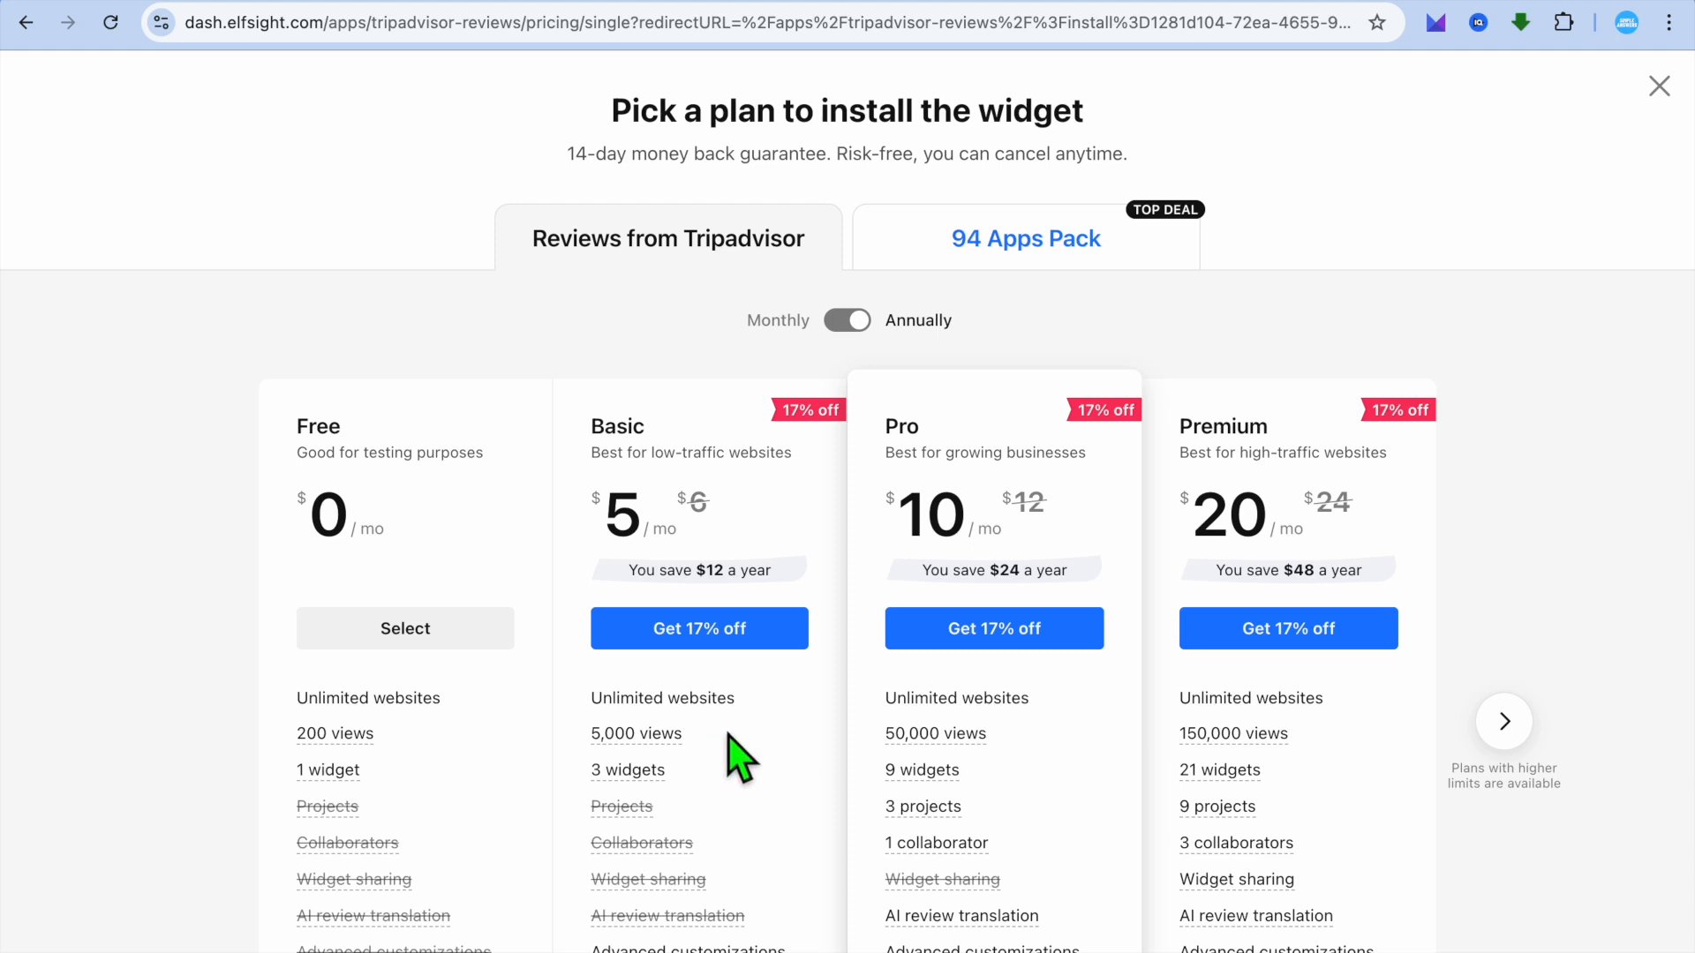
pyautogui.moveTo(1080, 790)
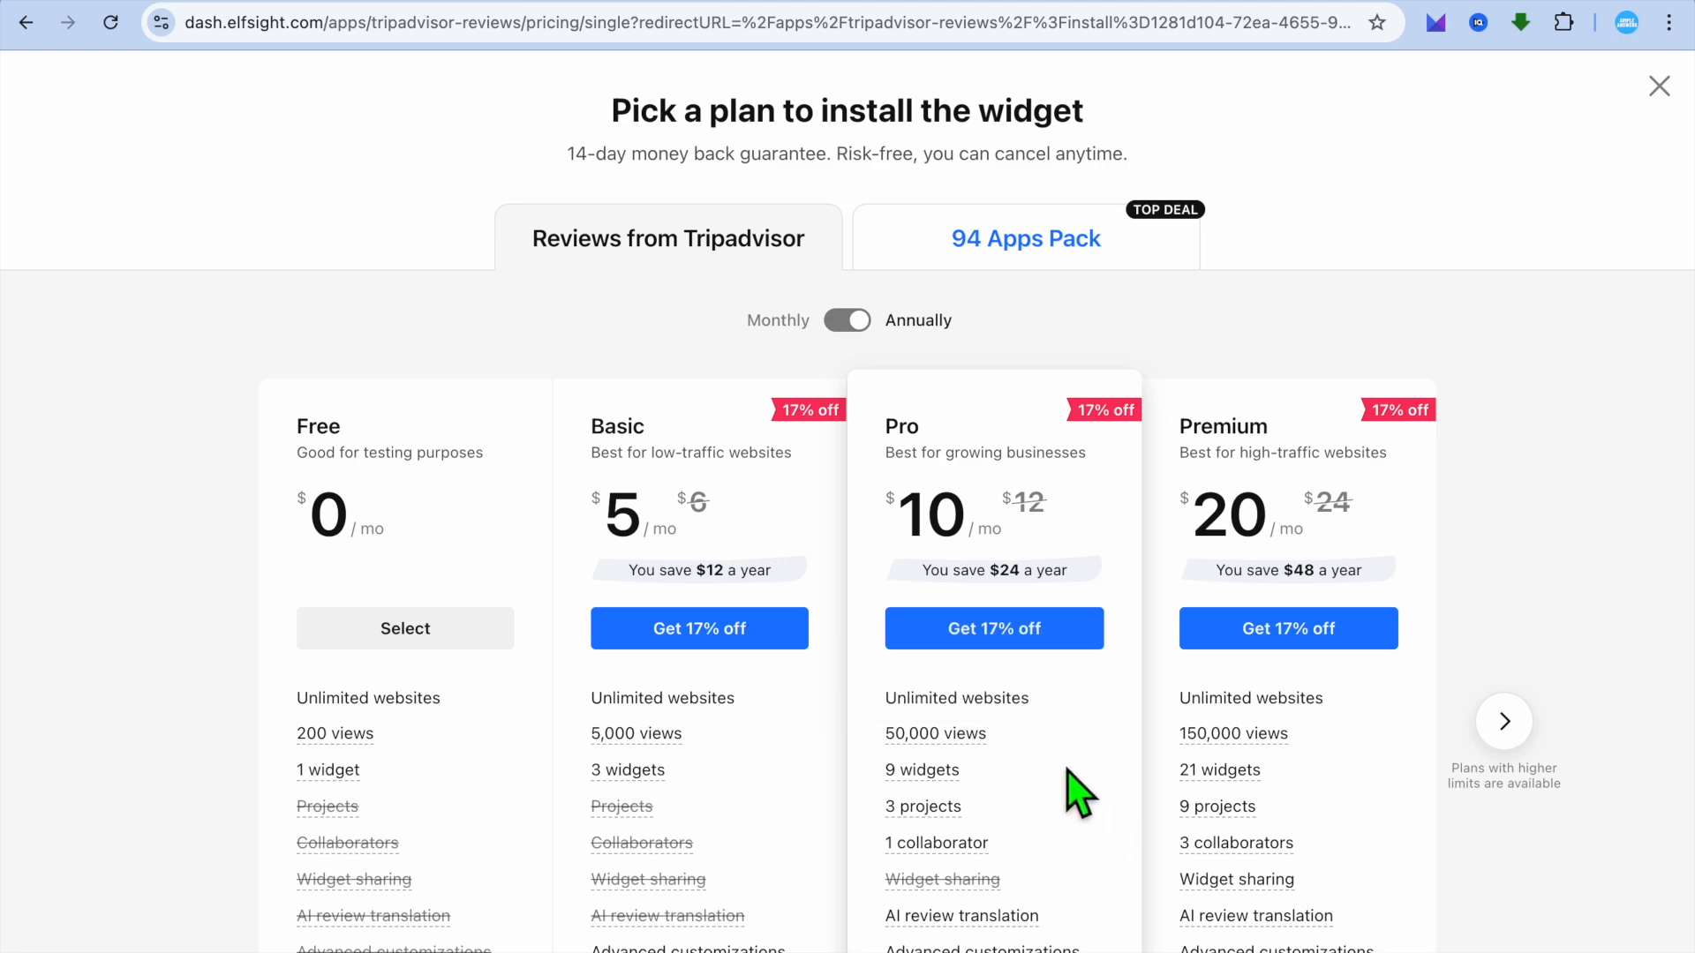
pyautogui.moveTo(611, 784)
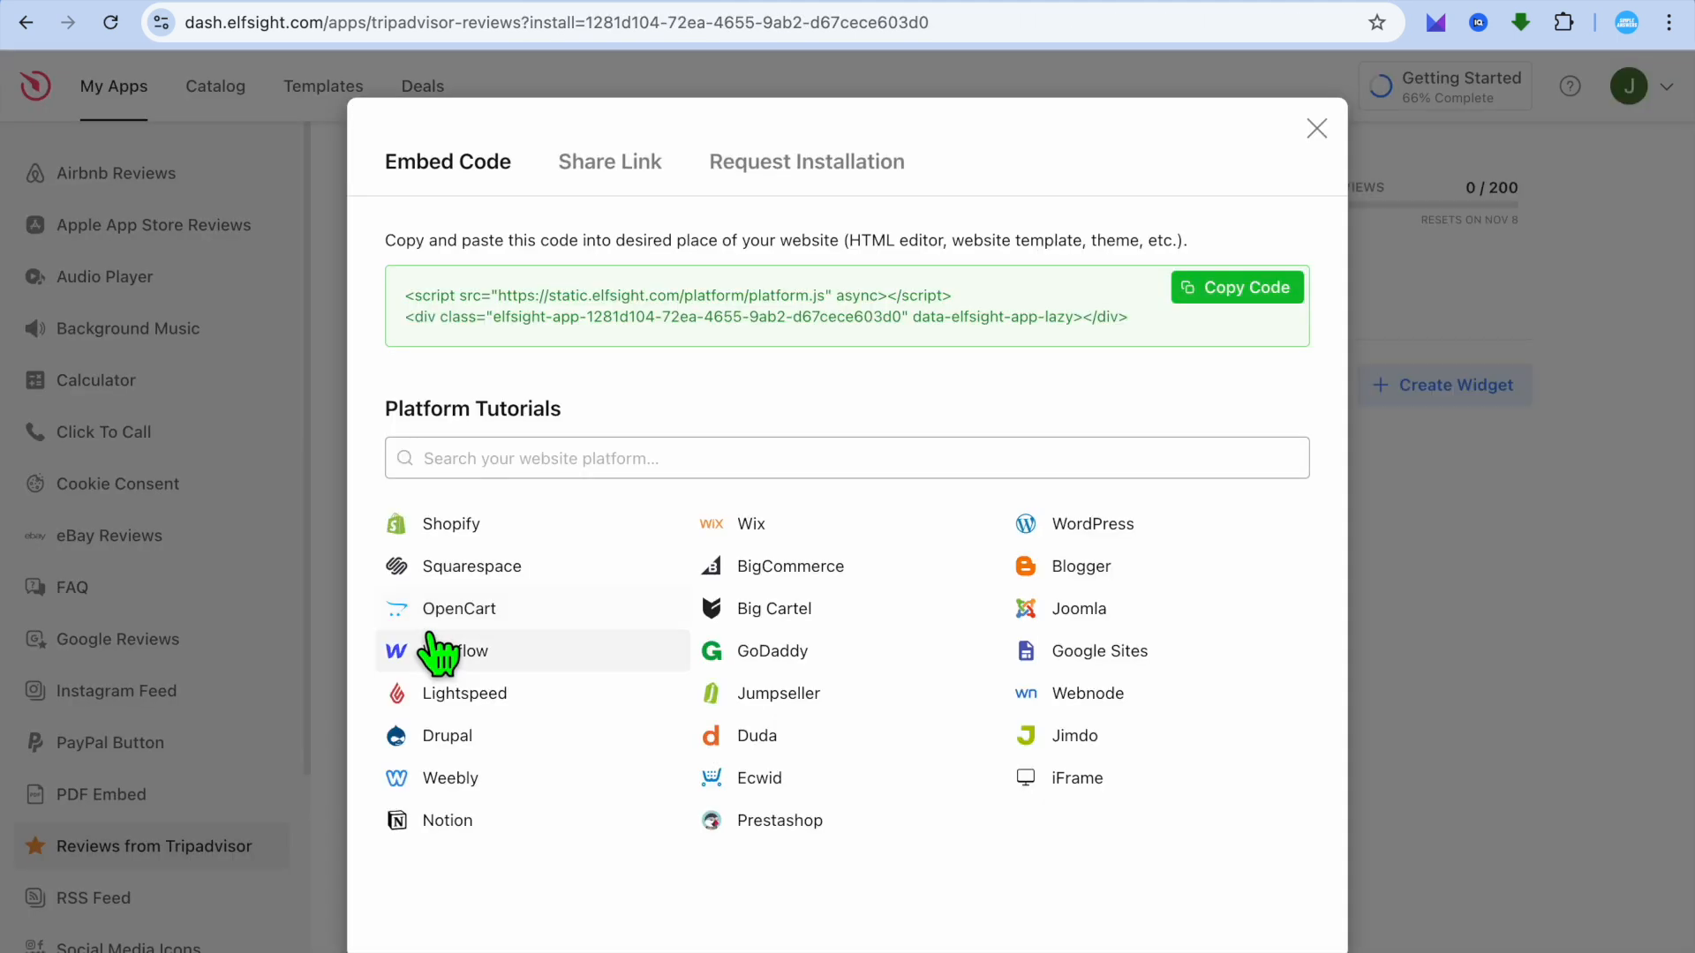
# Copy the widget's embed code from the Embed Code dialog.
pyautogui.click(1236, 288)
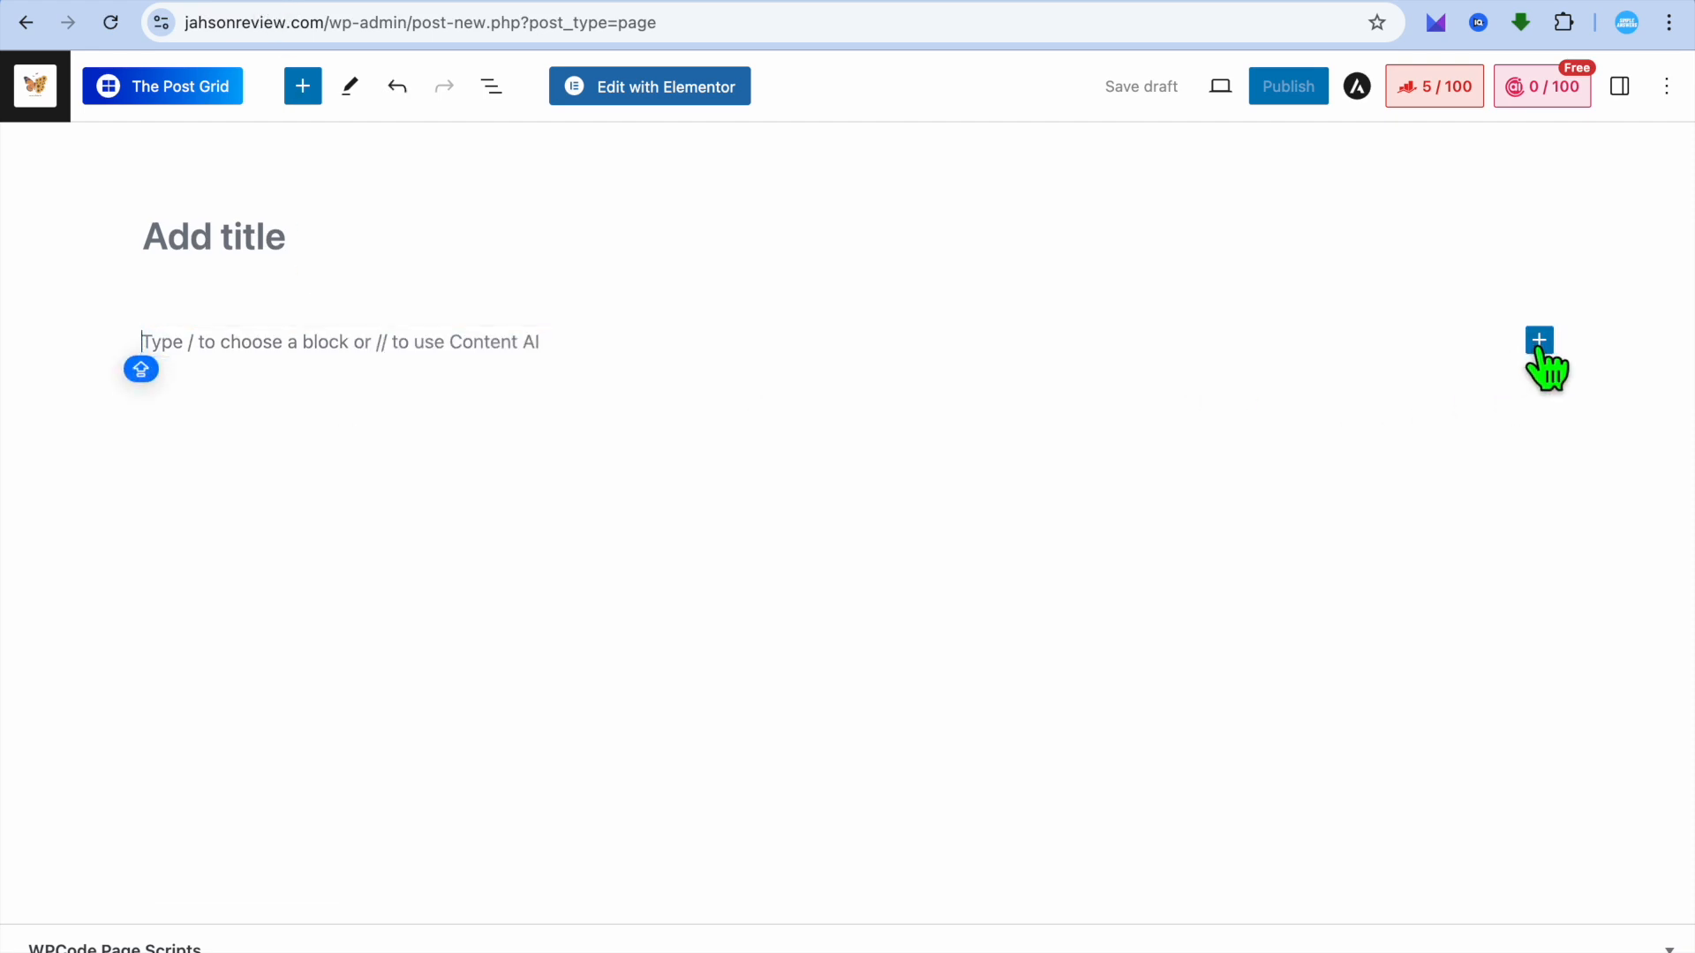
# Insert a Custom HTML block with the Elfsight embed code and preview the rendered widget.
pyautogui.click(1538, 339)
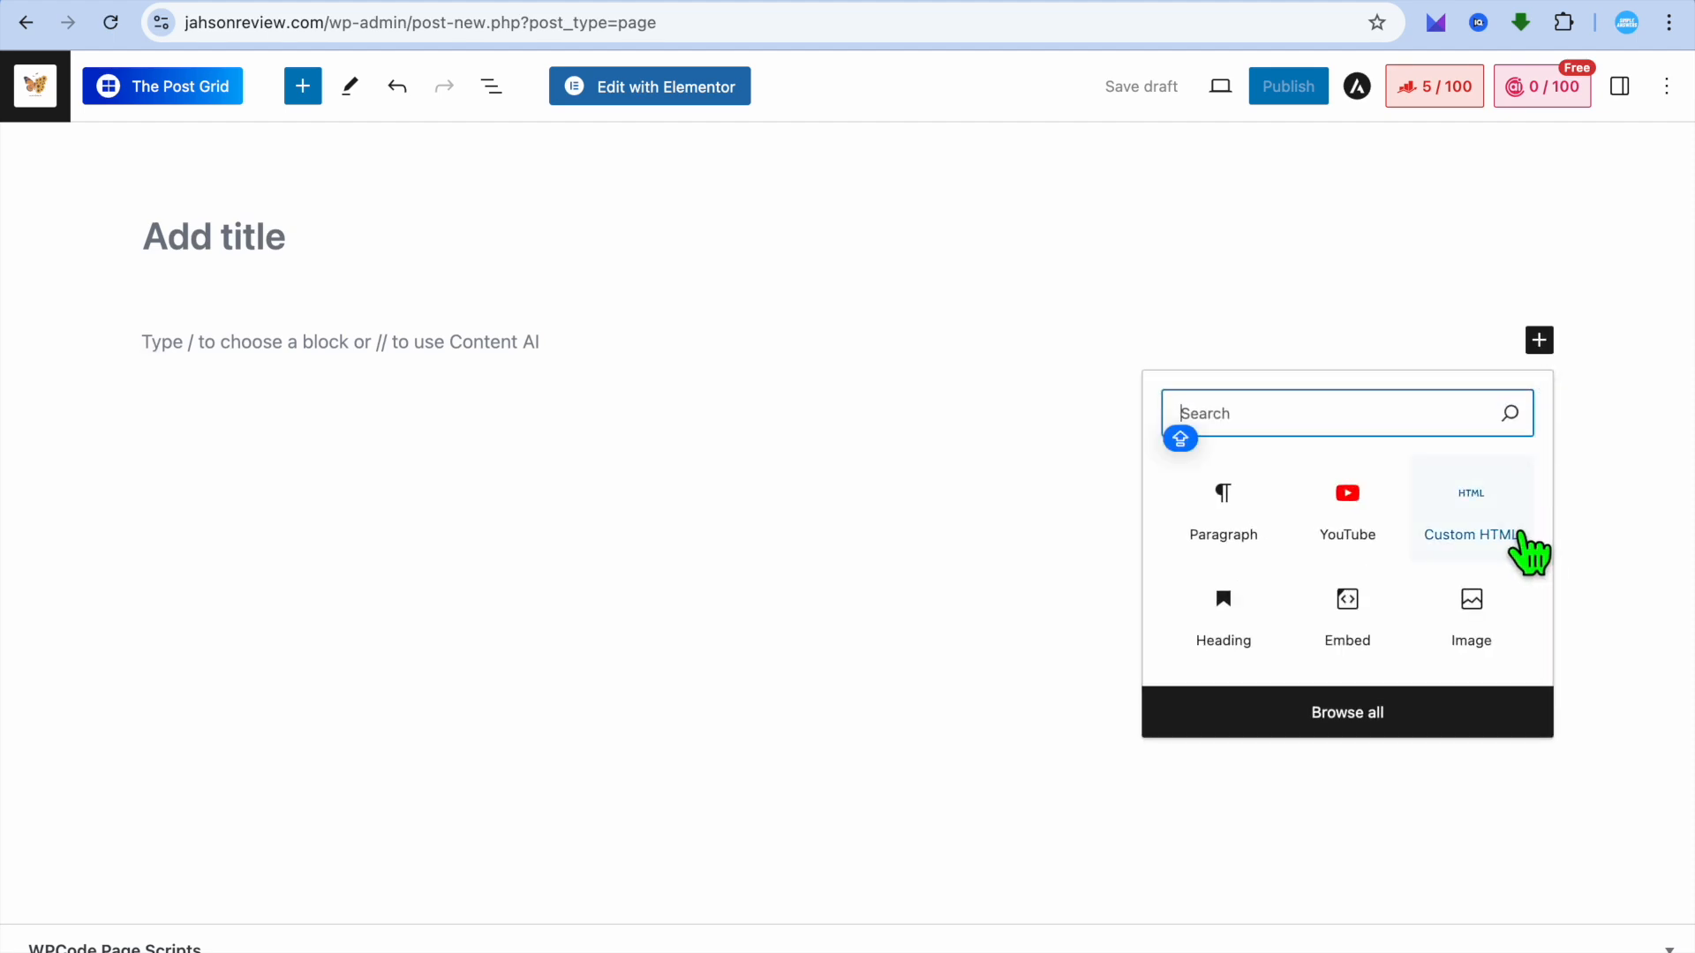
pyautogui.click(1470, 533)
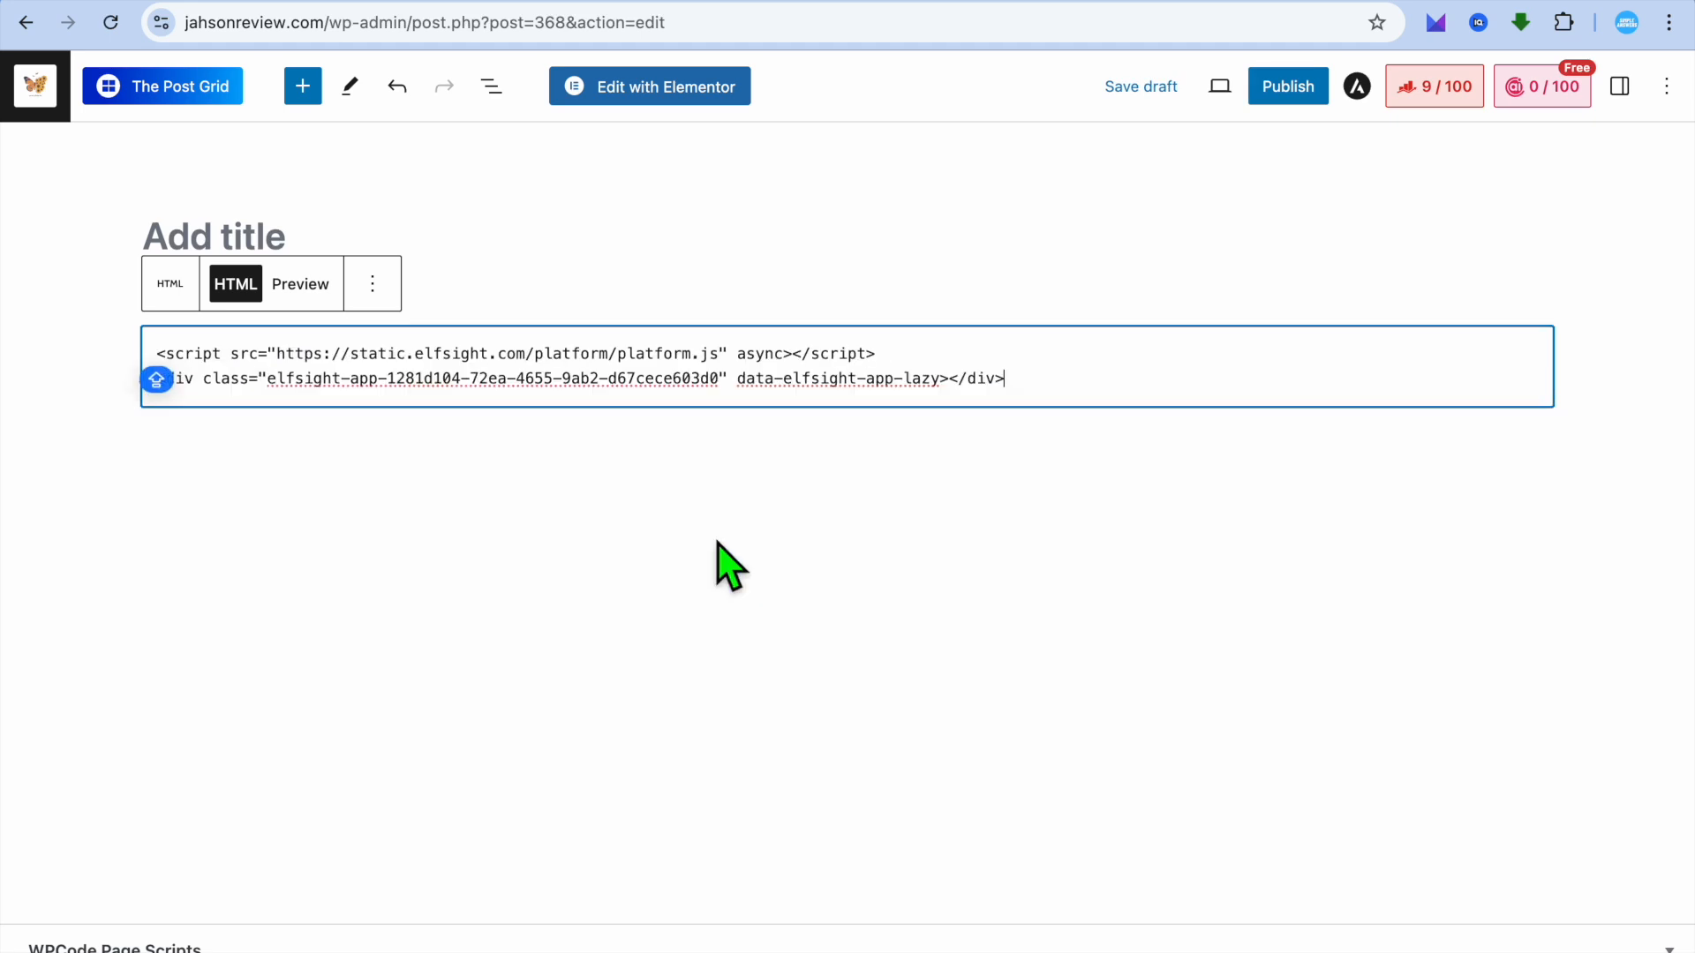
pyautogui.click(300, 283)
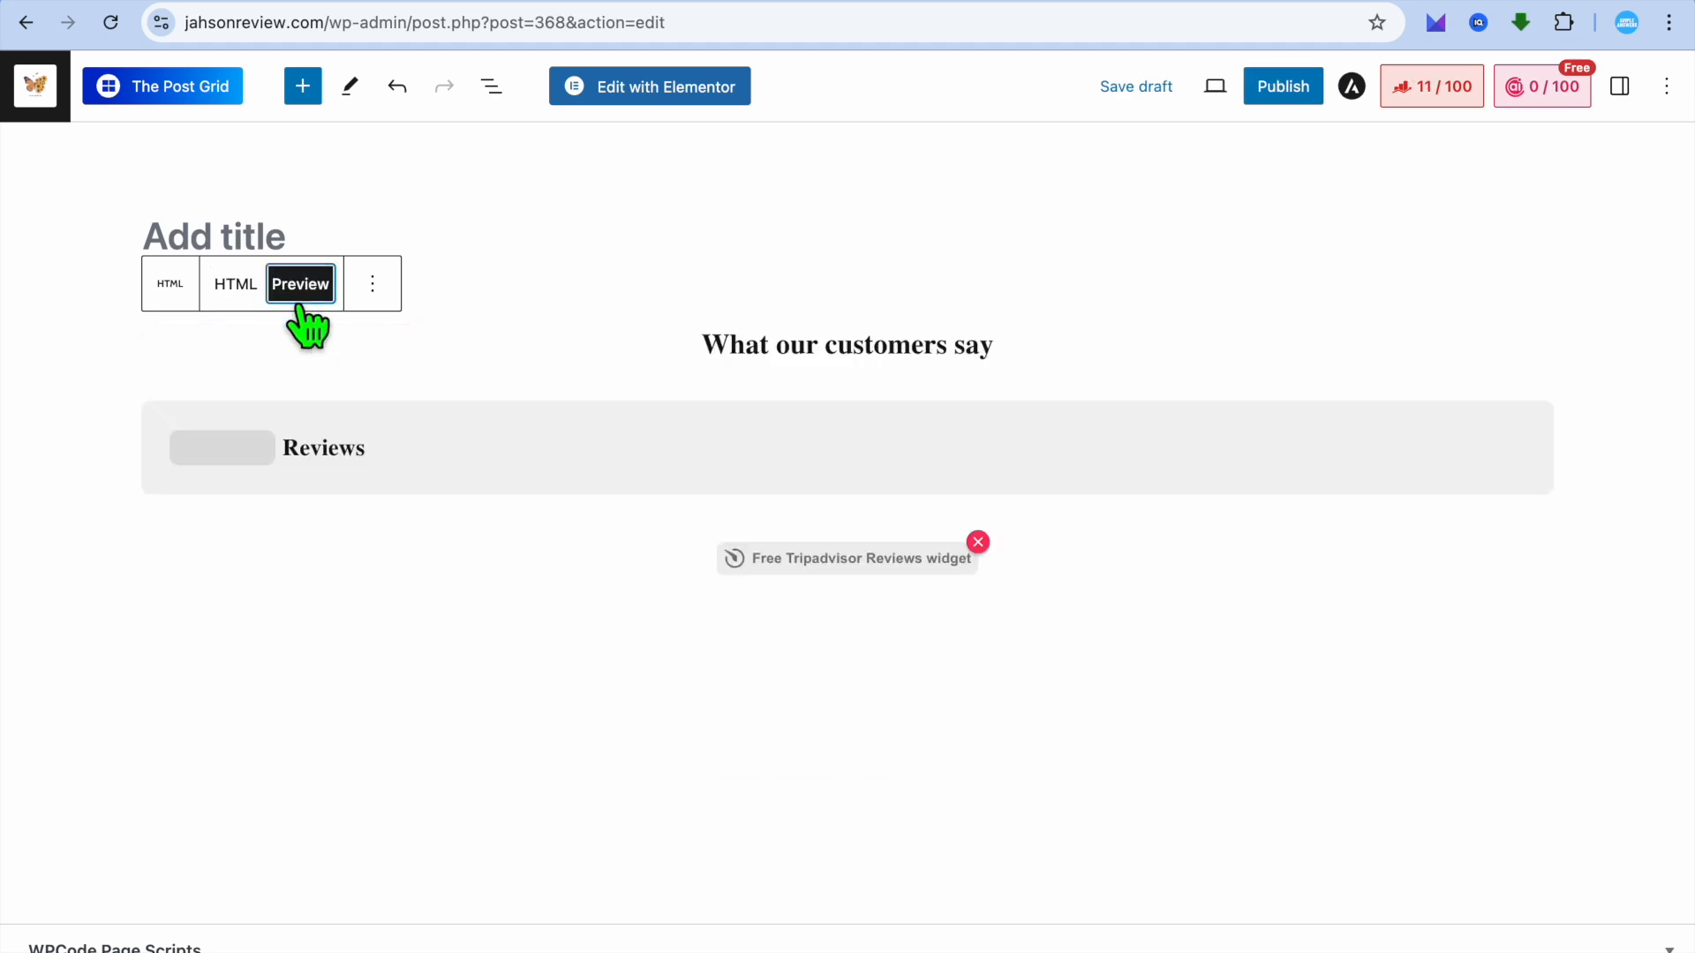
# Preview the WordPress page in a new tab to show the Tripadvisor reviews widget.
pyautogui.click(300, 283)
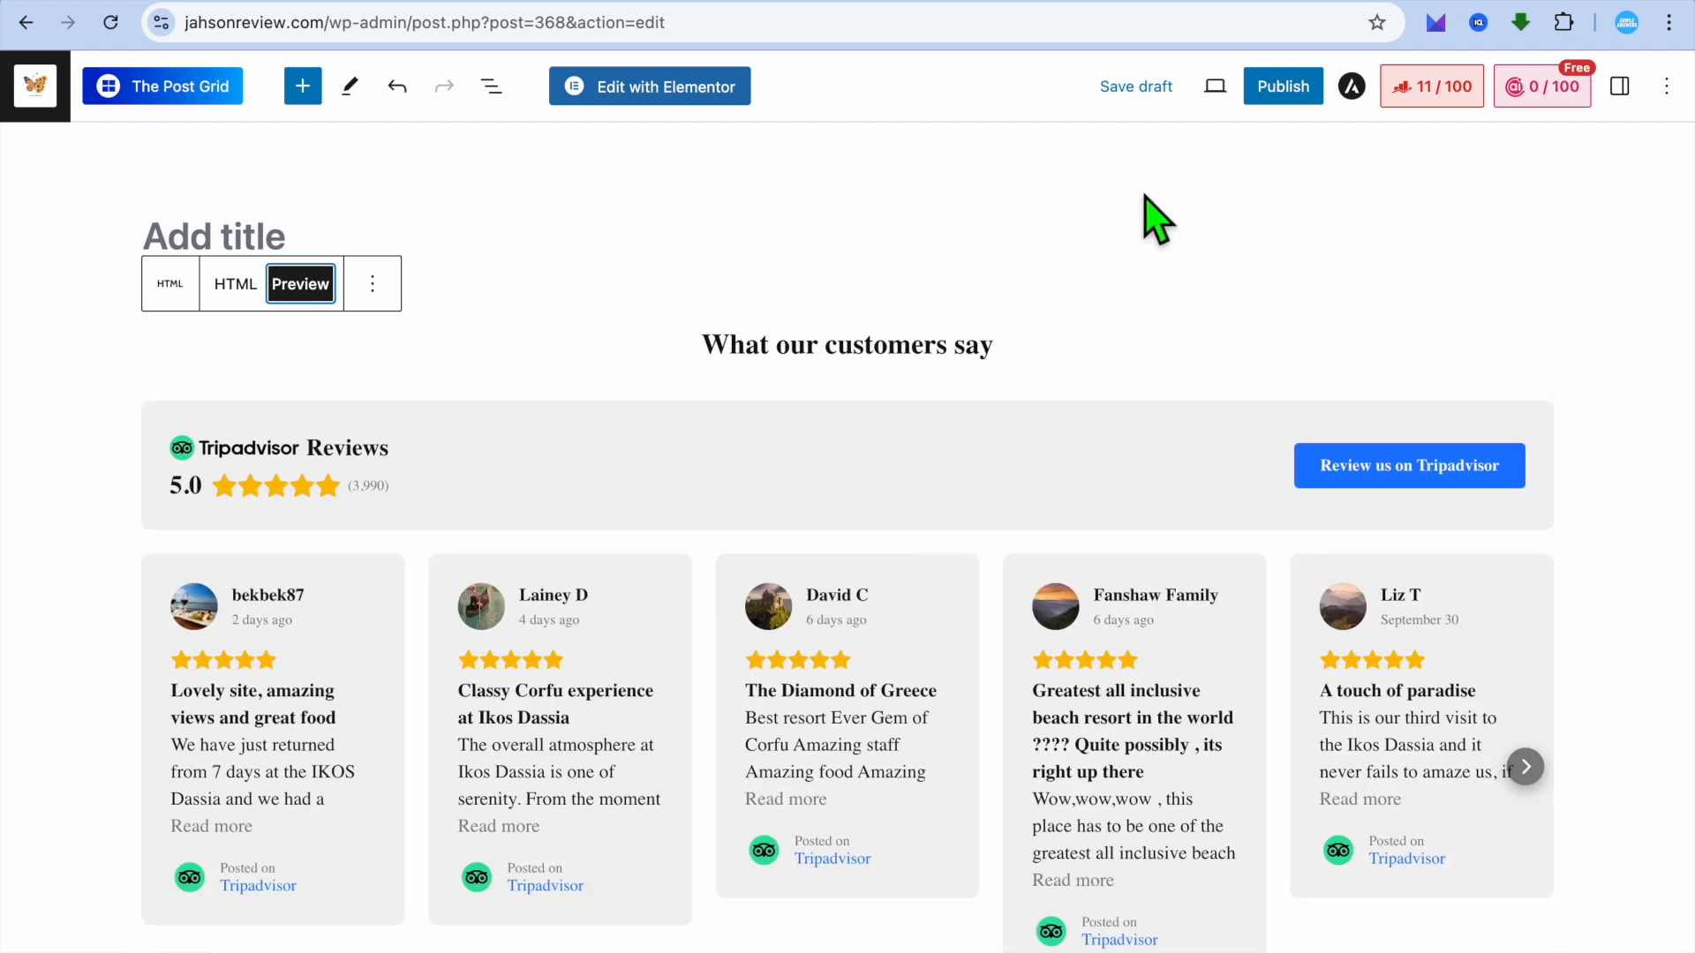
pyautogui.click(1215, 85)
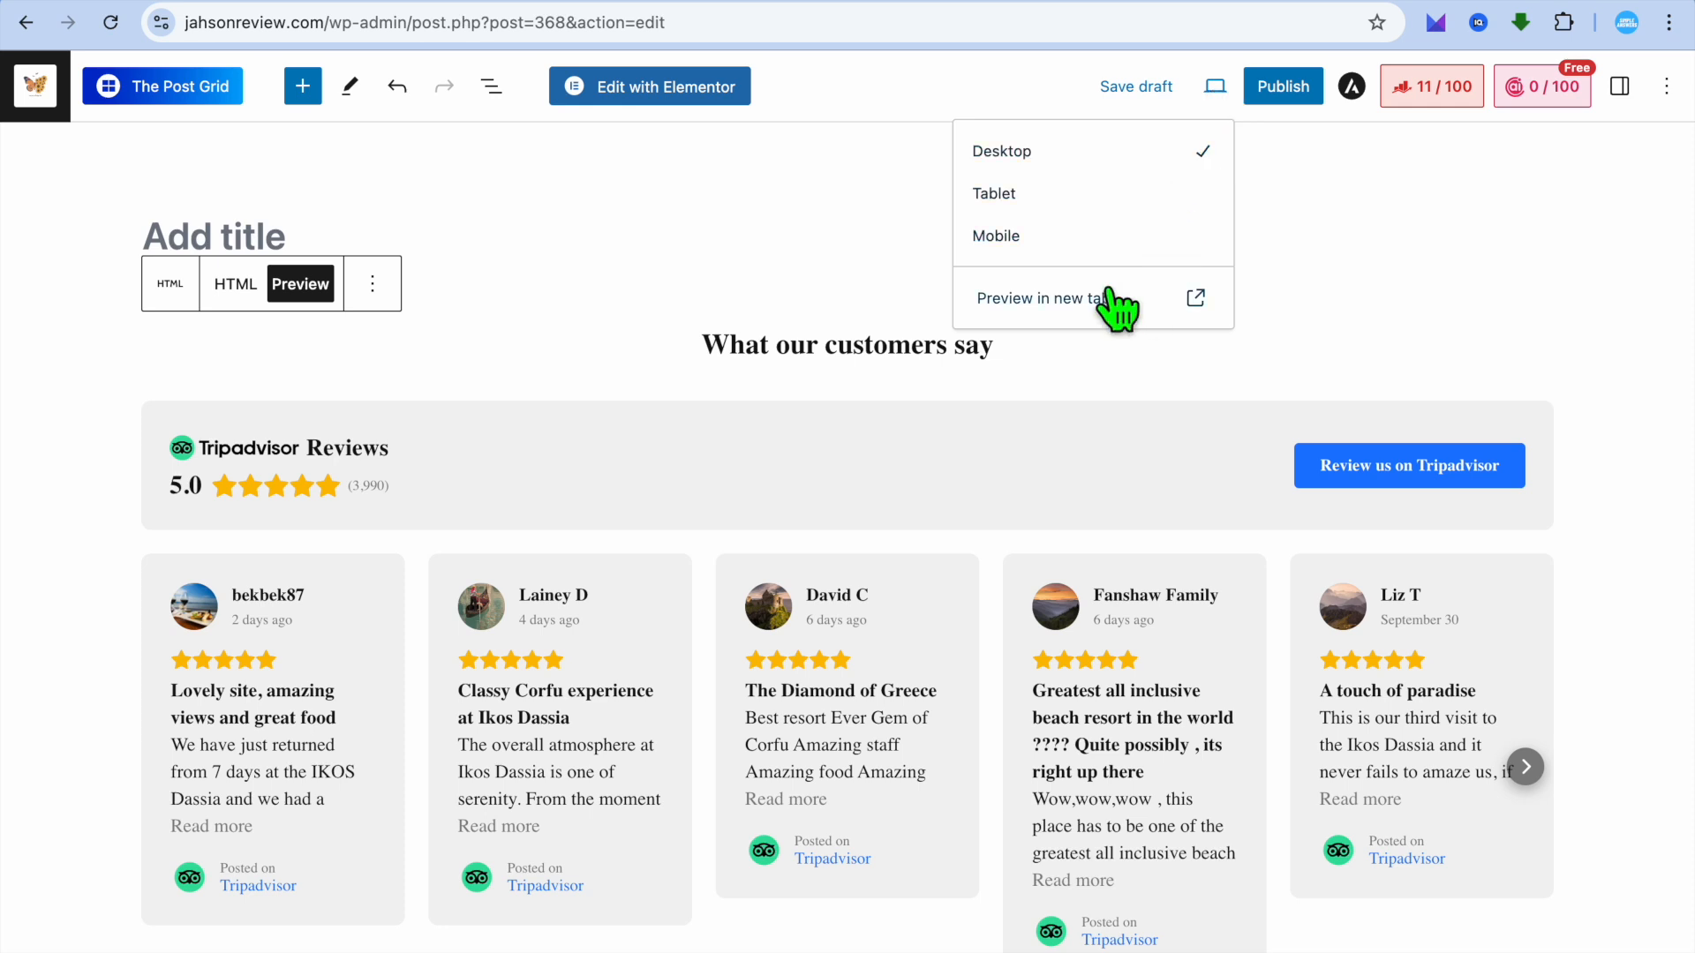
pyautogui.click(1039, 299)
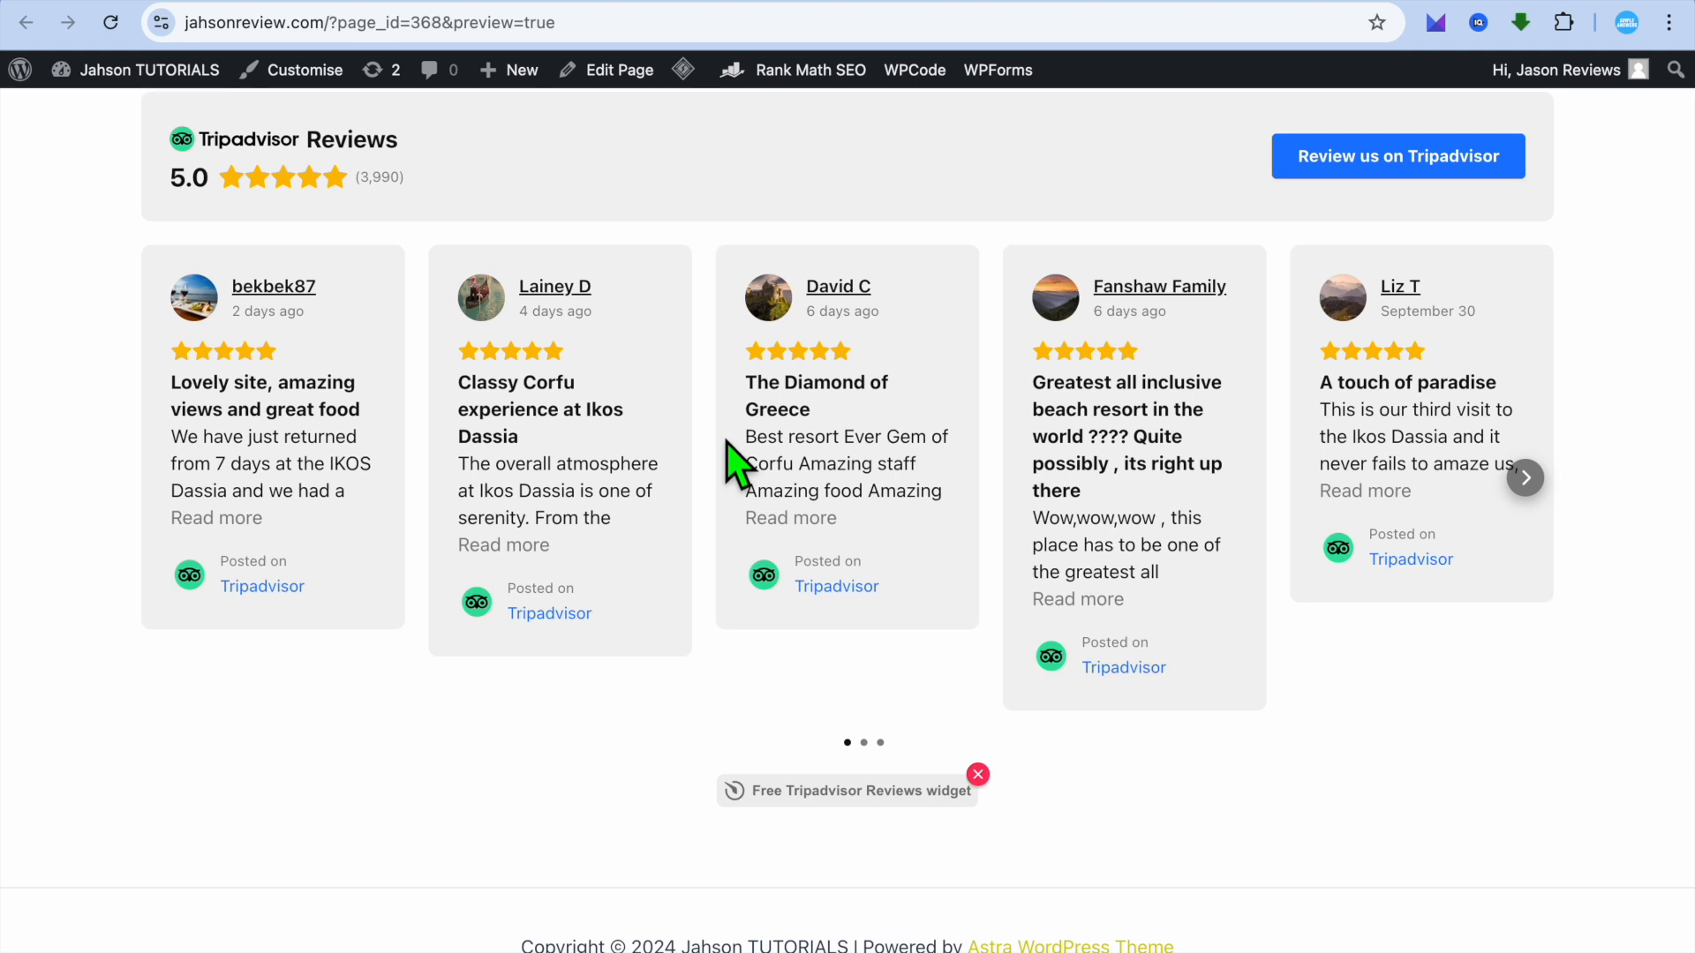
pyautogui.moveTo(901, 403)
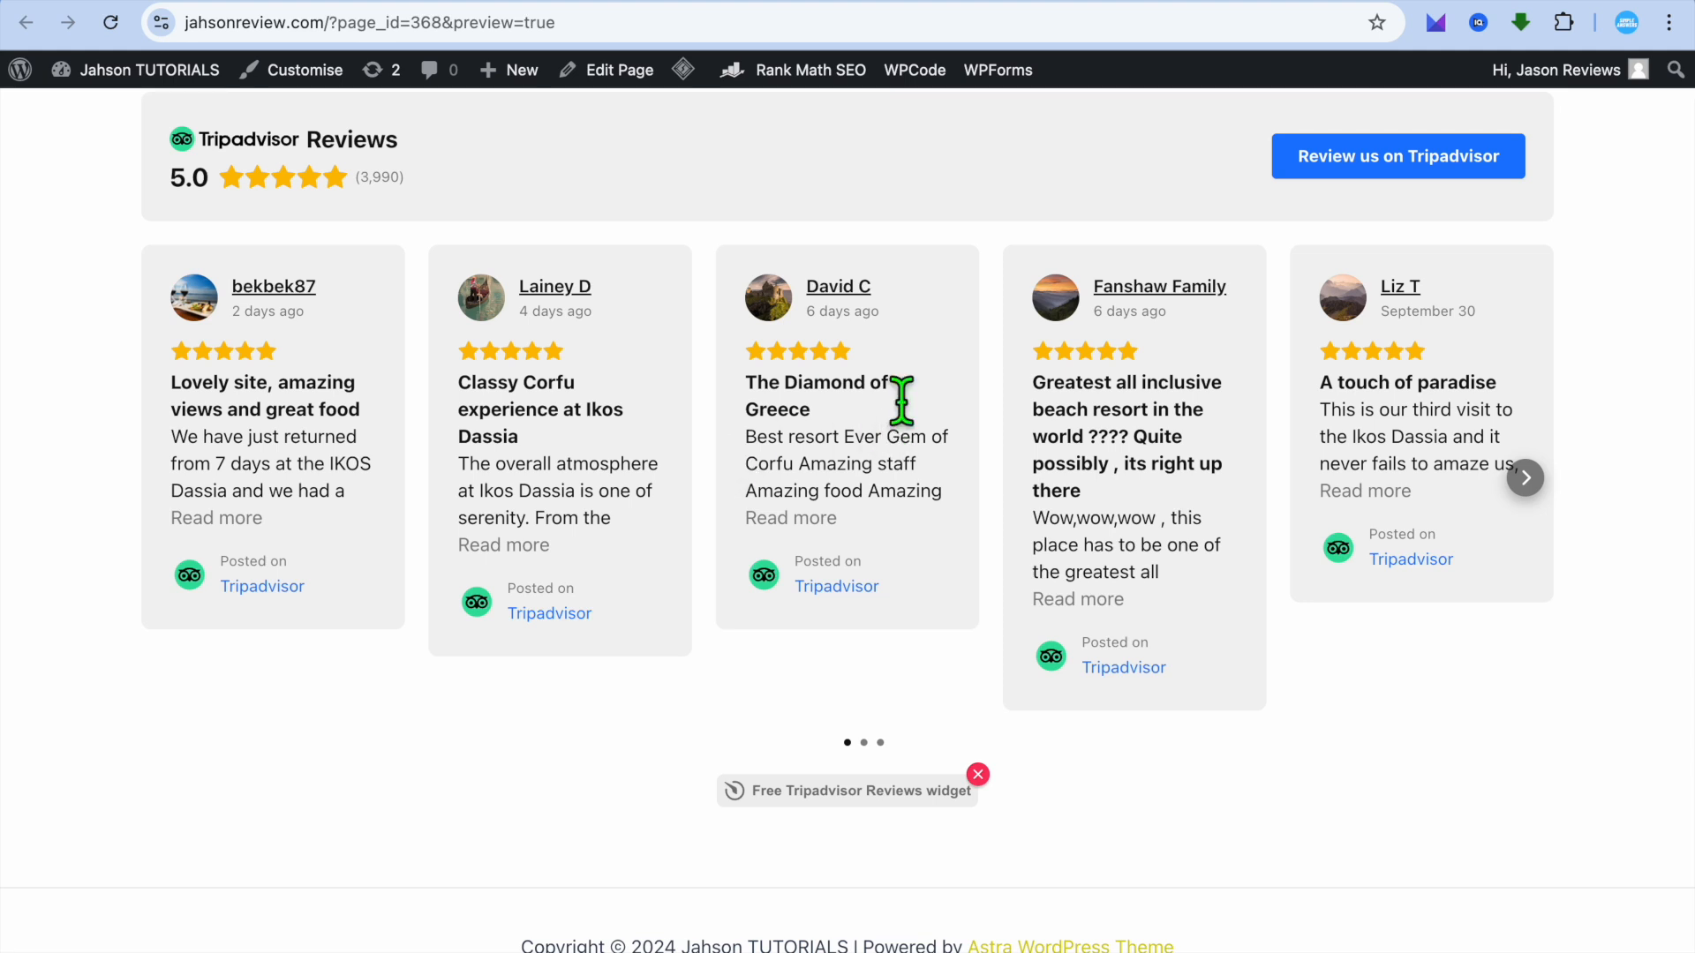